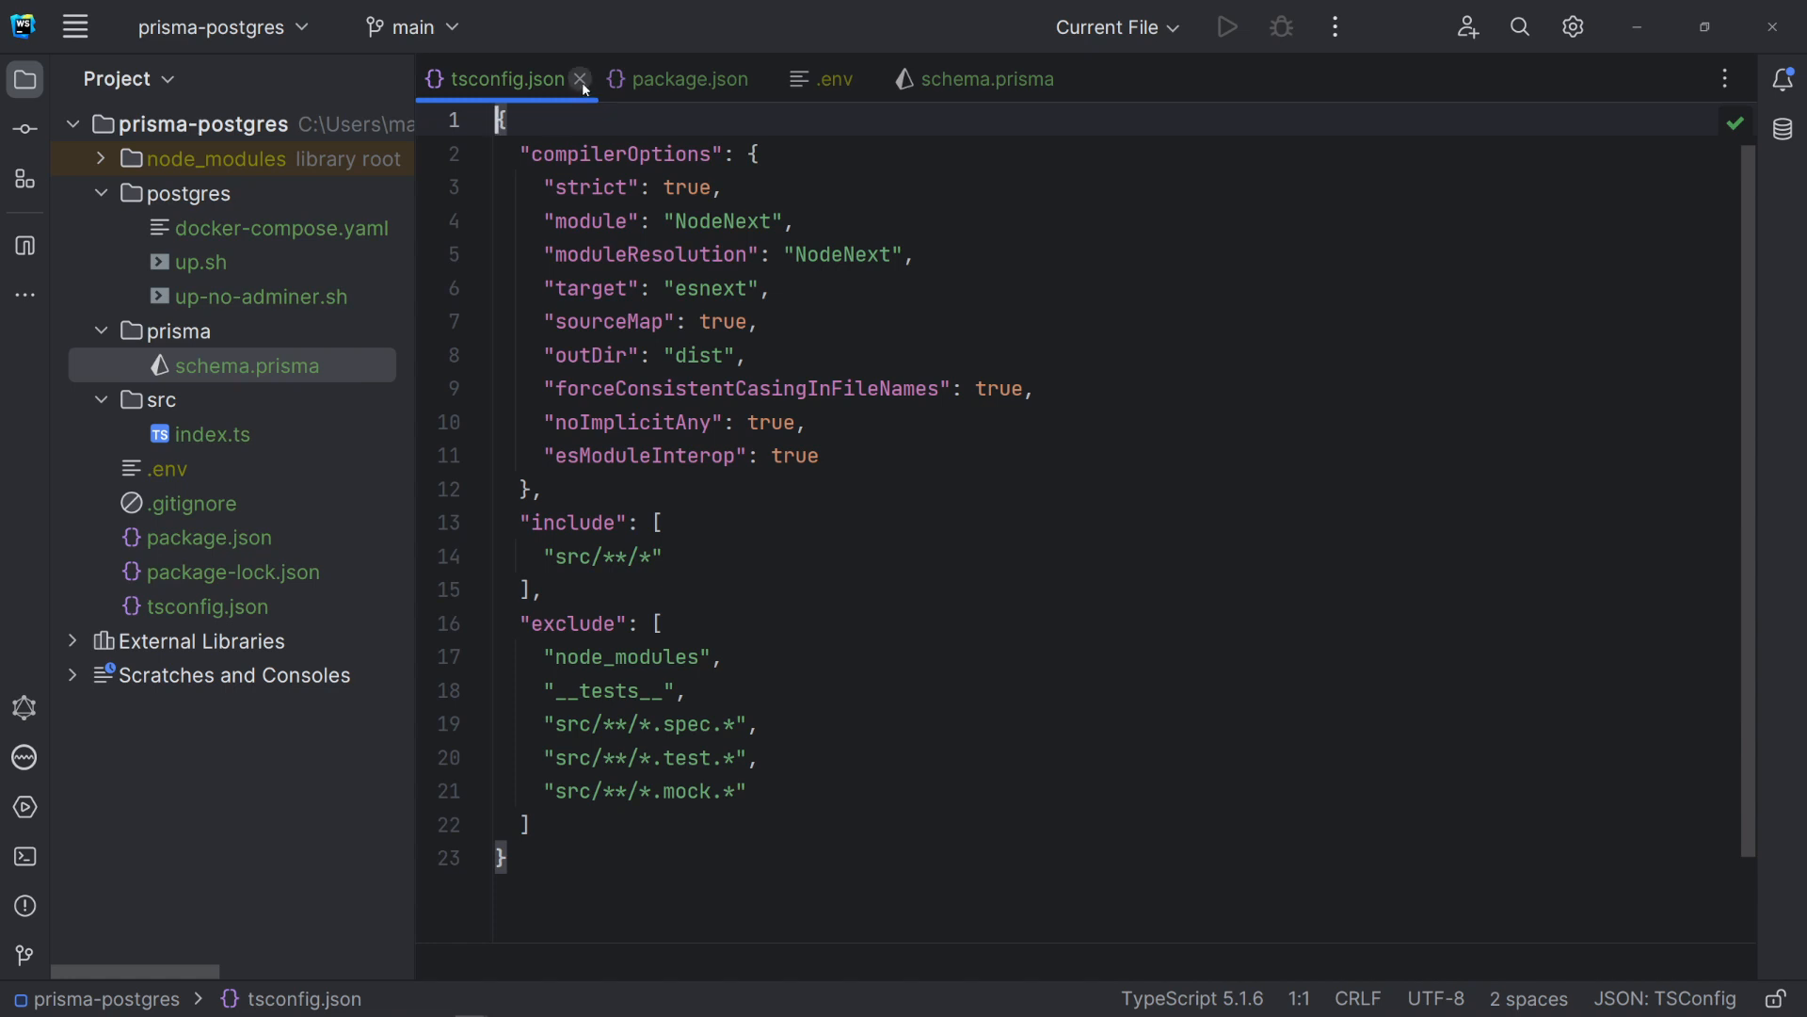
- Close the tsconfig.json tab so the .env connection string stays visible
{"action": "left_click", "coordinate": [581, 79]}
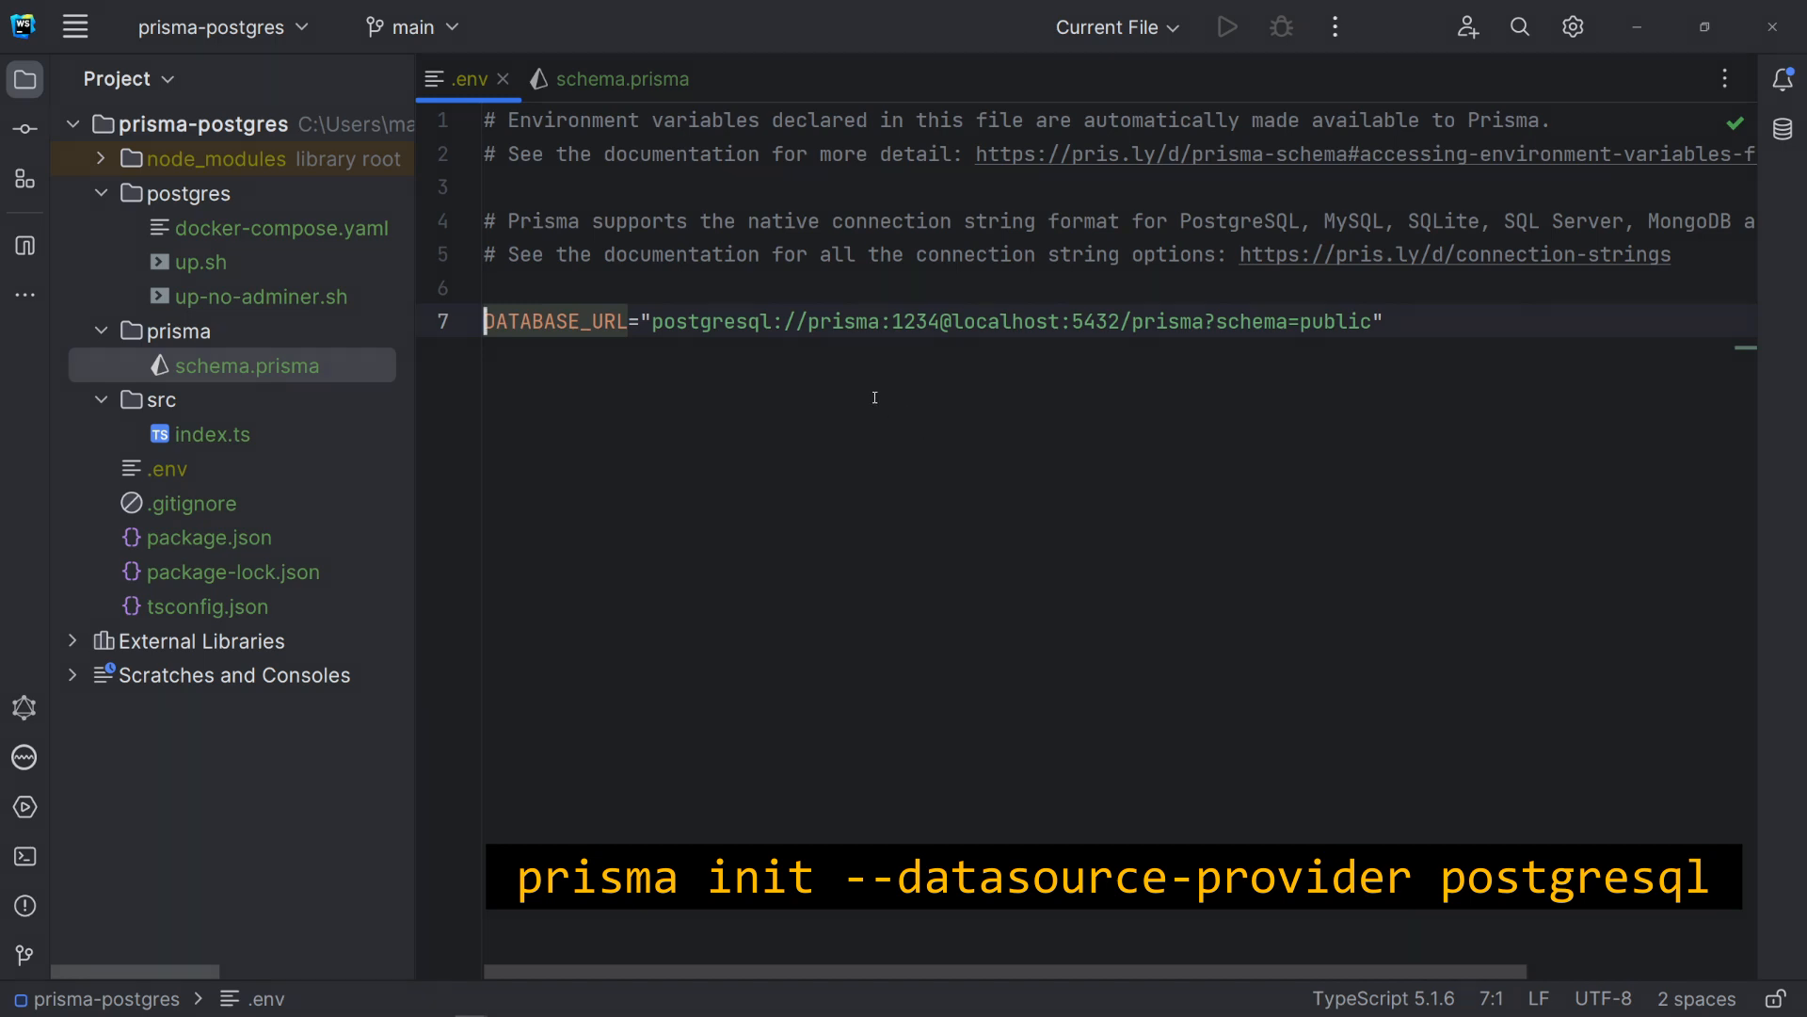
- Open schema.prisma to view the PostgreSQL datasource, then bring up docker-compose.yaml
{"action": "left_click", "coordinate": [607, 78]}
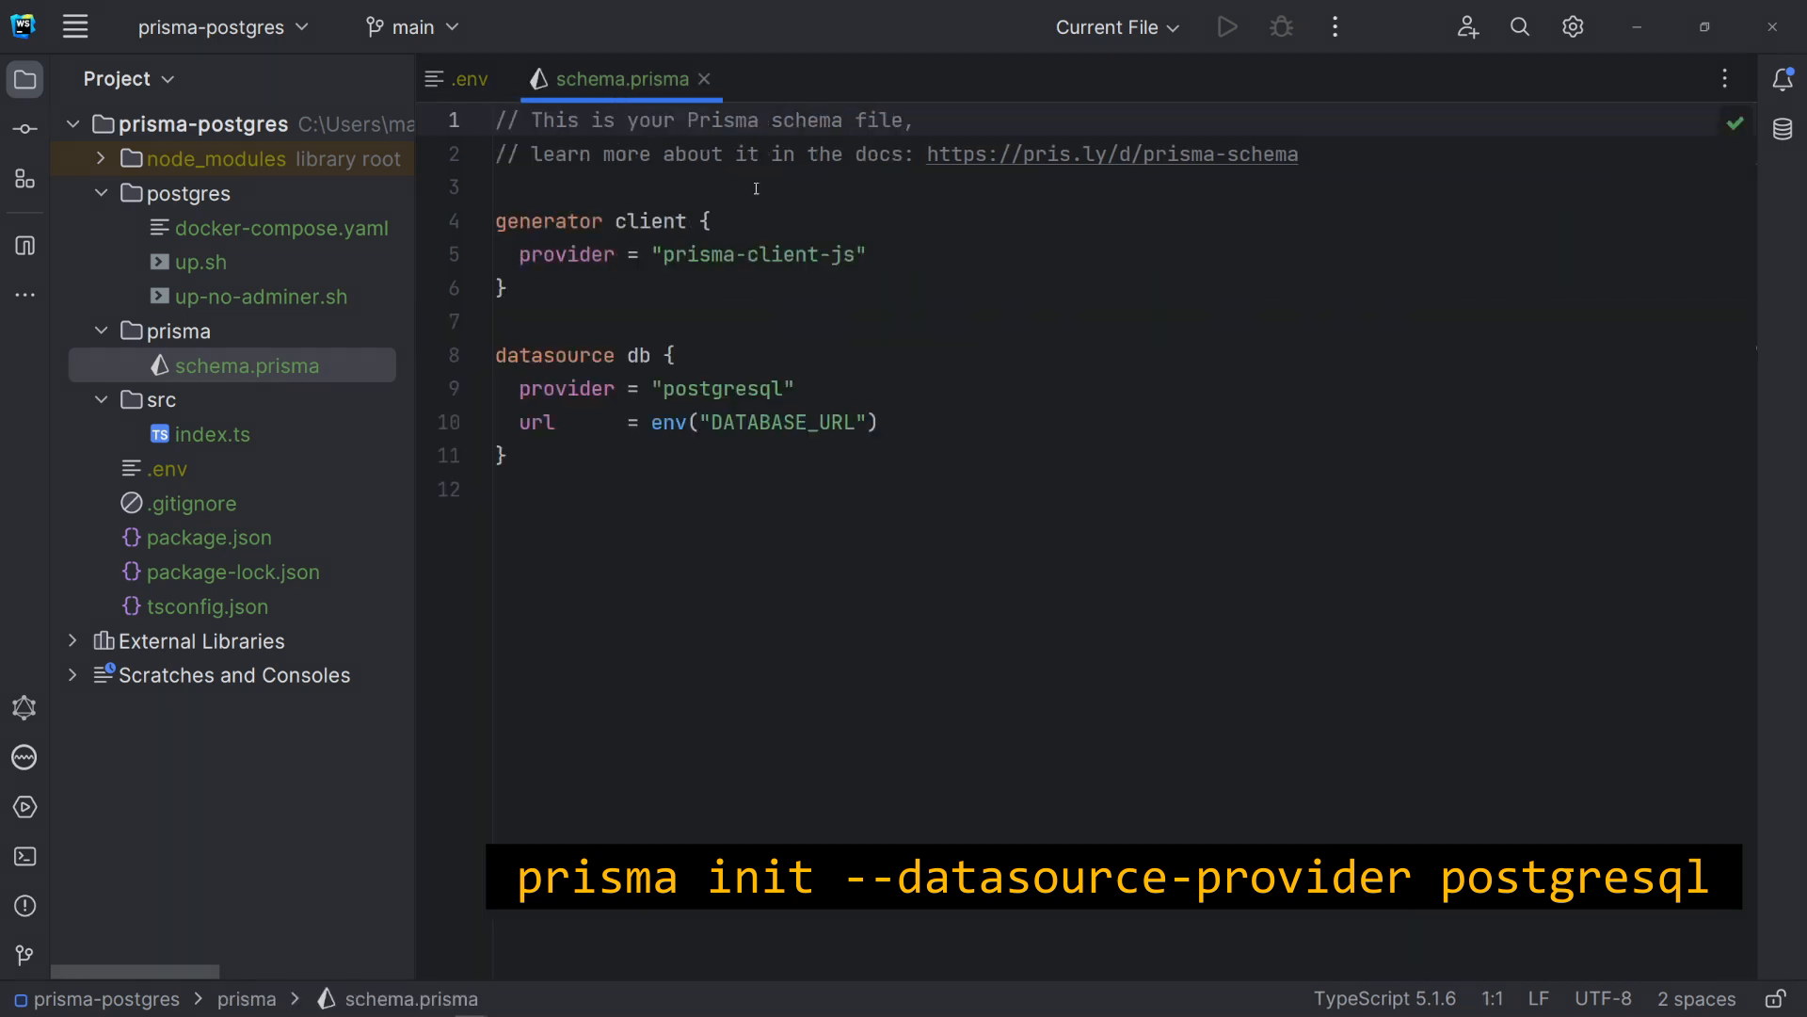
{"action": "mouse_move", "coordinate": [983, 277]}
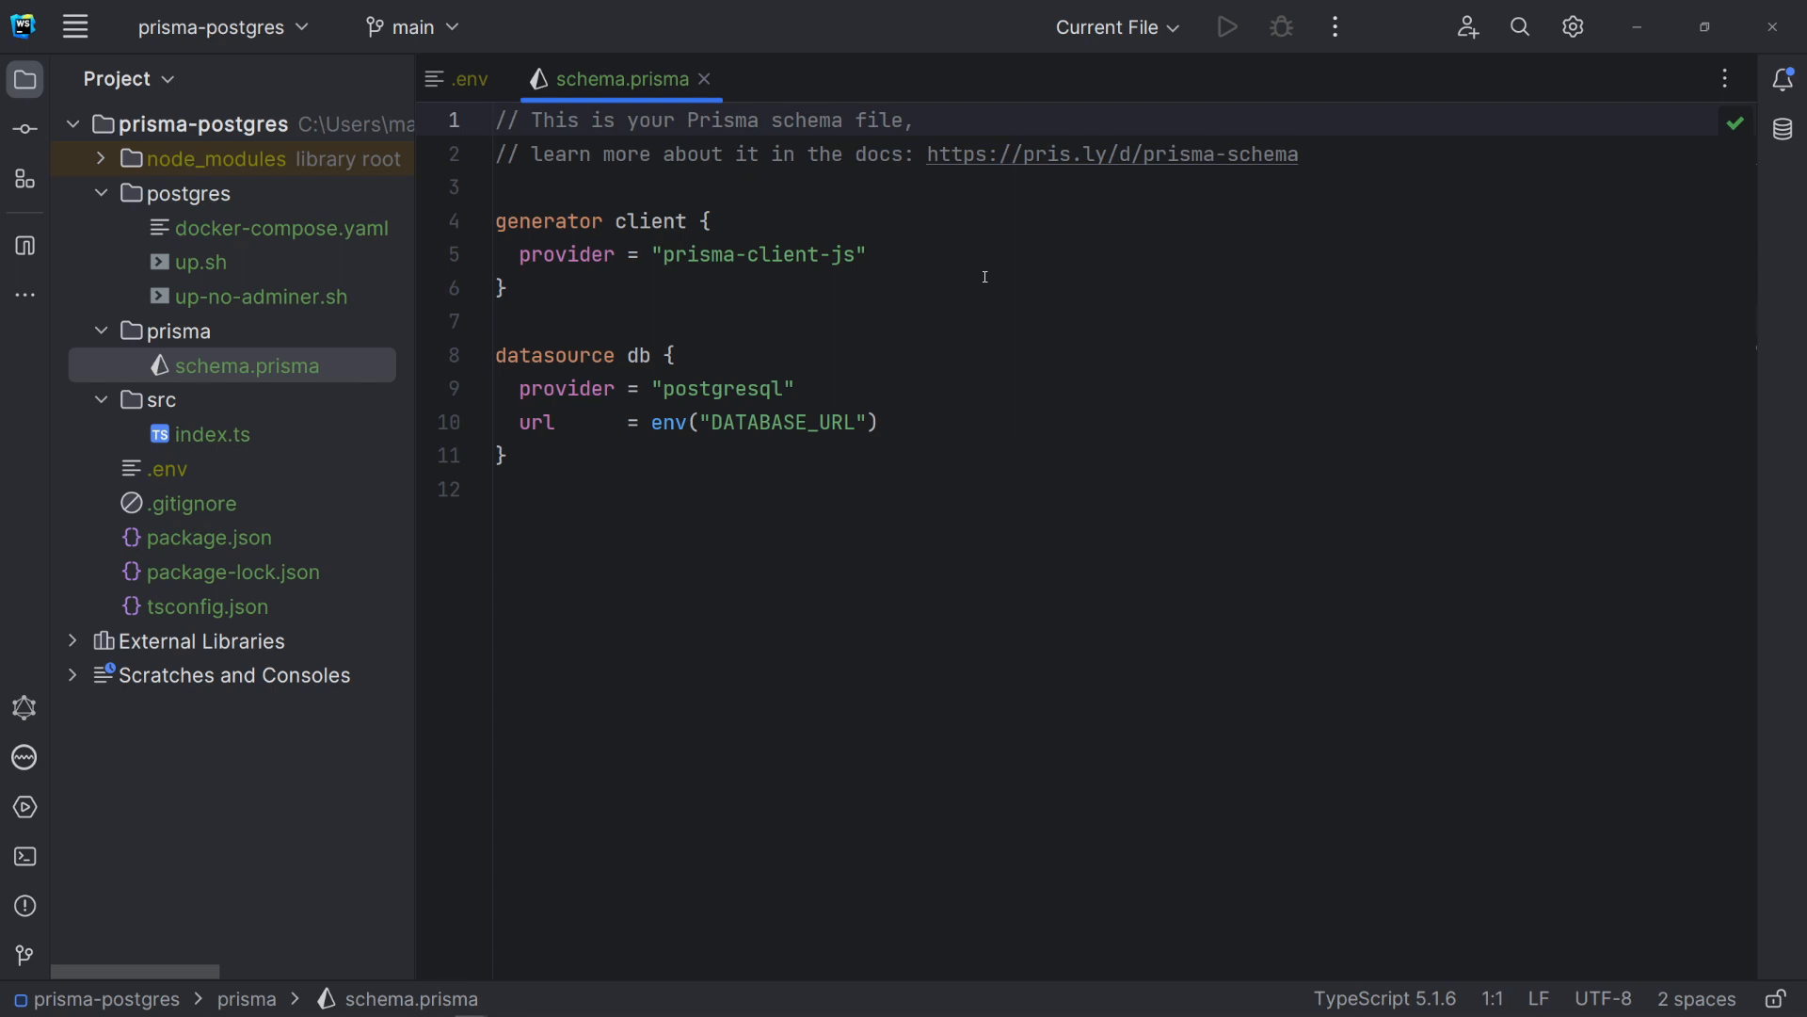
{"action": "left_click", "coordinate": [497, 120]}
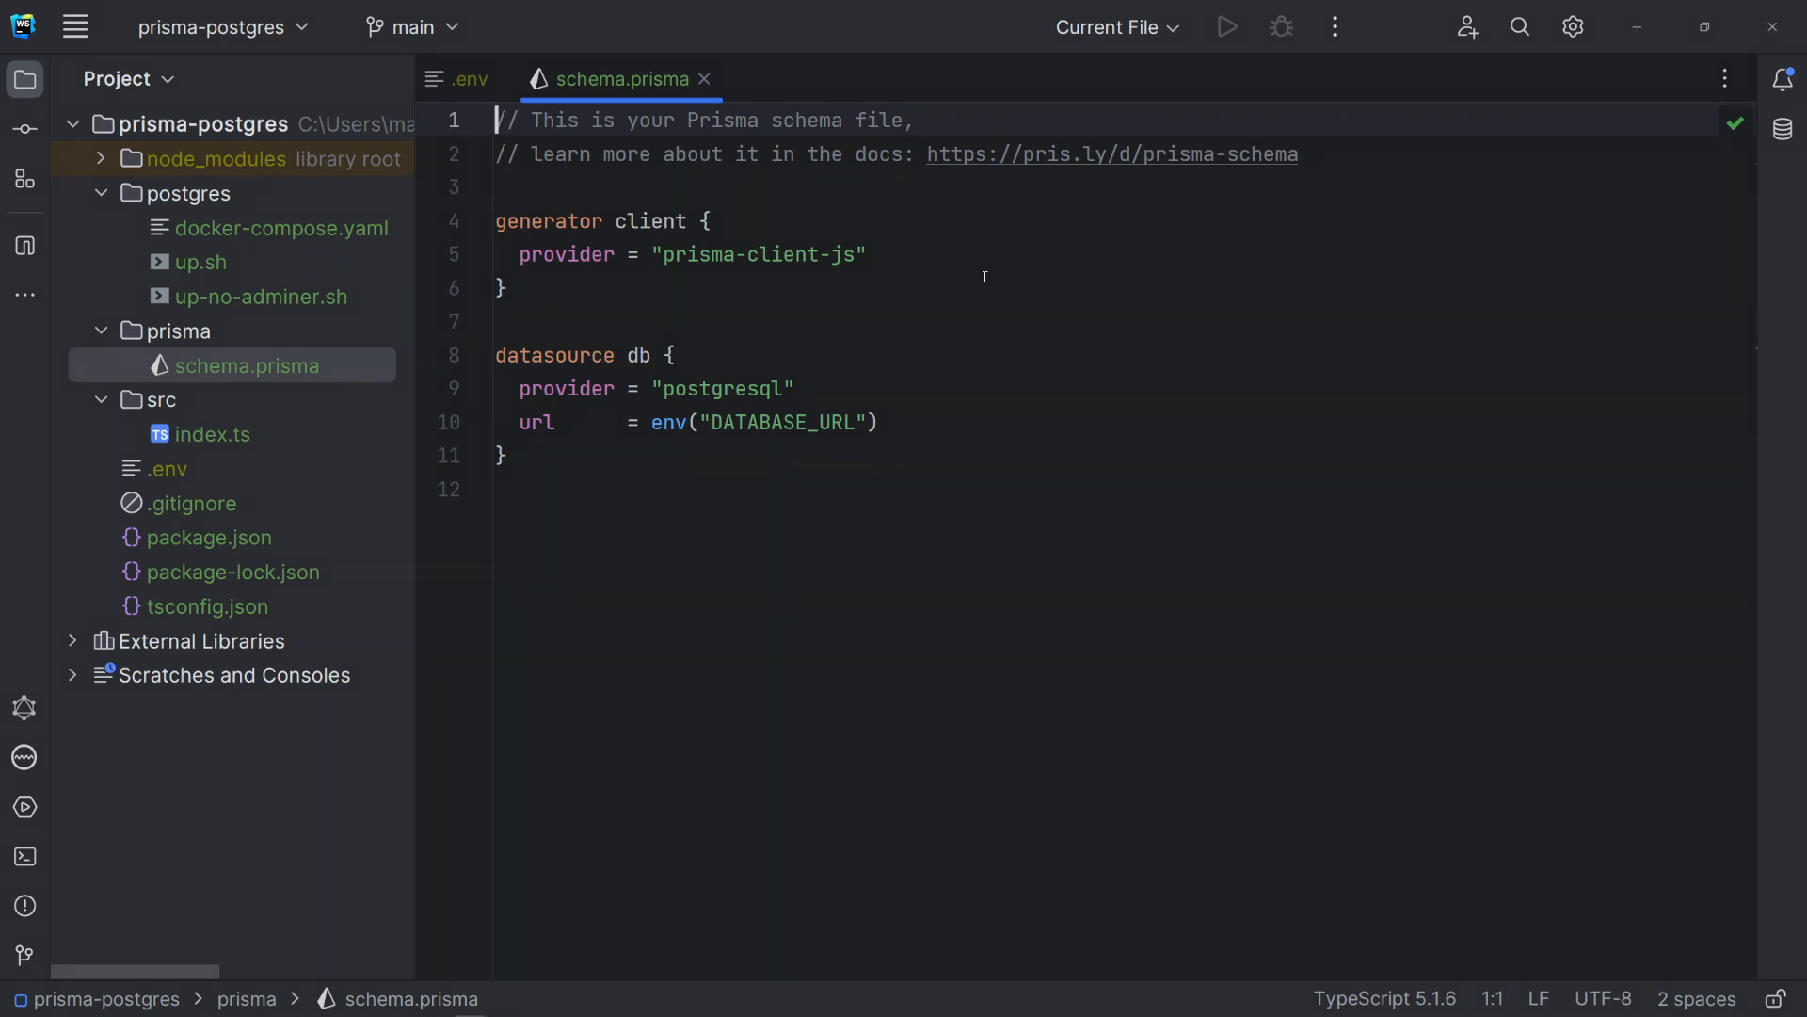
{"action": "left_click", "coordinate": [704, 79]}
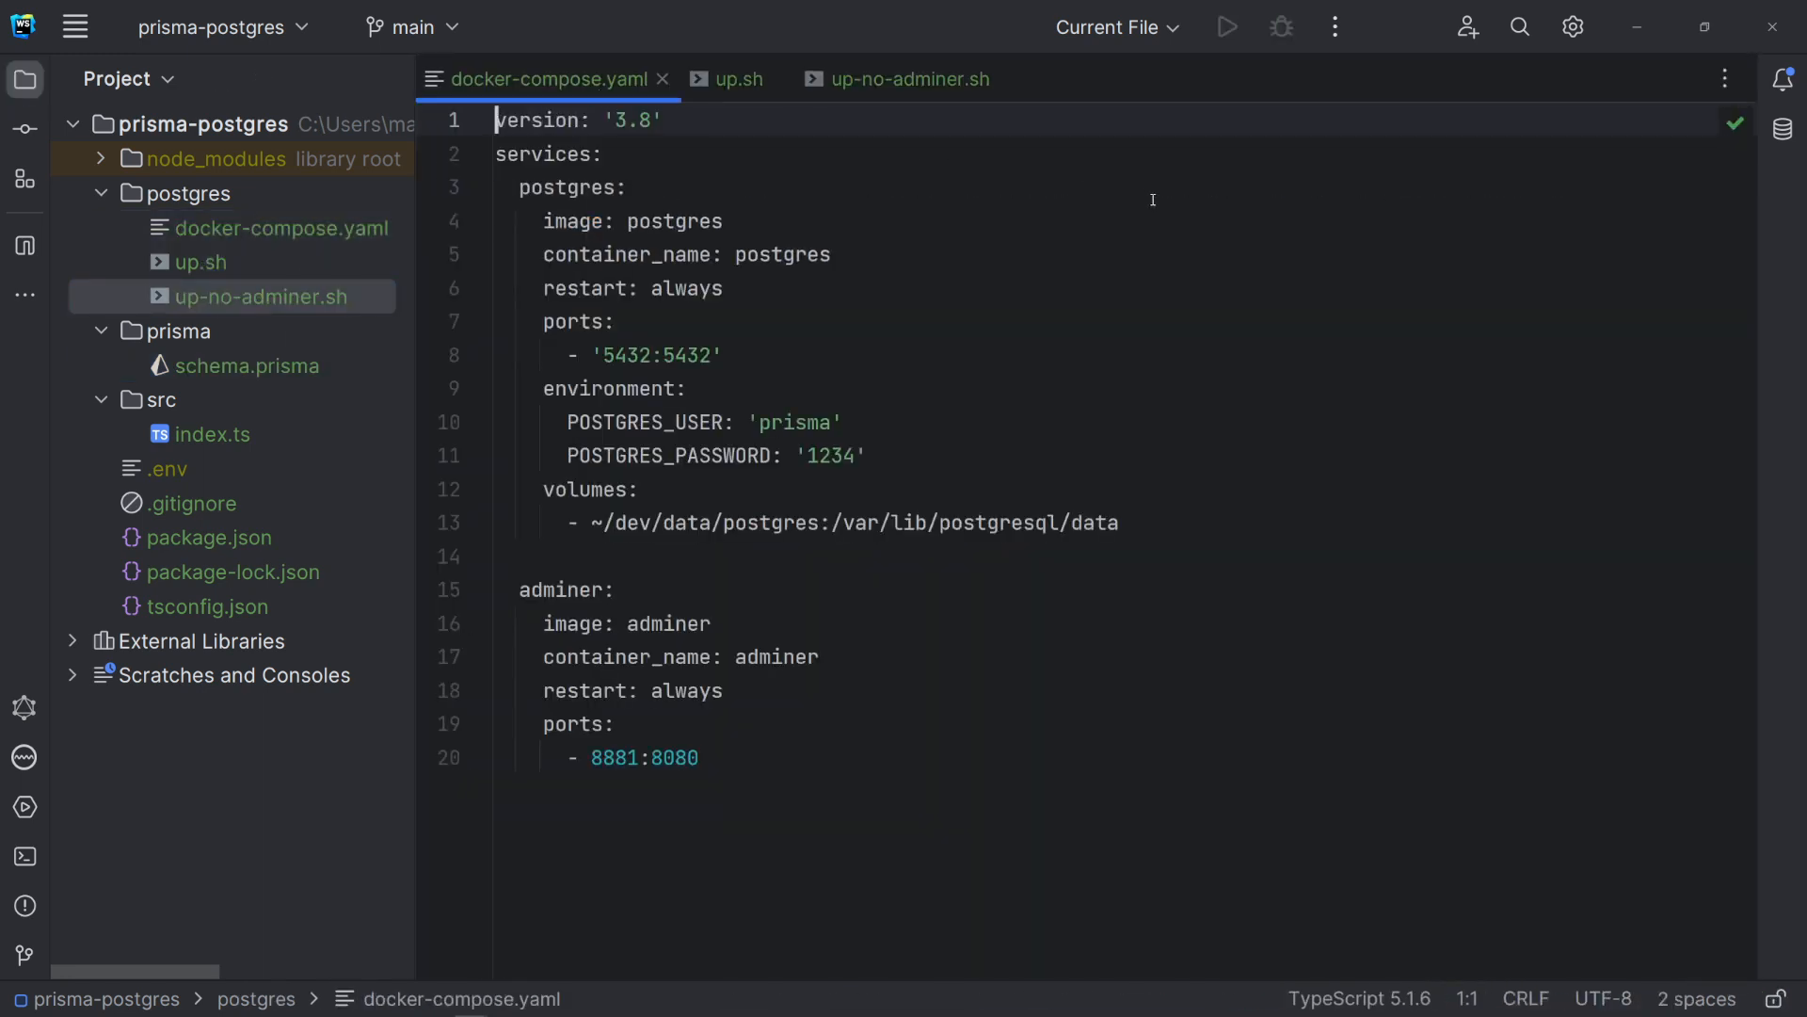
{"action": "mouse_move", "coordinate": [1012, 176]}
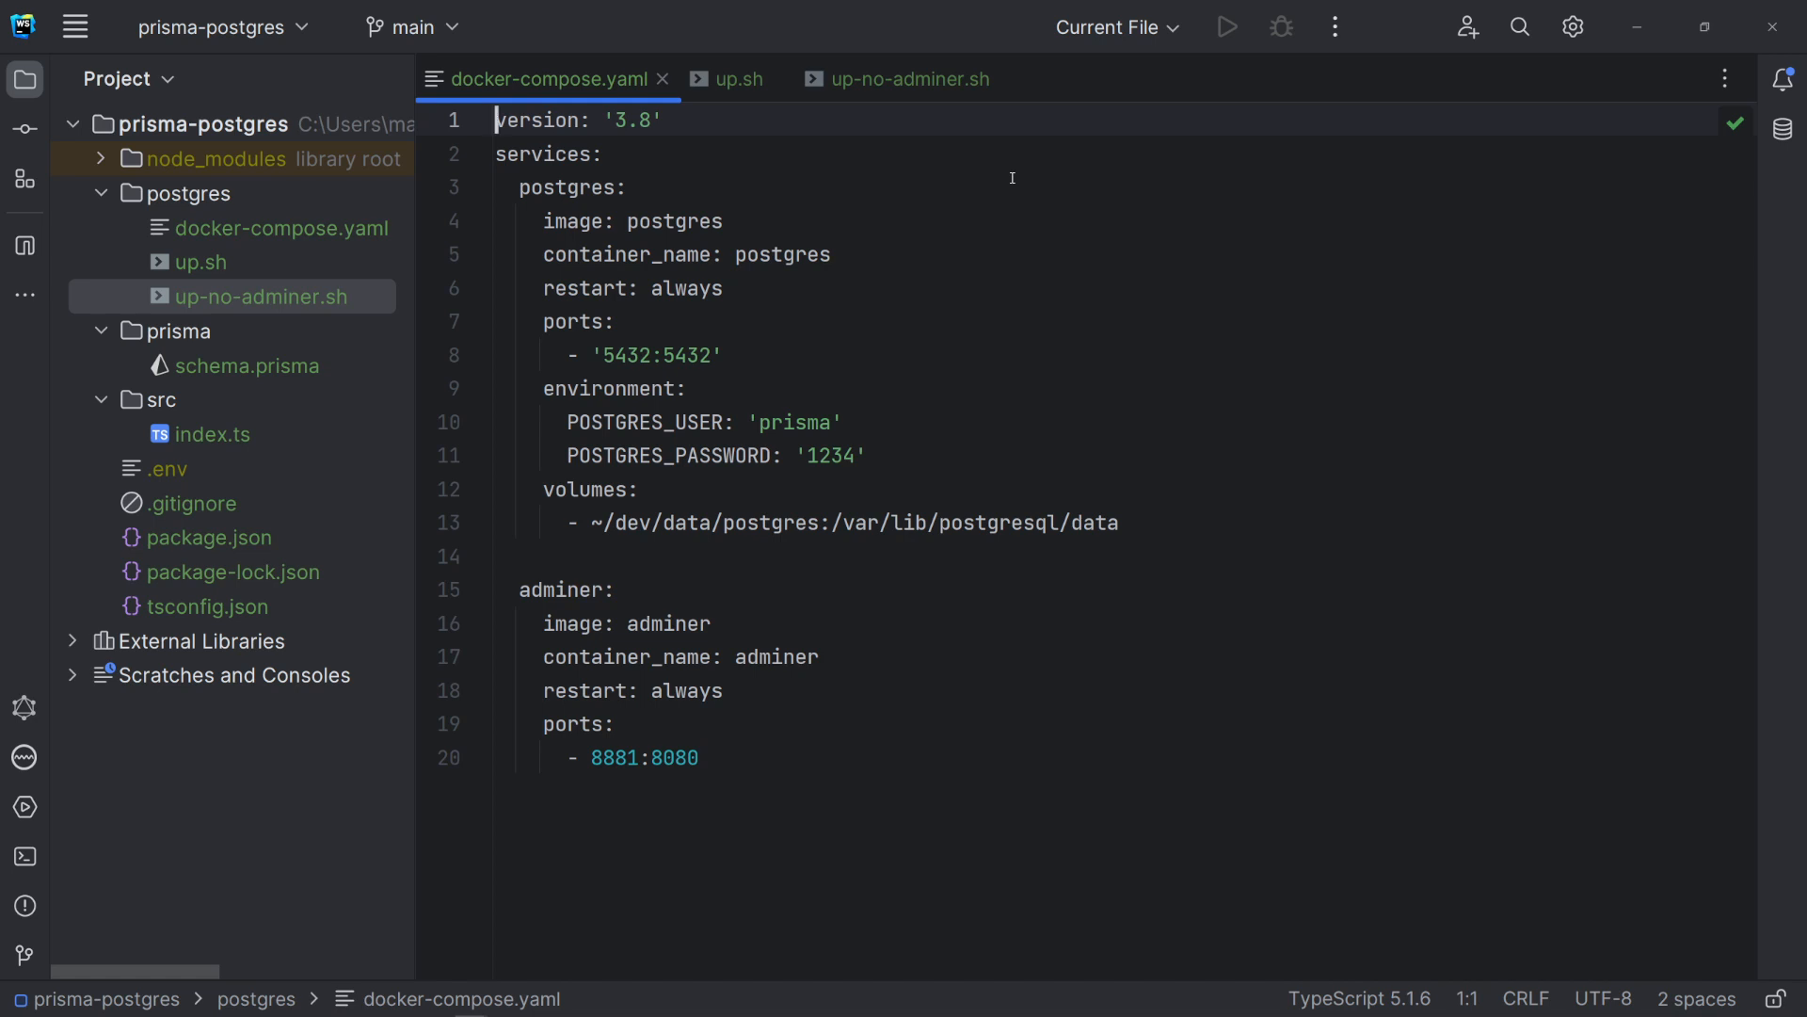
- Review the up.sh and up-no-adminer.sh scripts, then open the Terminal
{"action": "left_click", "coordinate": [726, 78]}
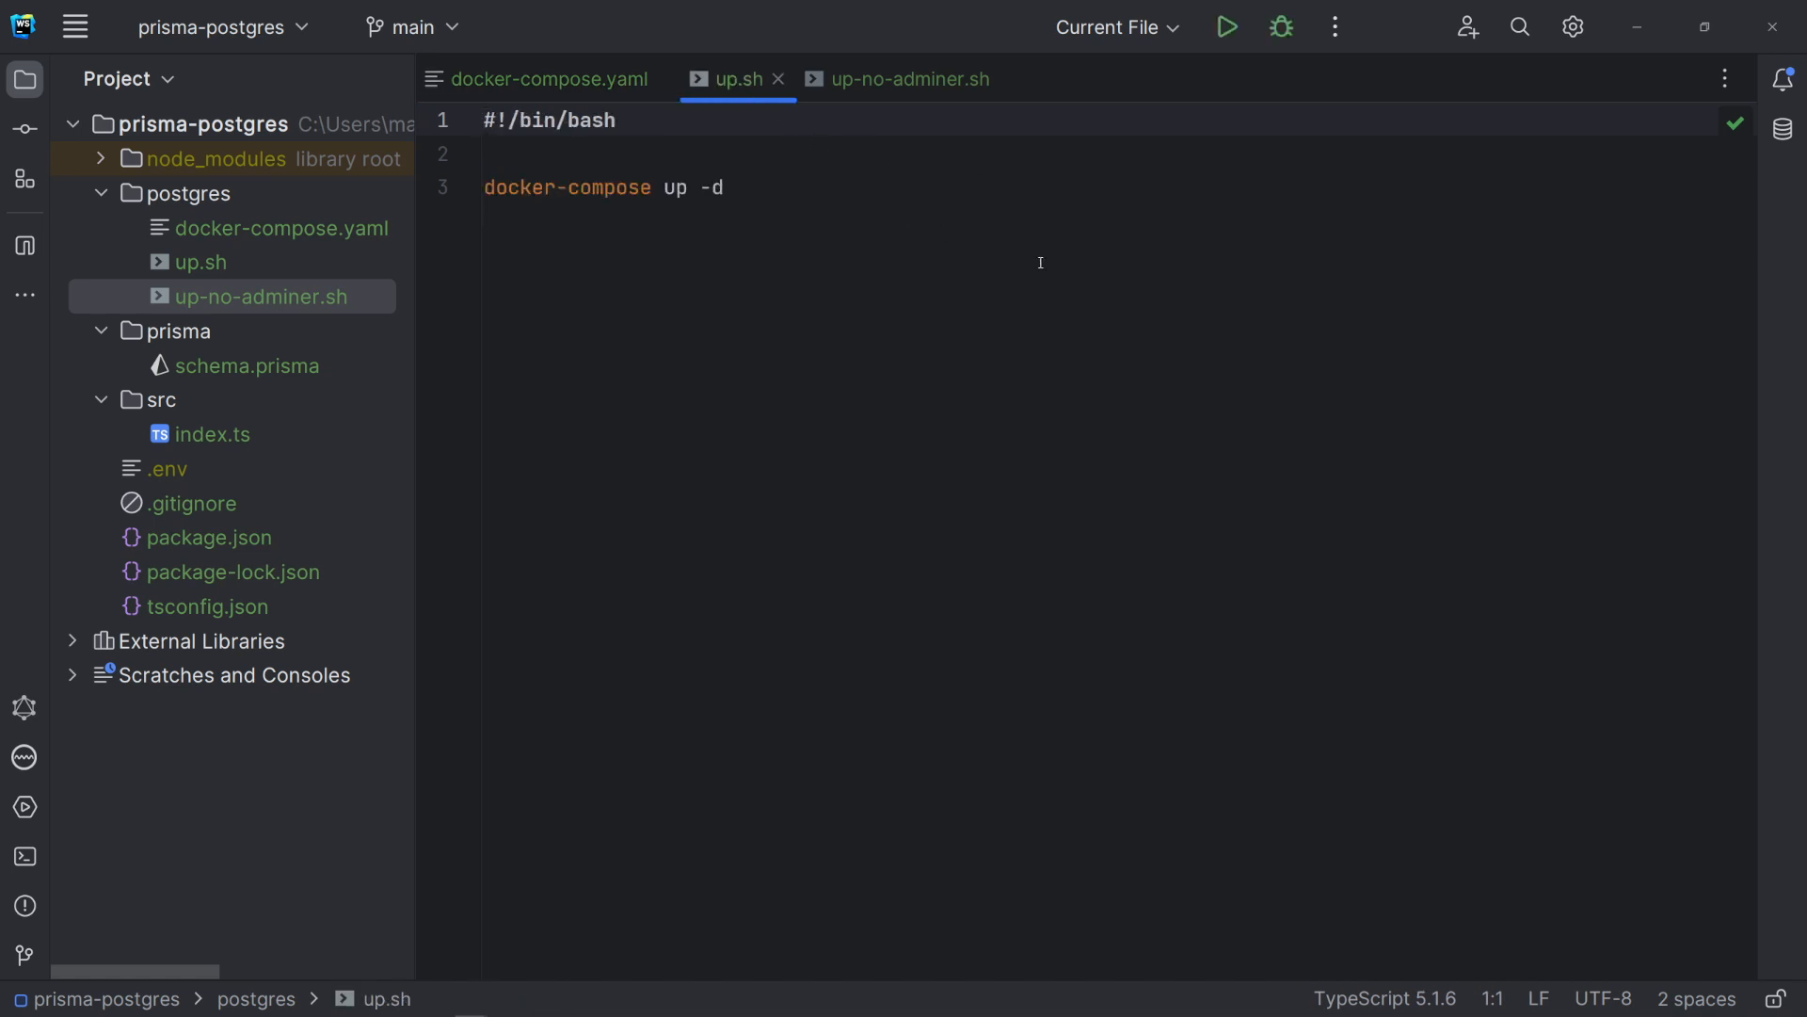
{"action": "mouse_move", "coordinate": [1059, 273]}
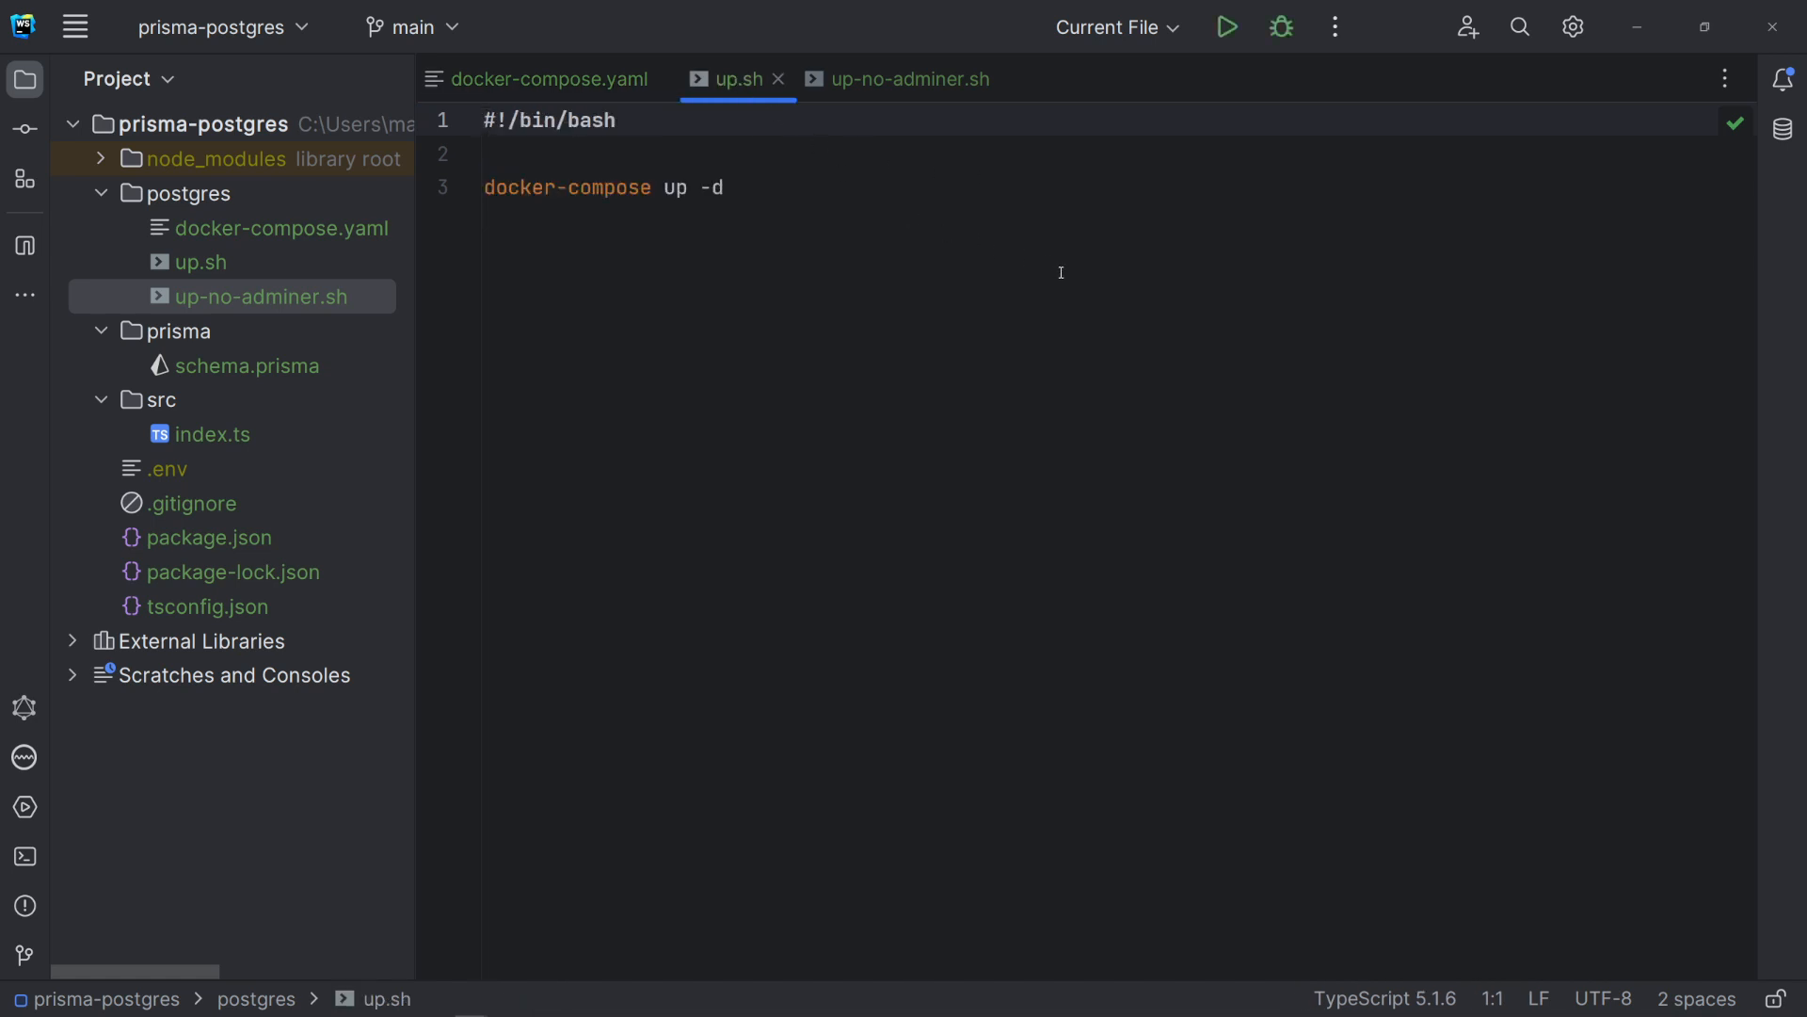
{"action": "left_click", "coordinate": [898, 79]}
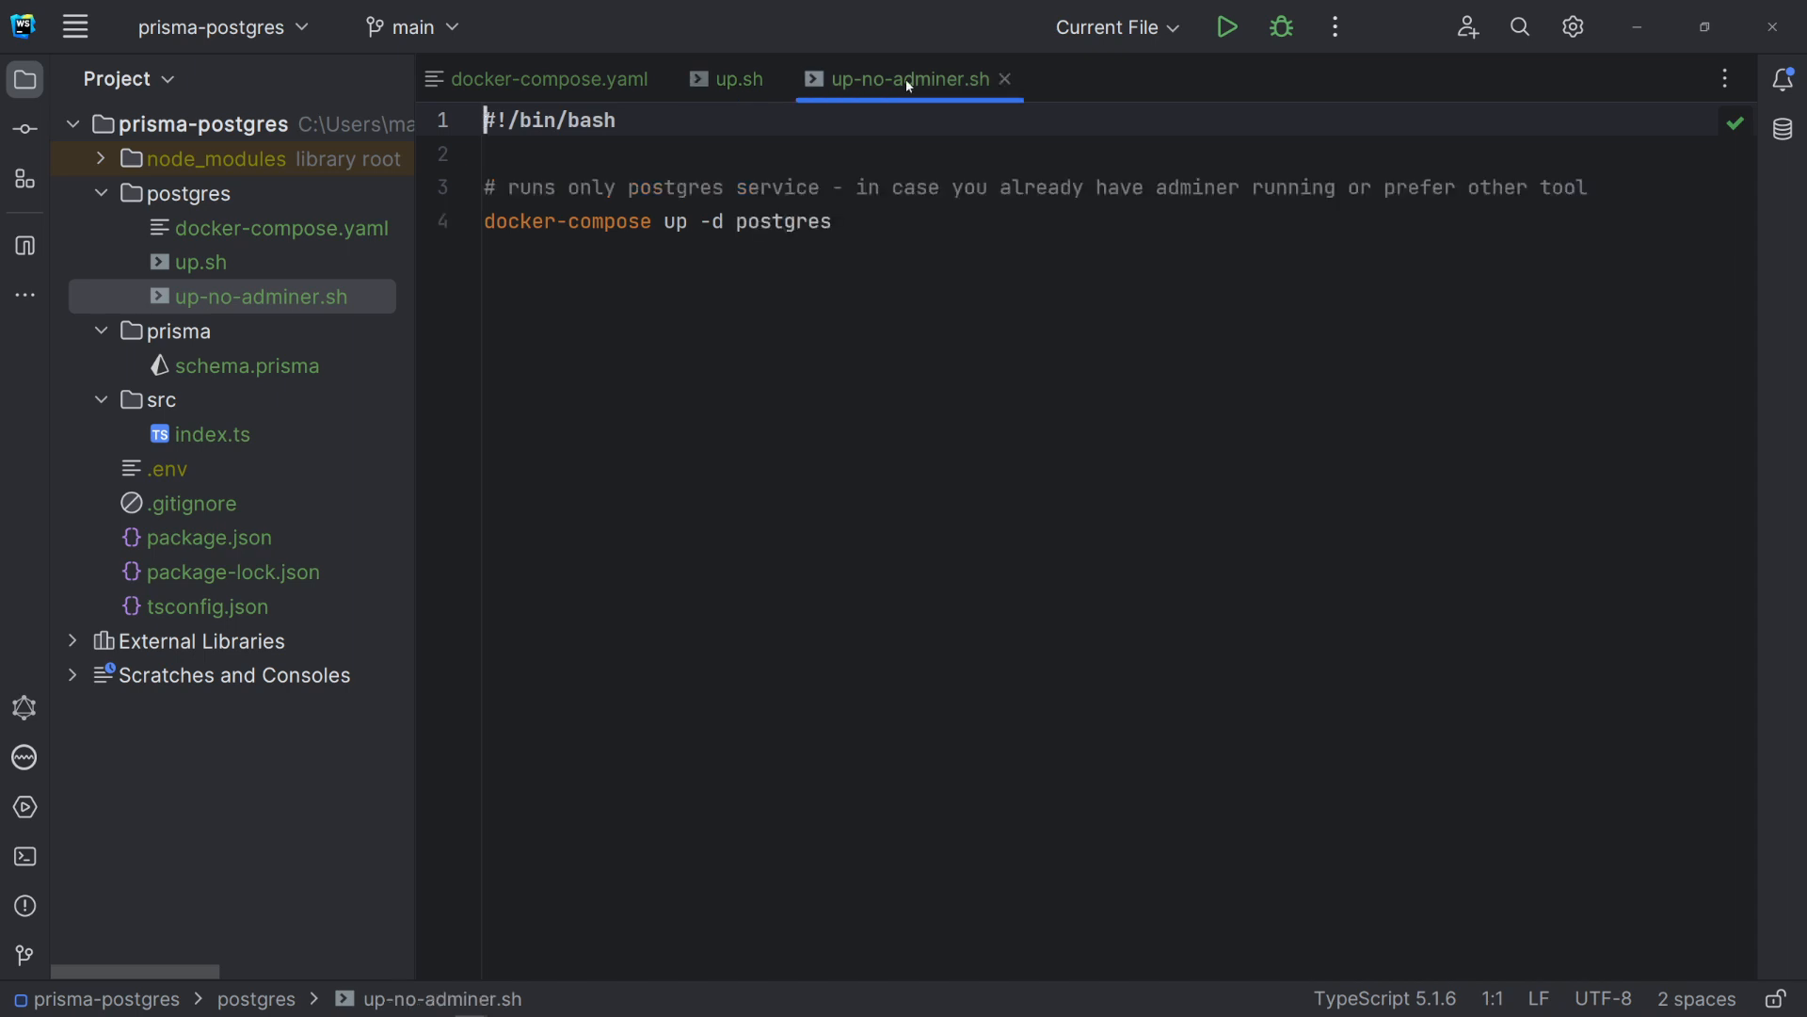
{"action": "mouse_move", "coordinate": [1088, 303]}
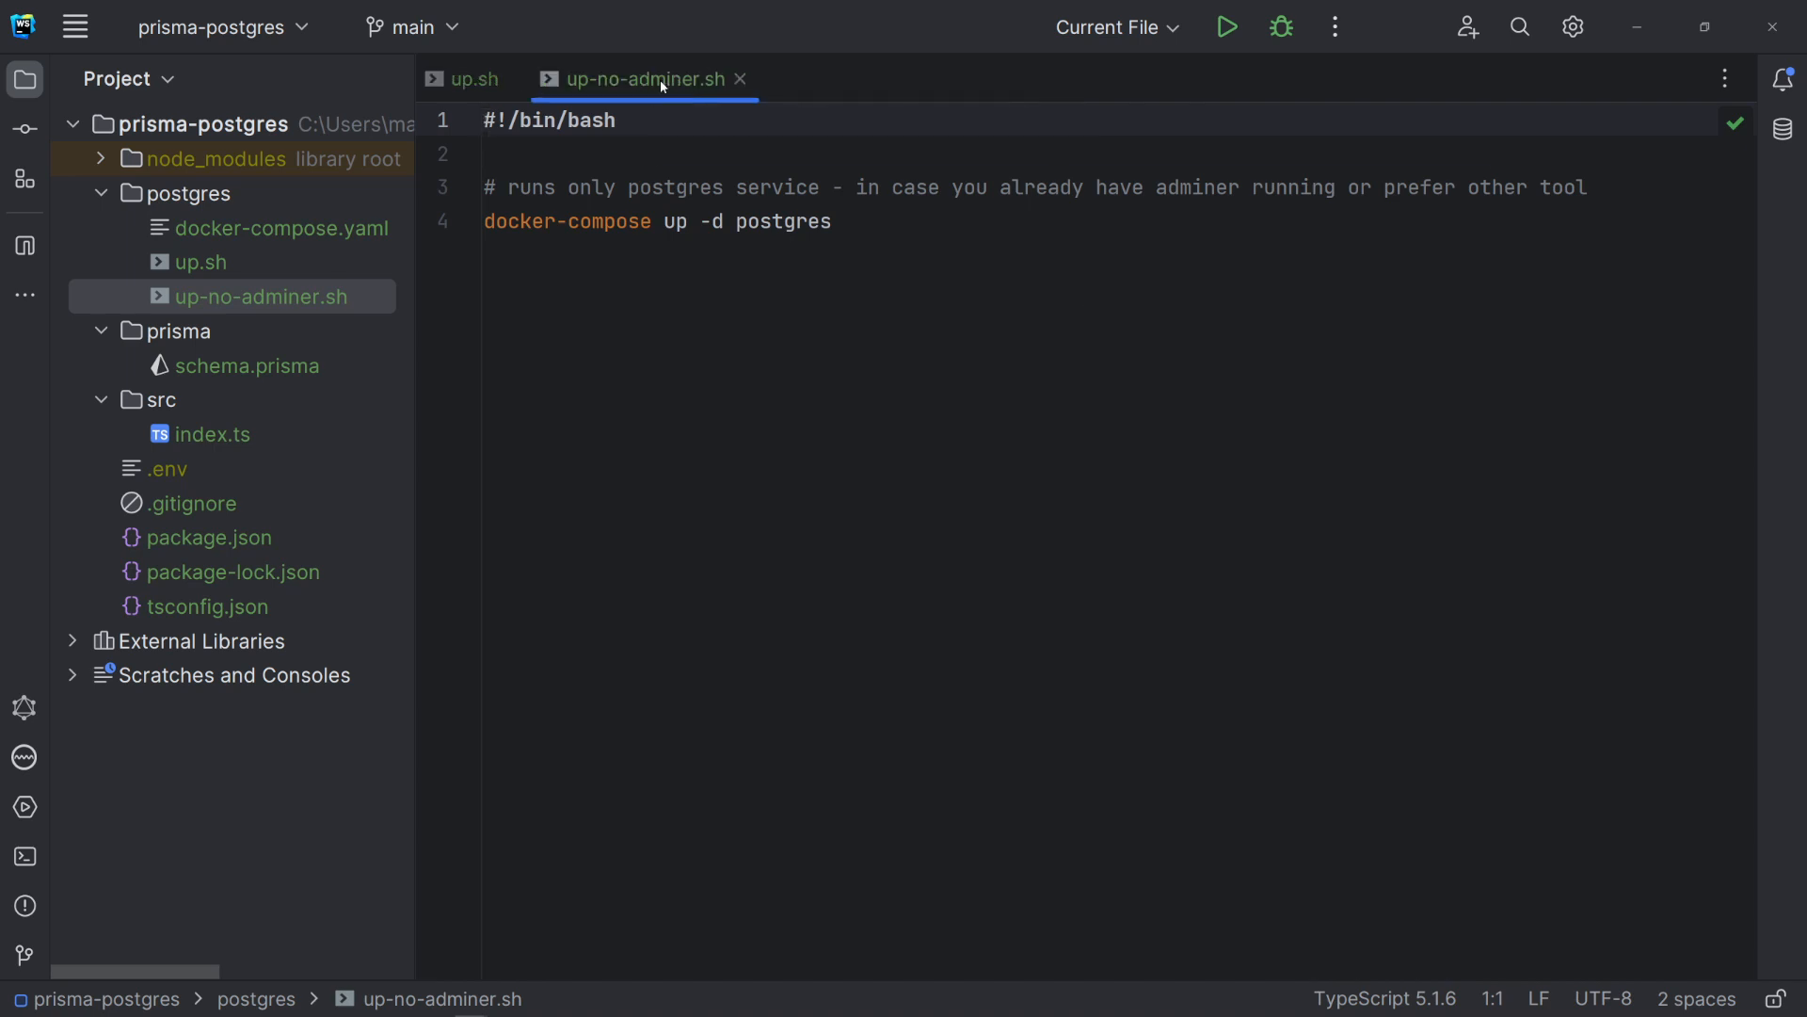
{"action": "left_click", "coordinate": [24, 855]}
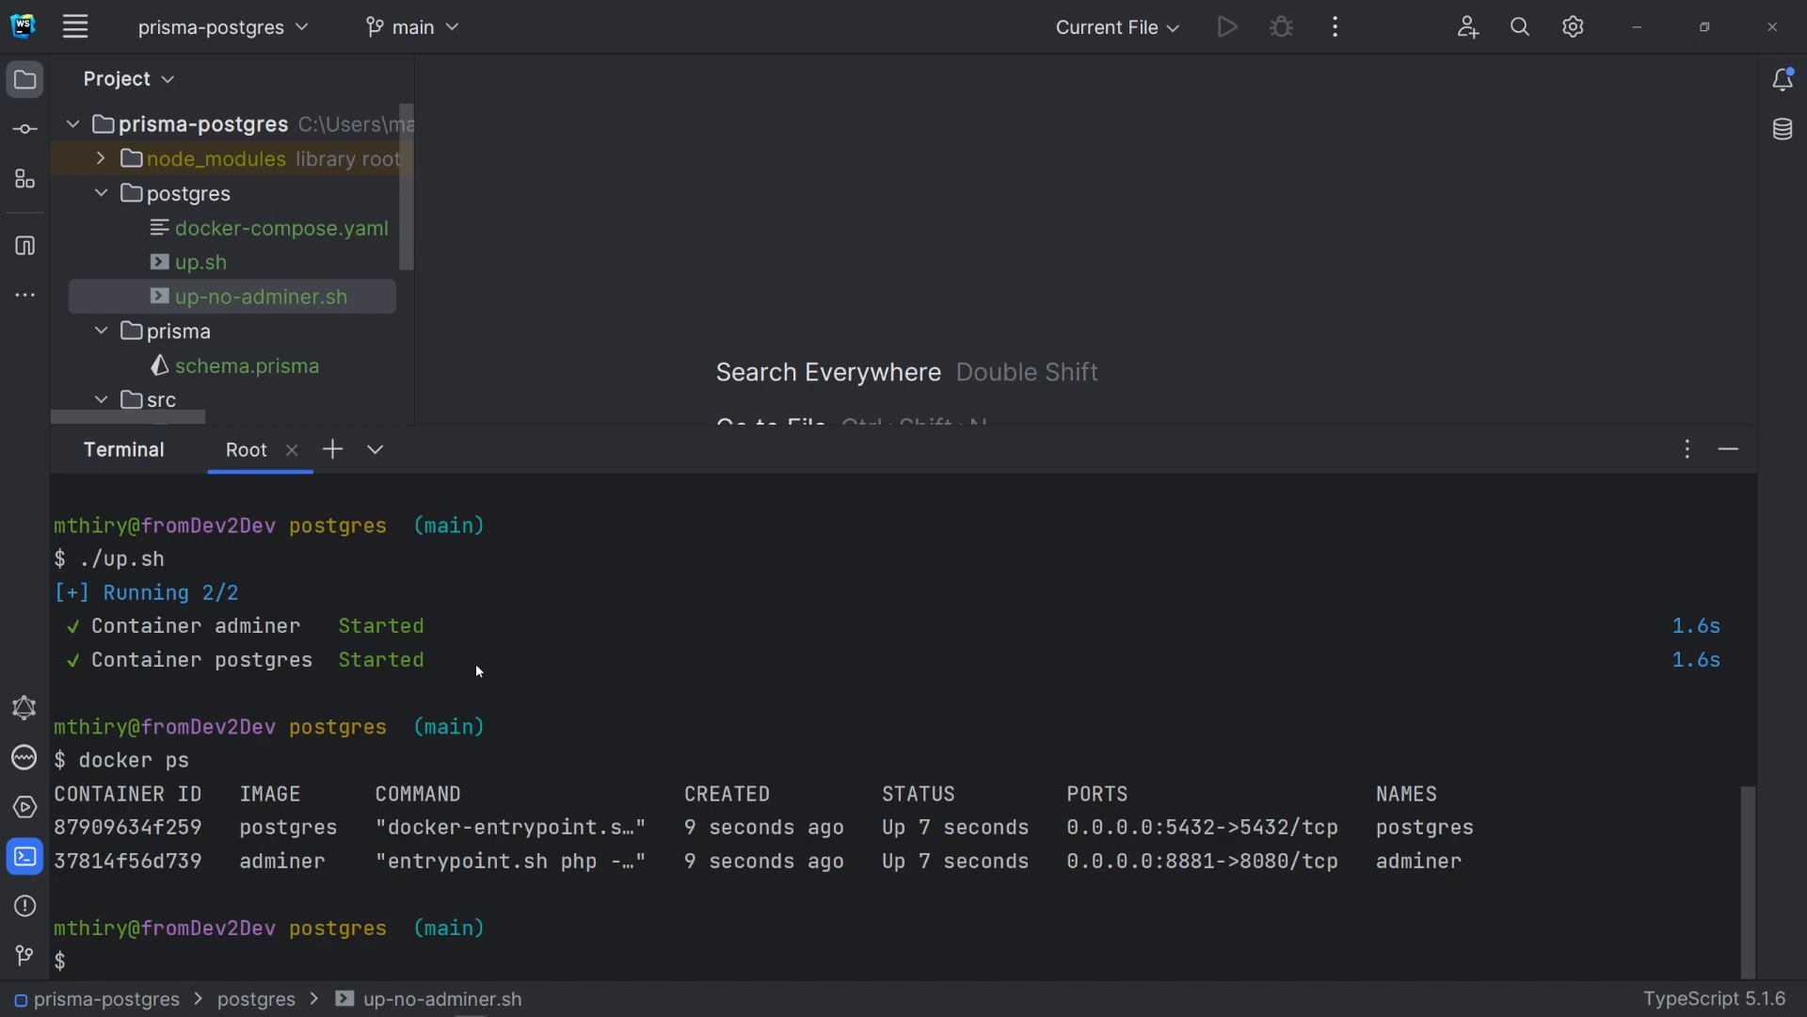
- Switch to DBeaver showing the postgres-prisma connection to localhost:5432
{"action": "key", "text": "ctrl+l"}
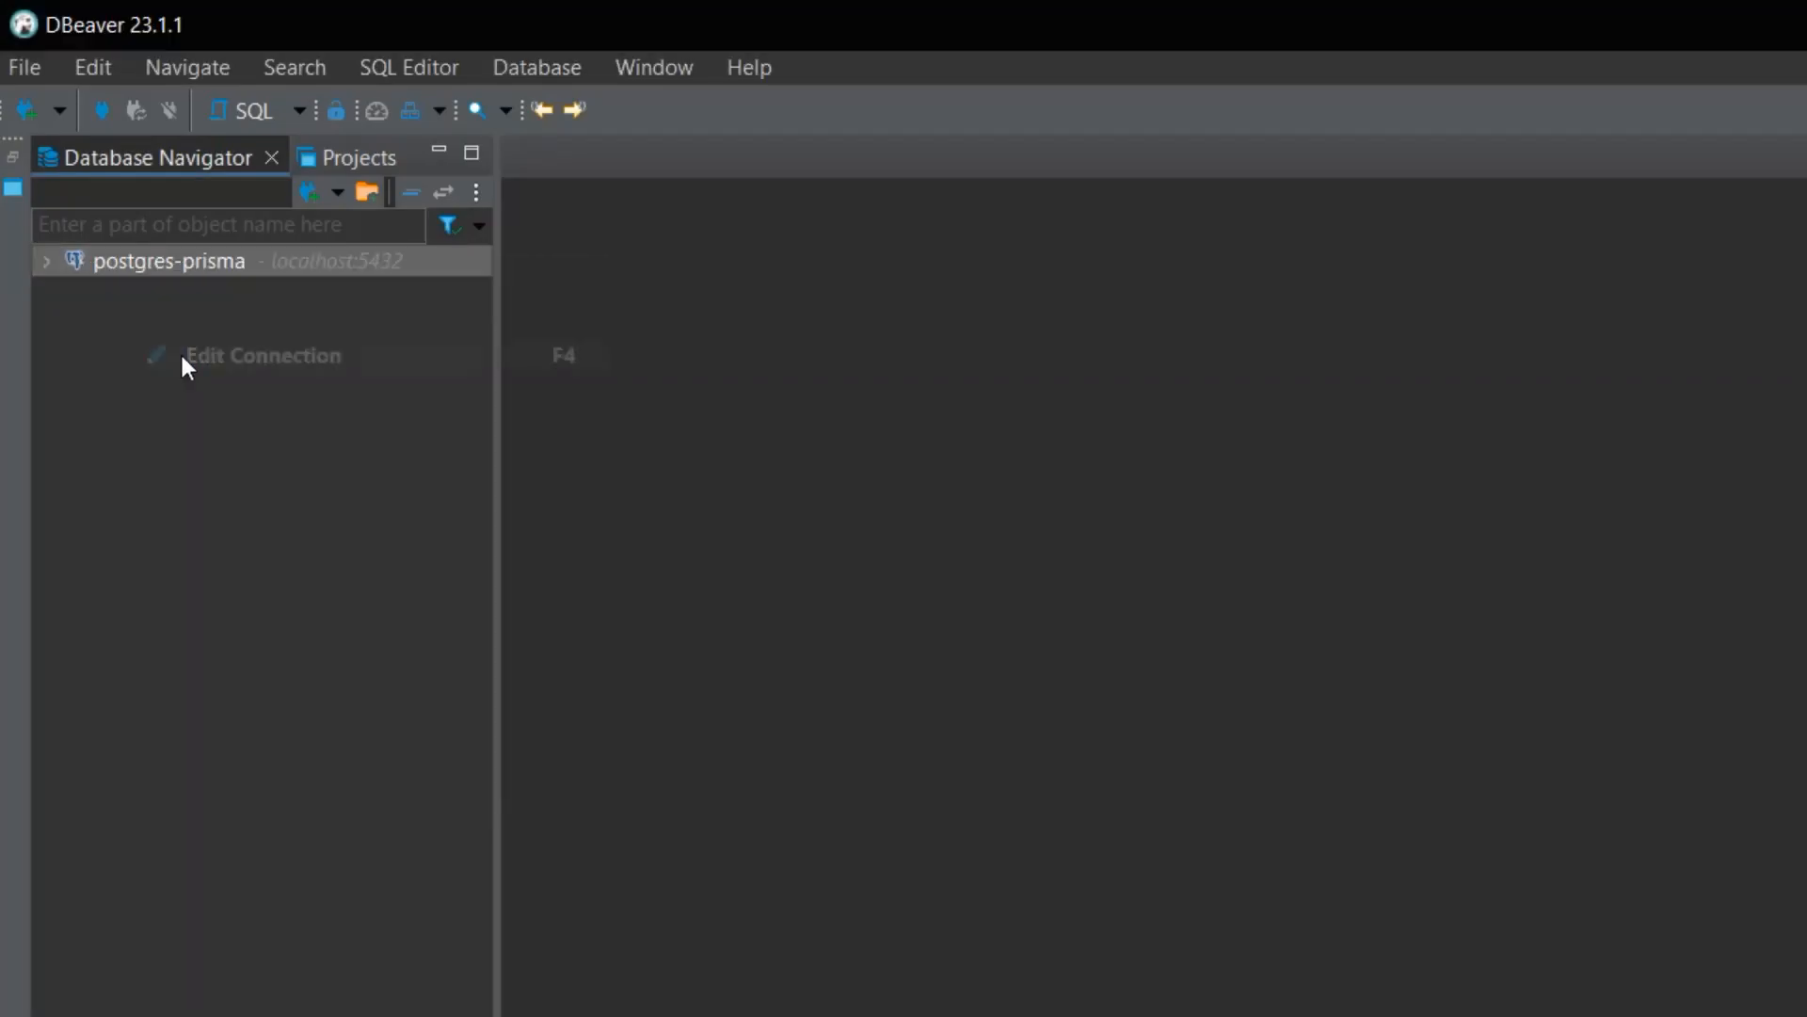
{"action": "mouse_move", "coordinate": [169, 261]}
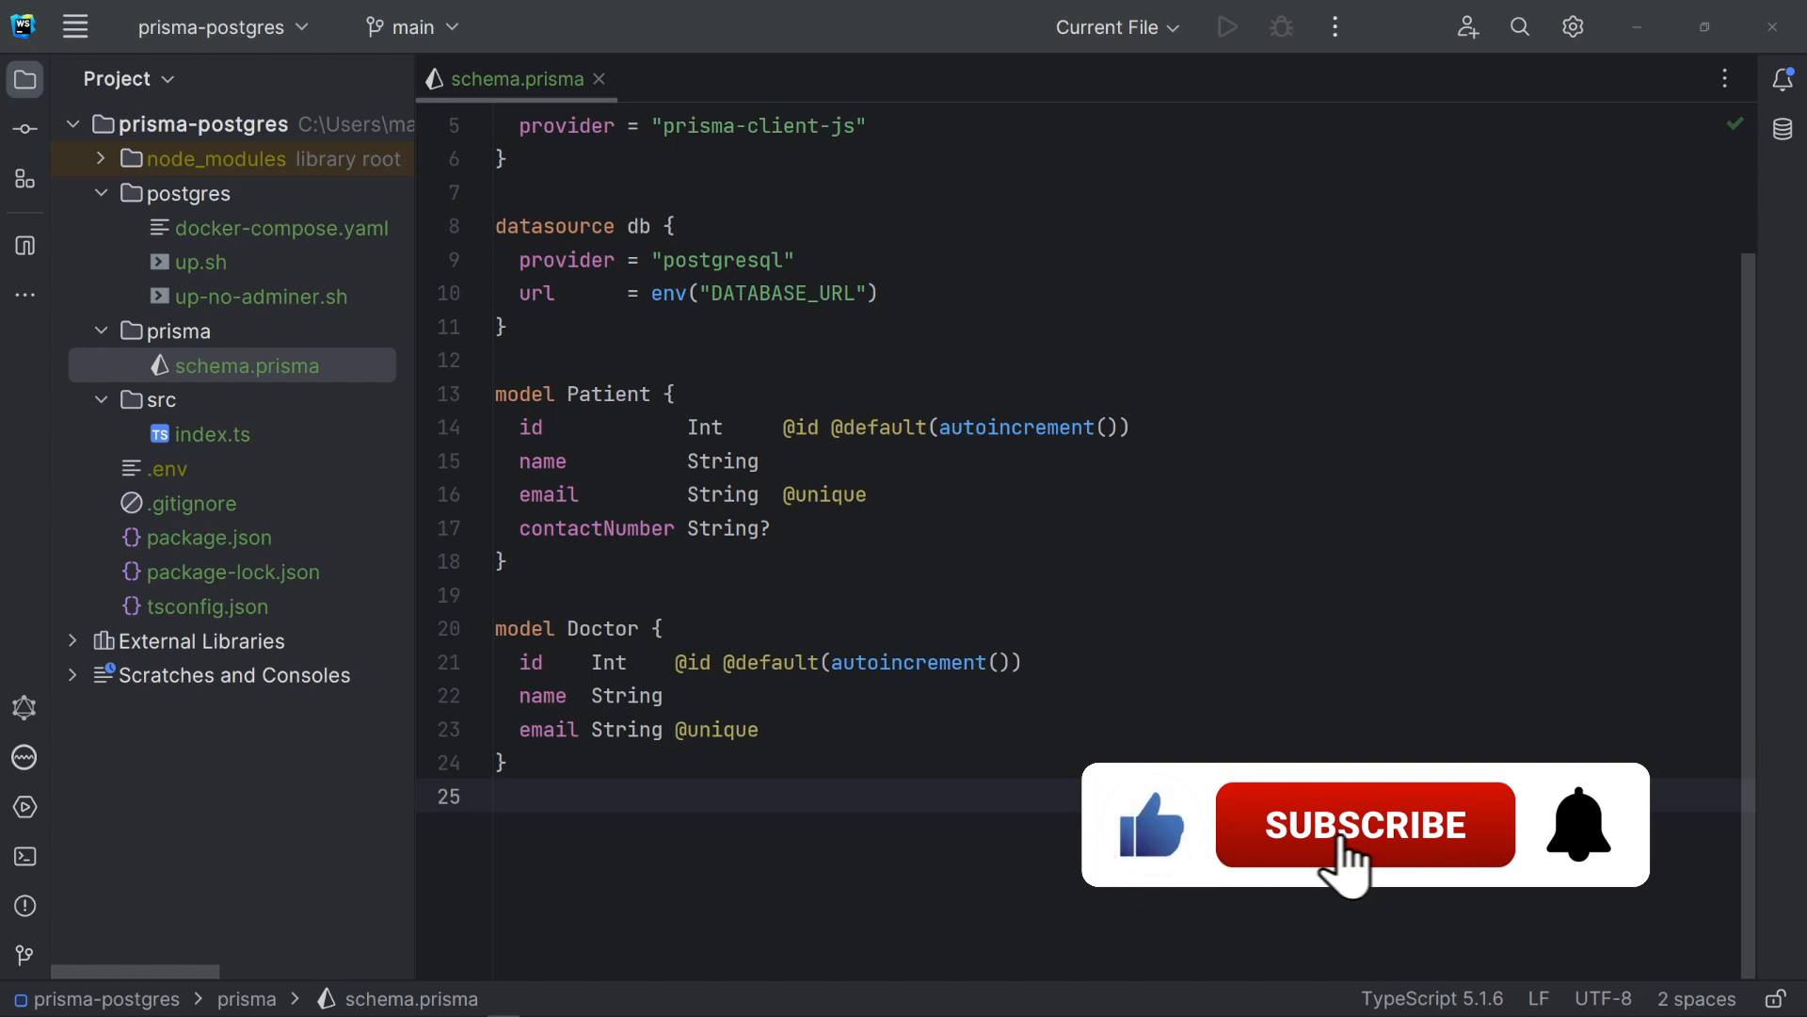
- Write the Patient and Doctor models with unique email fields in schema.prisma
{"action": "left_click", "coordinate": [1365, 823]}
{"action": "type", "text": "npx prisma migrate dev --name init"}
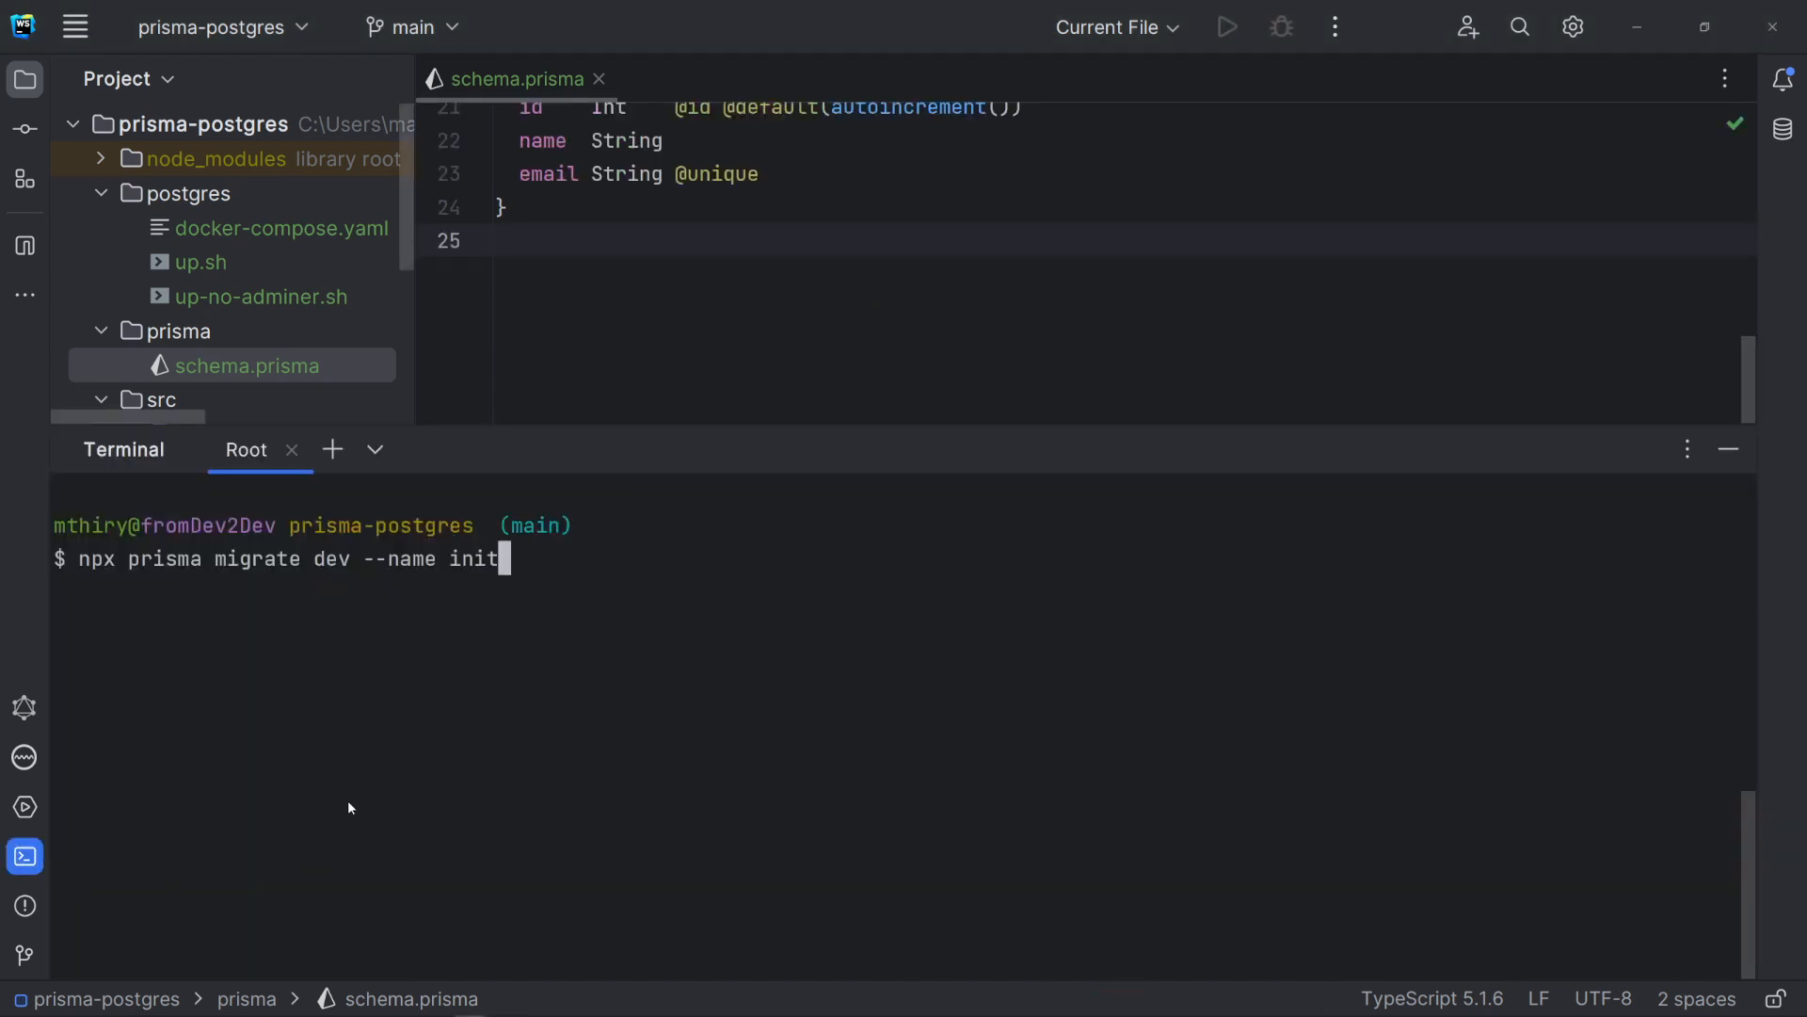
{"action": "mouse_move", "coordinate": [377, 771]}
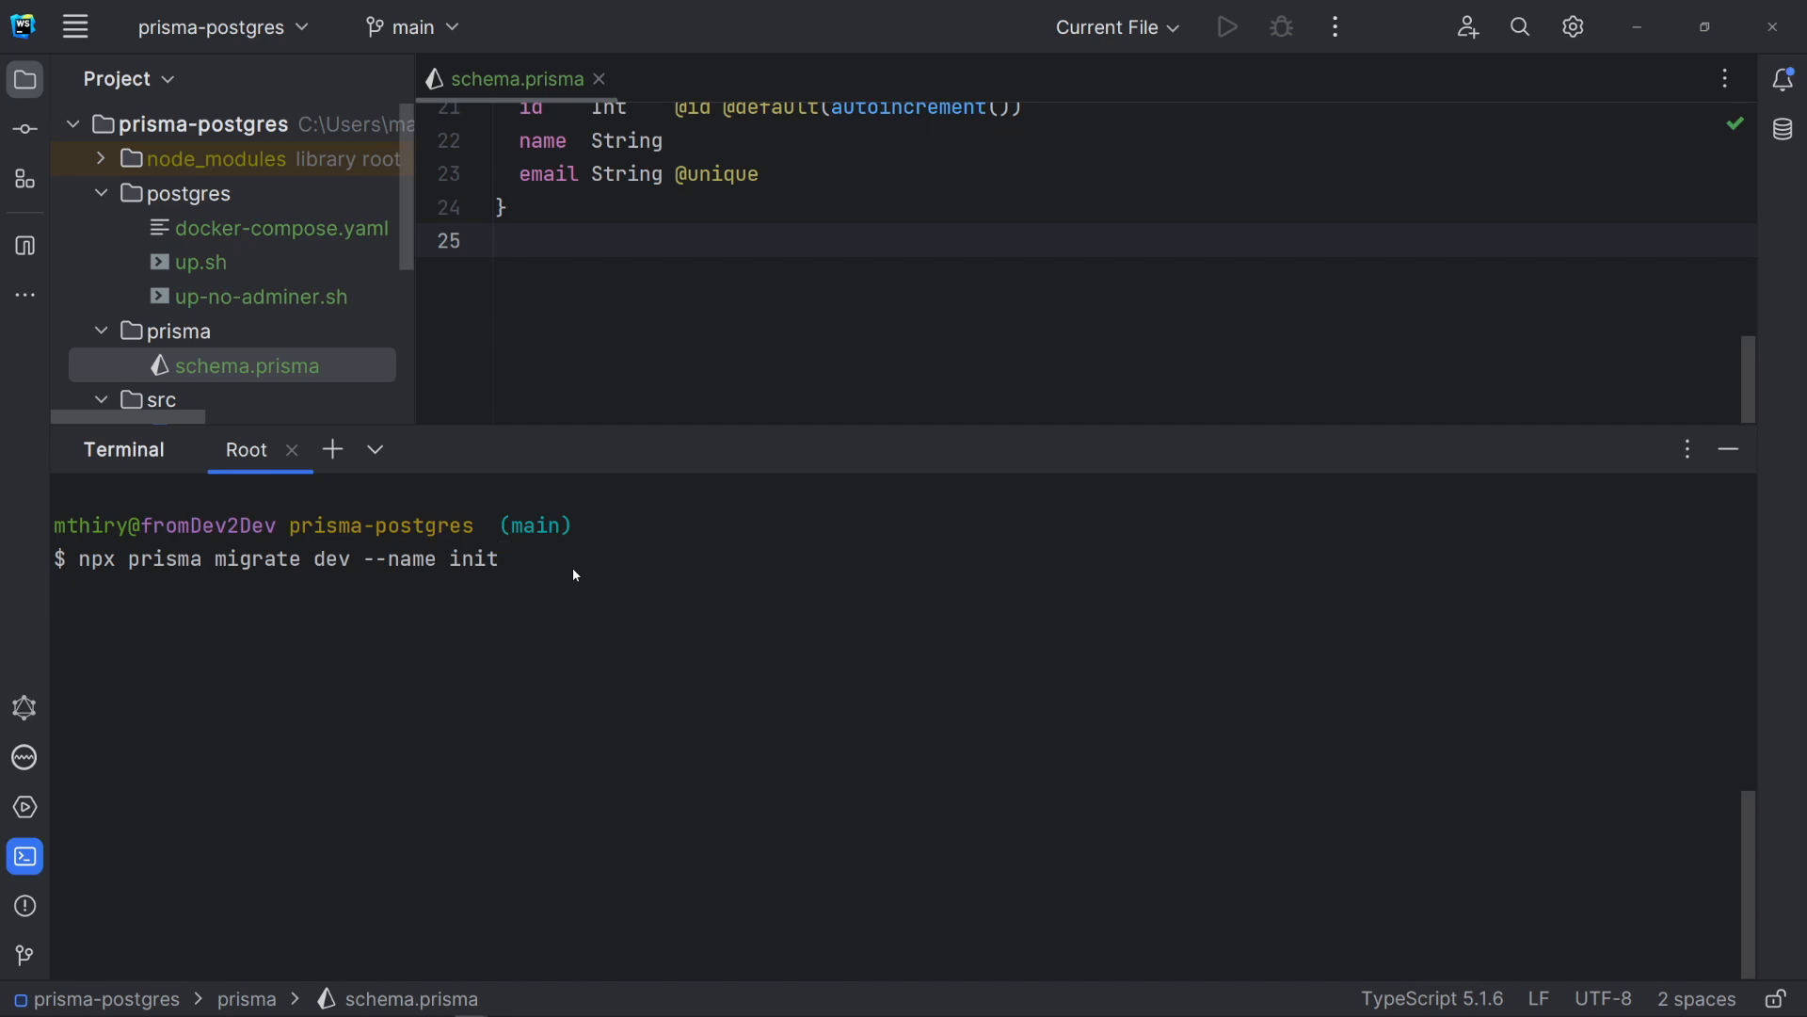
- Run npx prisma migrate dev --name init to generate the migrations folder
{"action": "key", "text": "Return"}
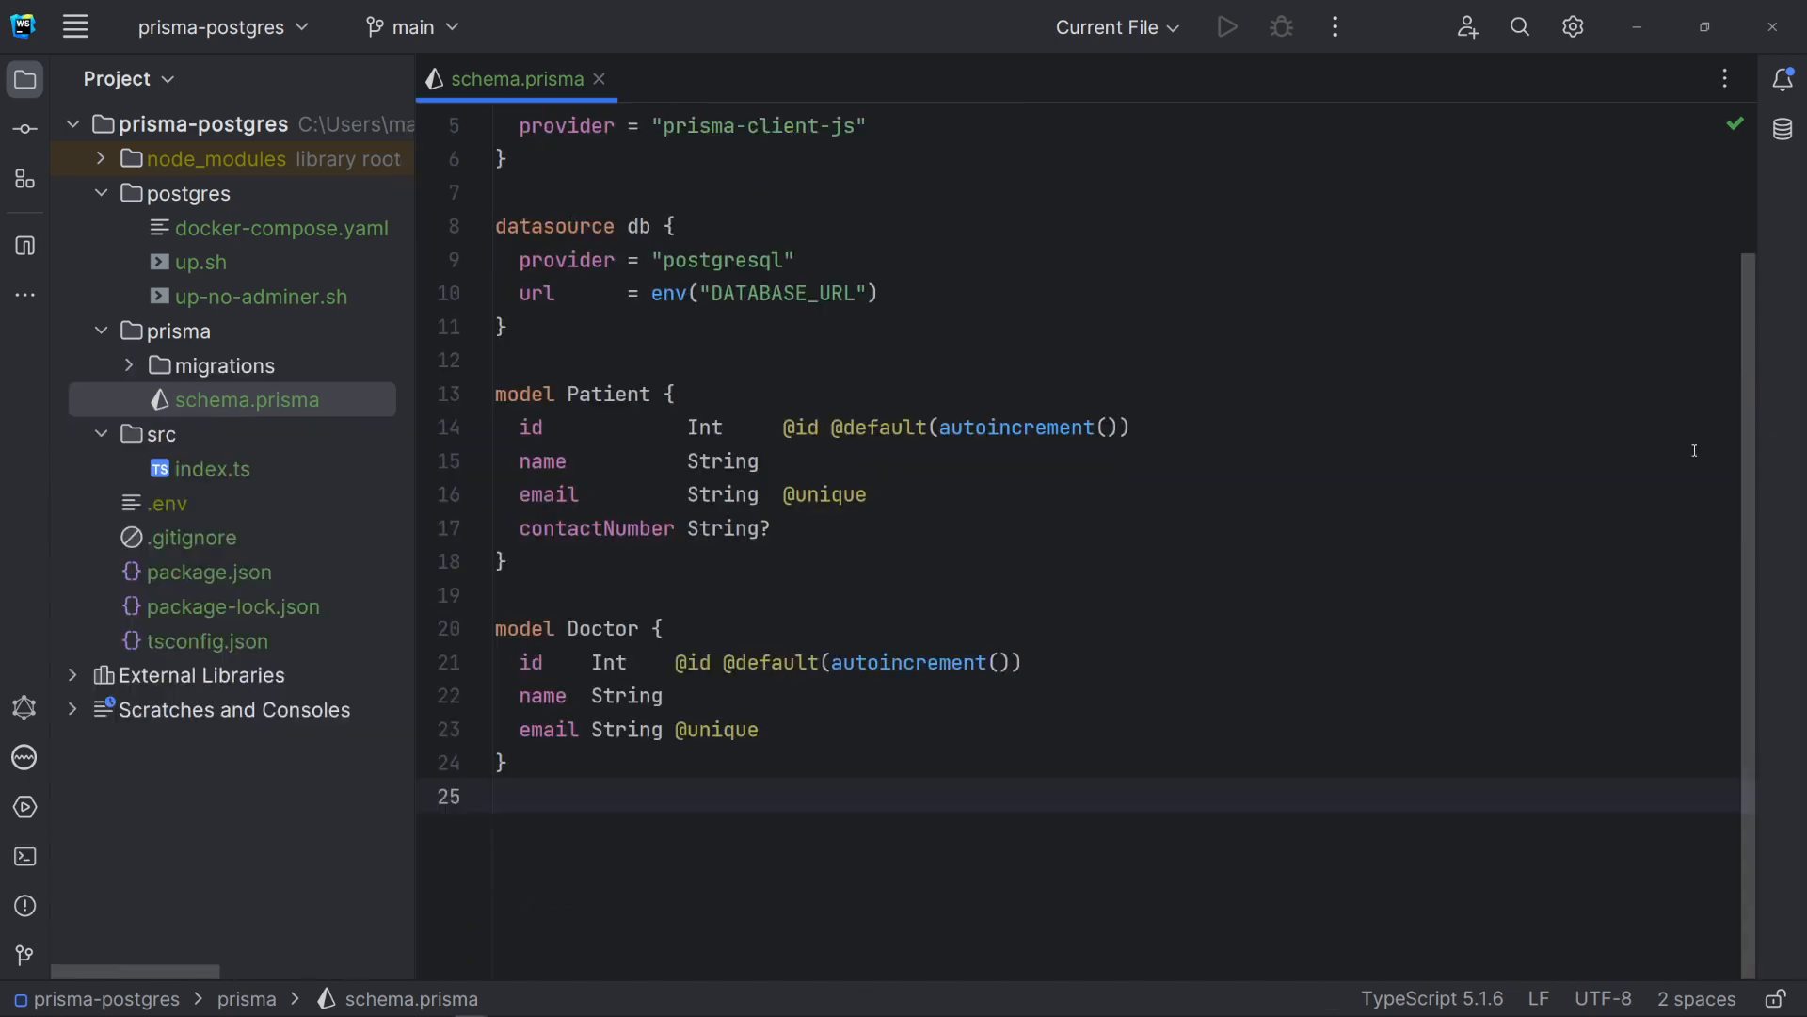
- Open the init migration.sql creating the Patient and Doctor tables
{"action": "left_click", "coordinate": [145, 365]}
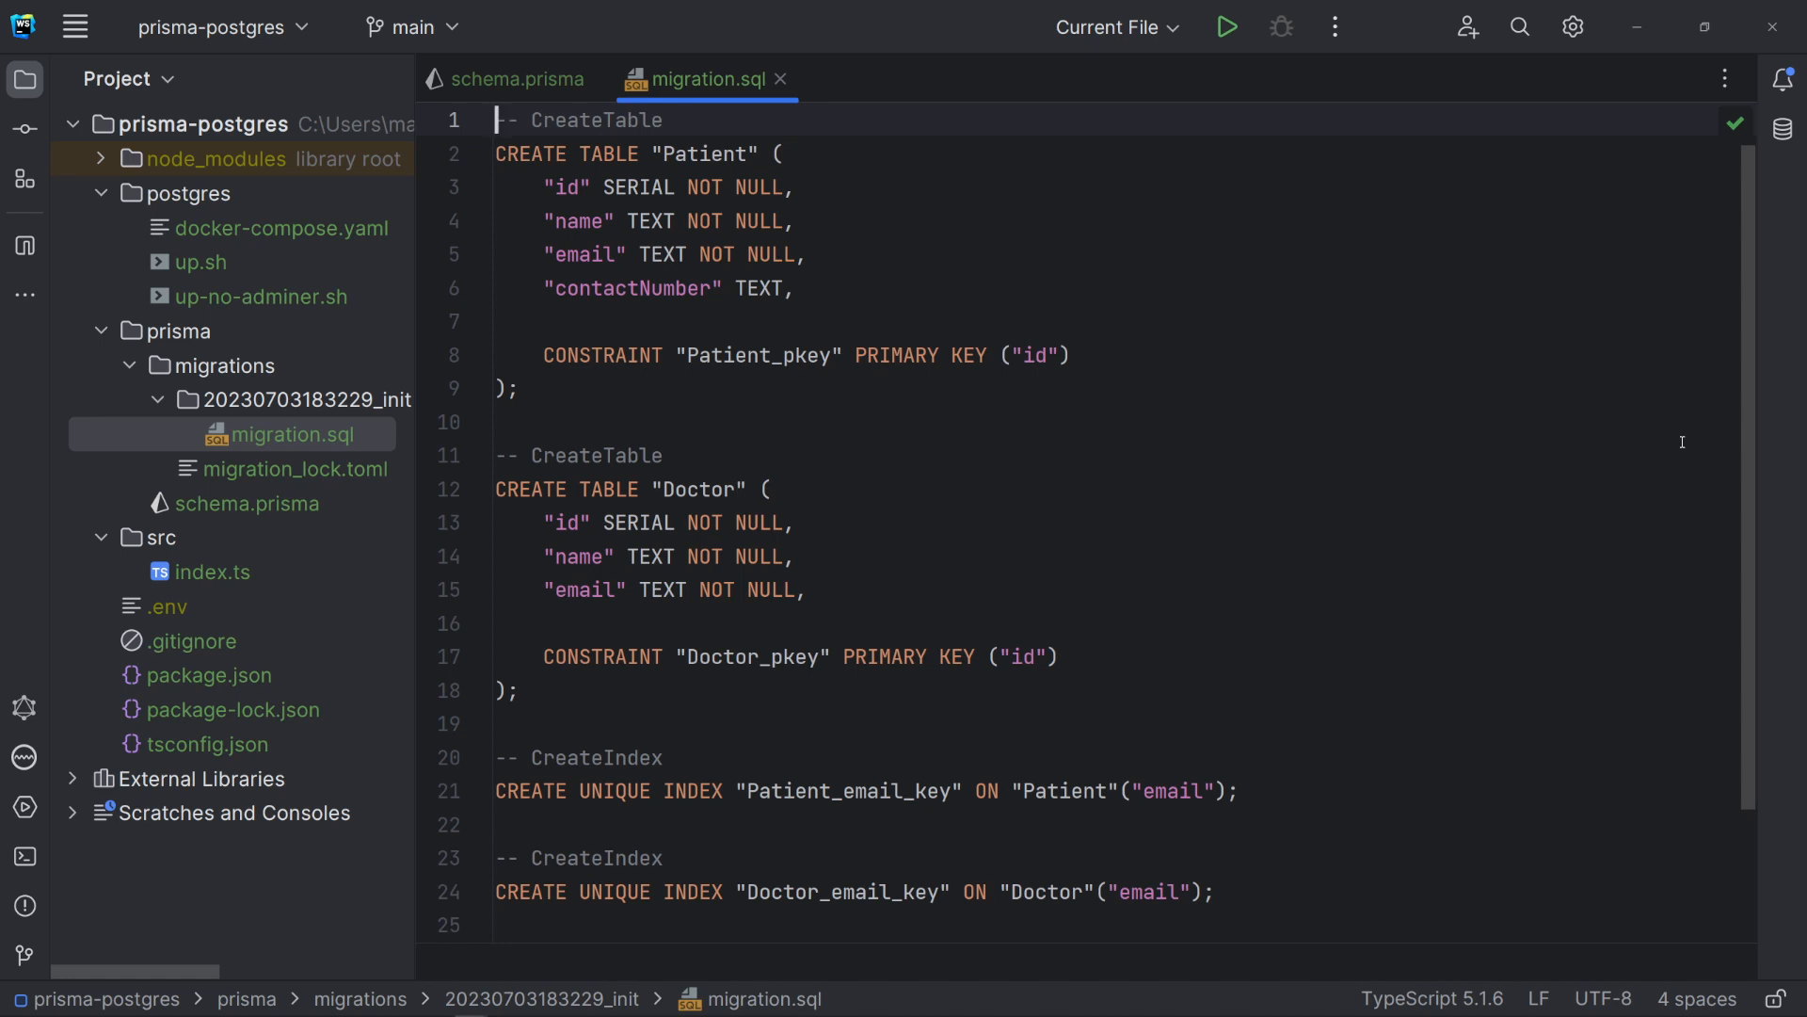
{"action": "mouse_move", "coordinate": [1596, 441]}
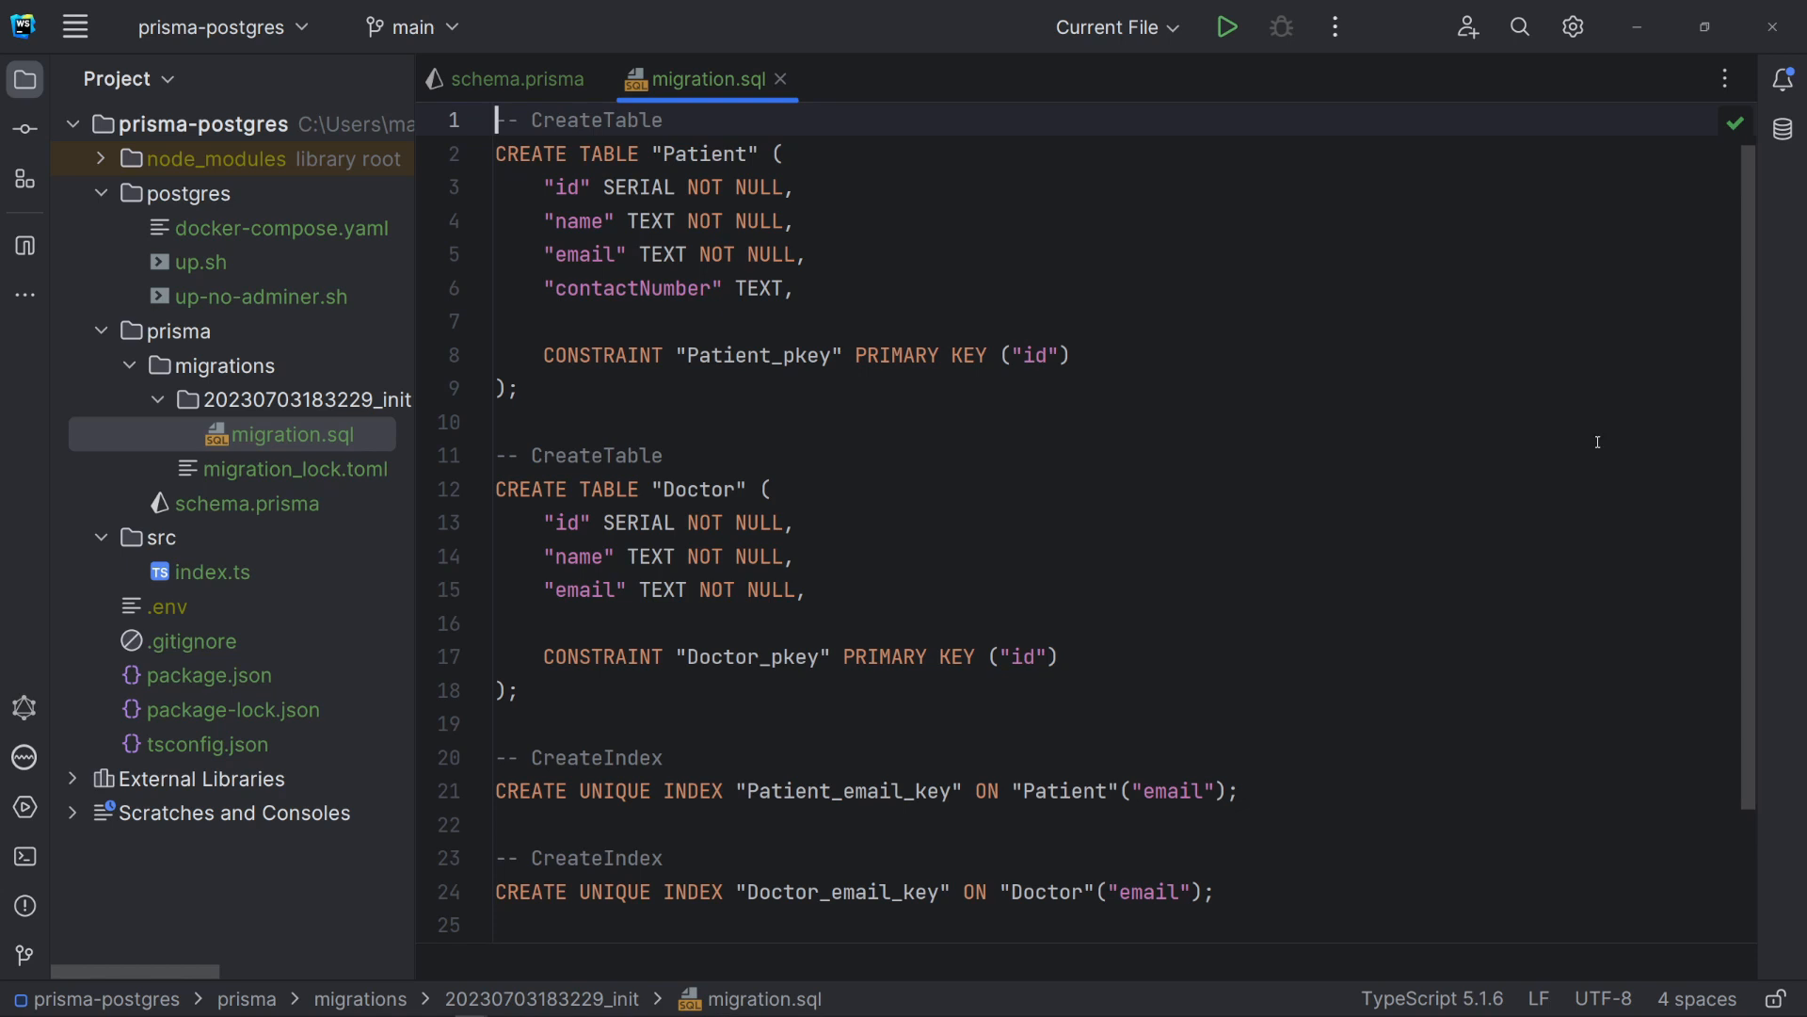
{"action": "mouse_move", "coordinate": [343, 482]}
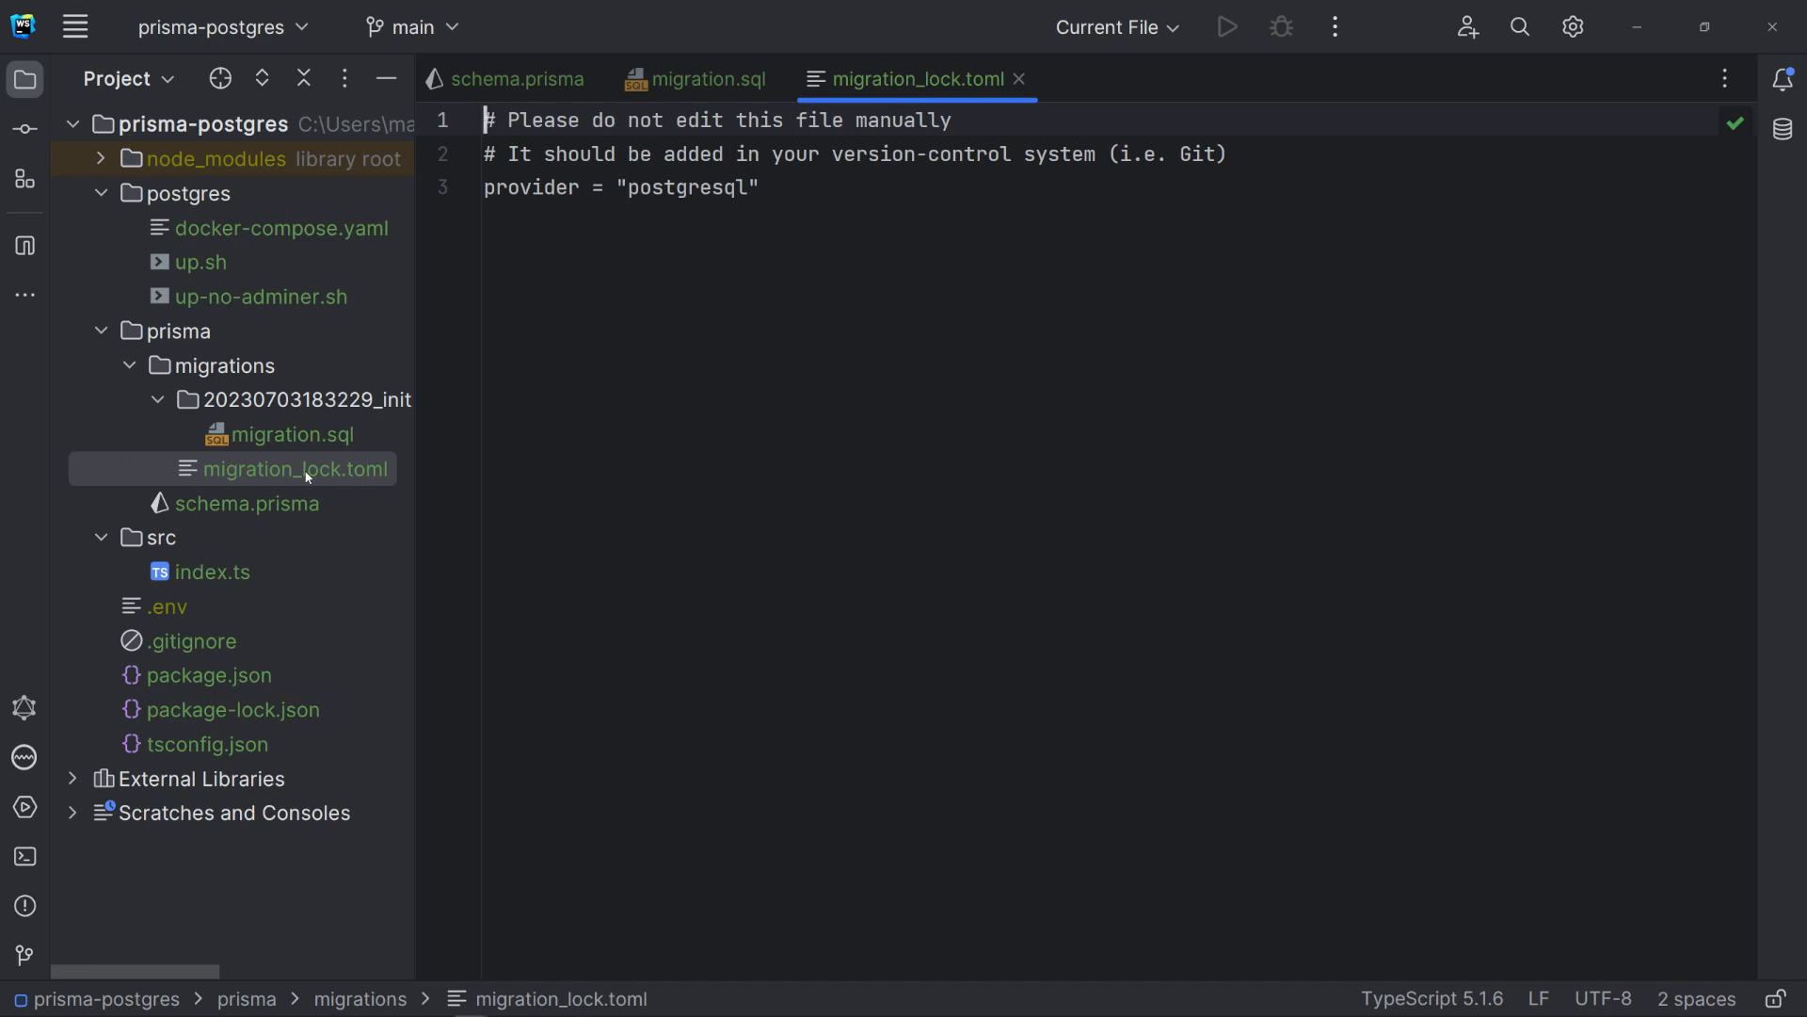
{"action": "mouse_move", "coordinate": [349, 469]}
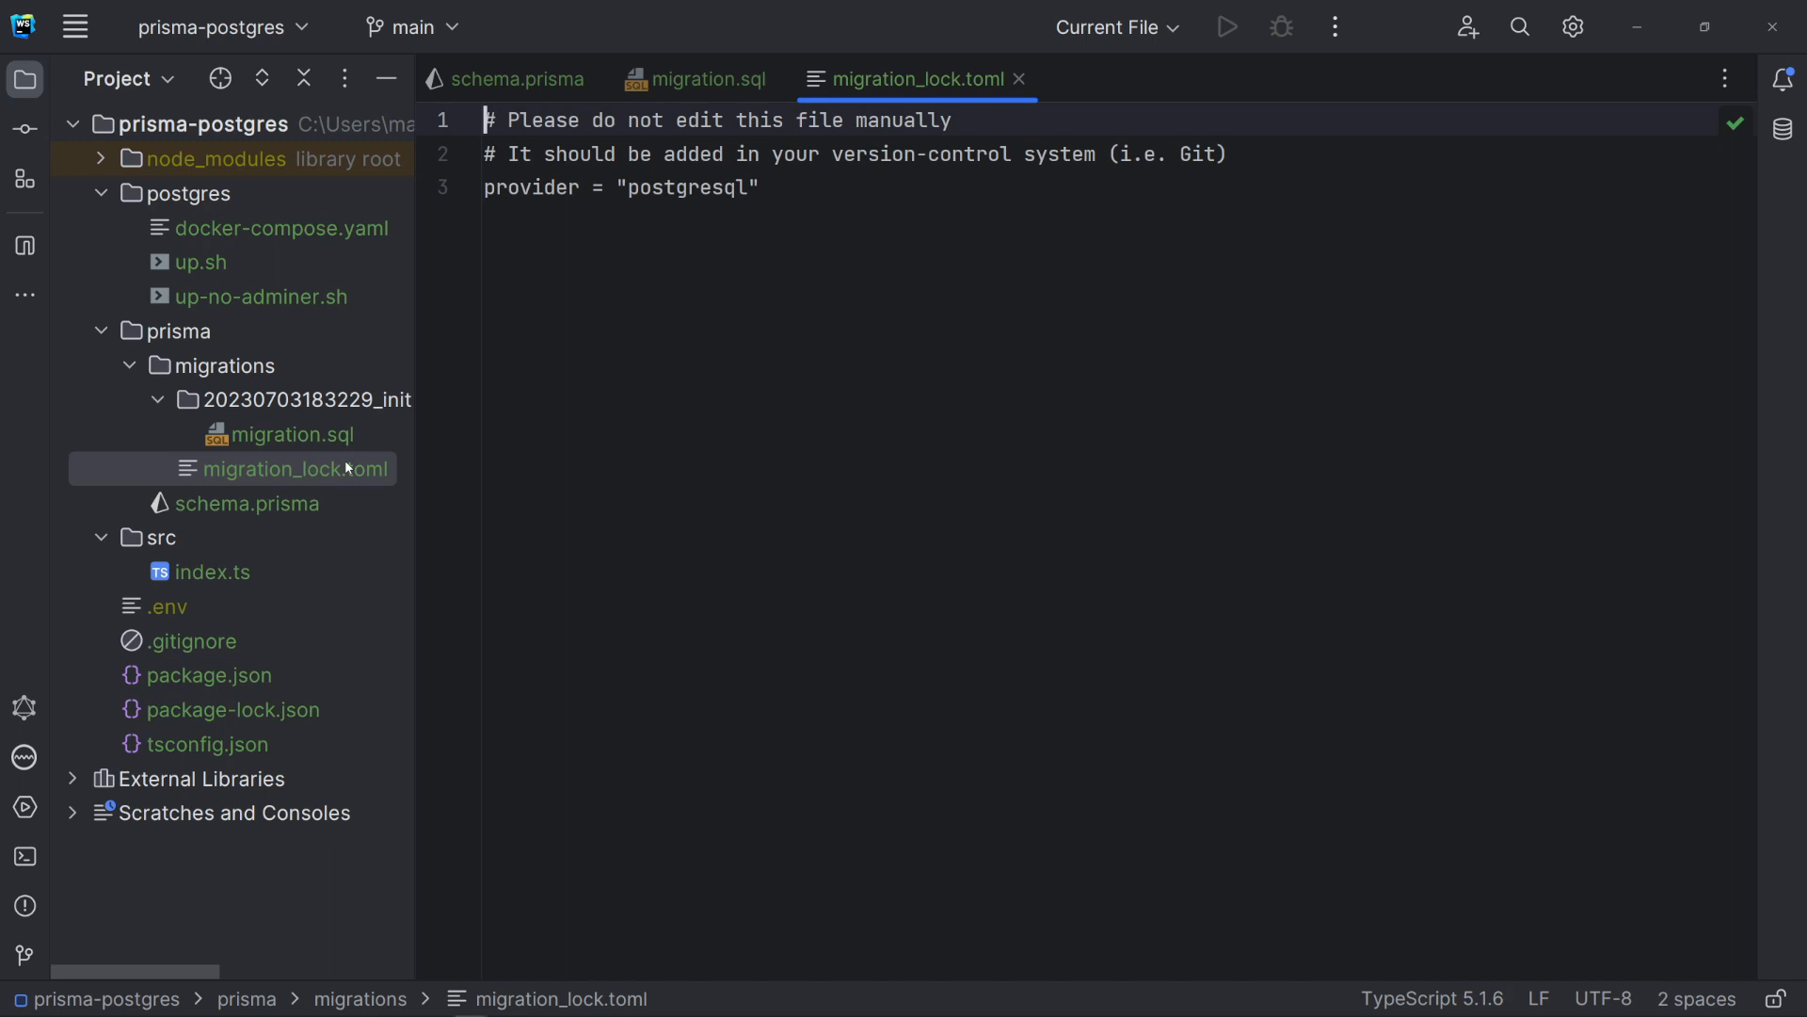
{"action": "mouse_move", "coordinate": [1019, 79]}
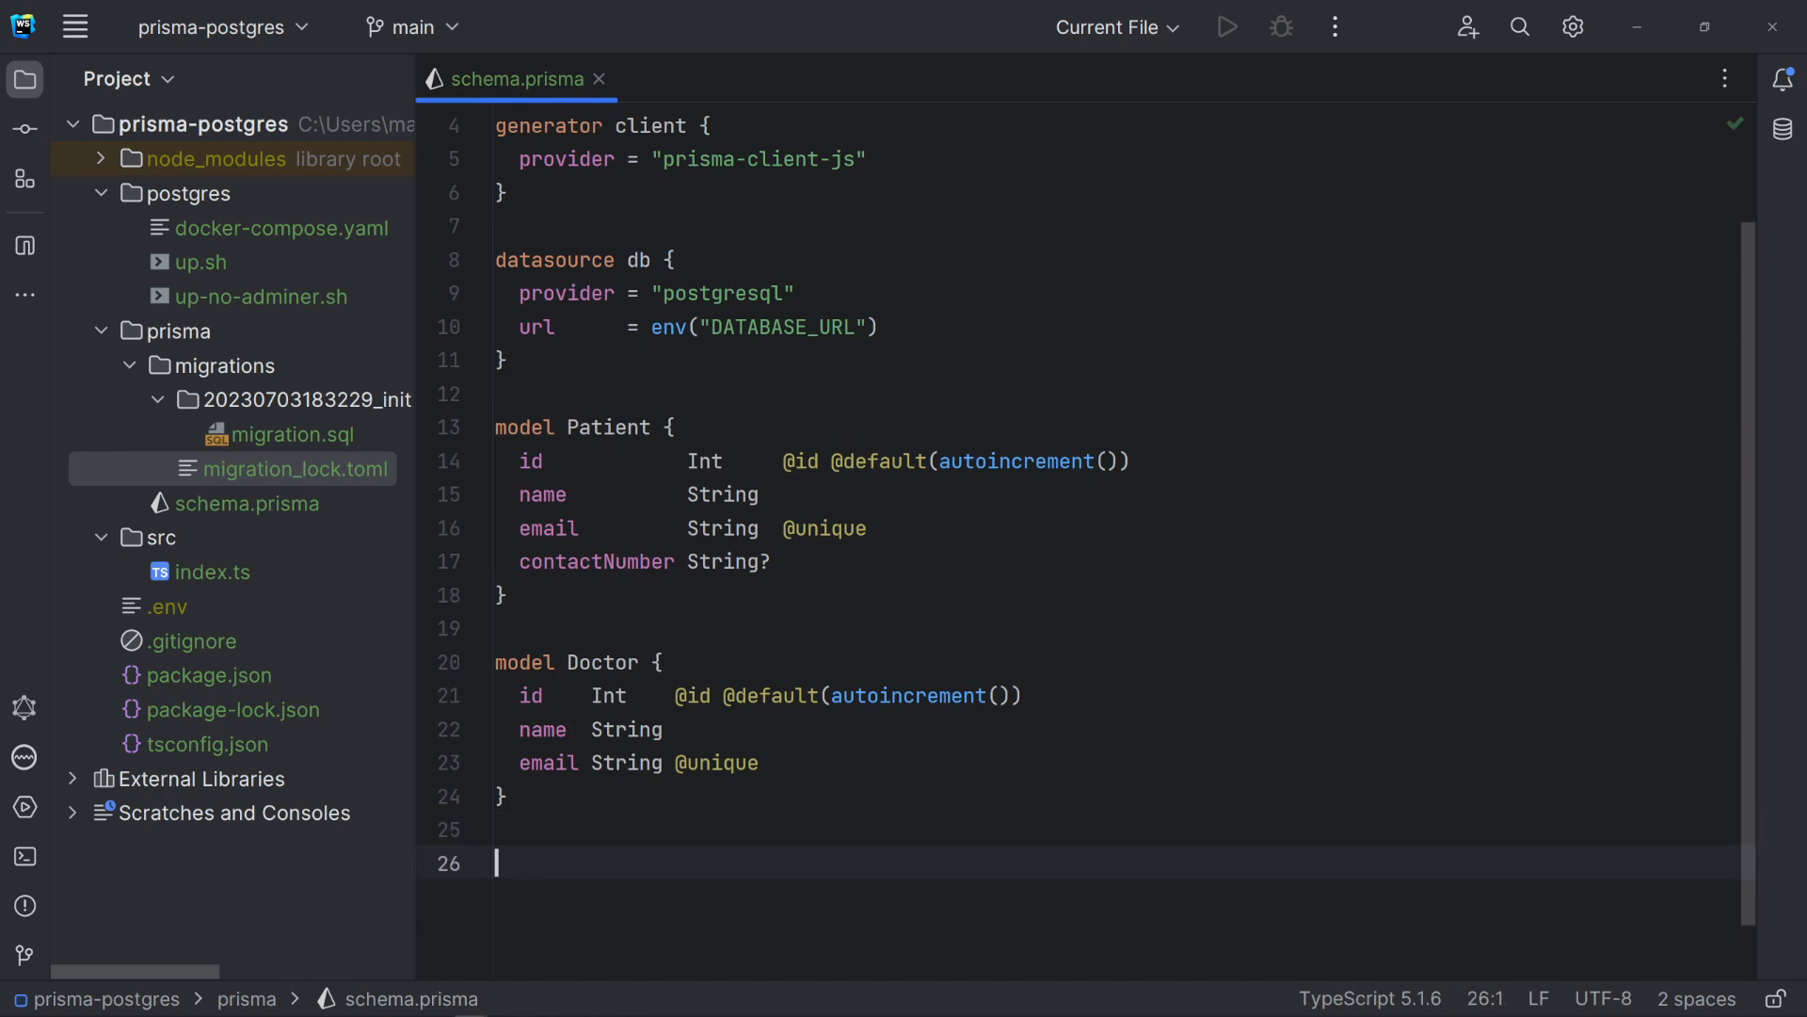
- Add a Clinic model, run migrate dev --name adding_clinic, and open its migration.sql
{"action": "type", "text": "model Clinic {"}
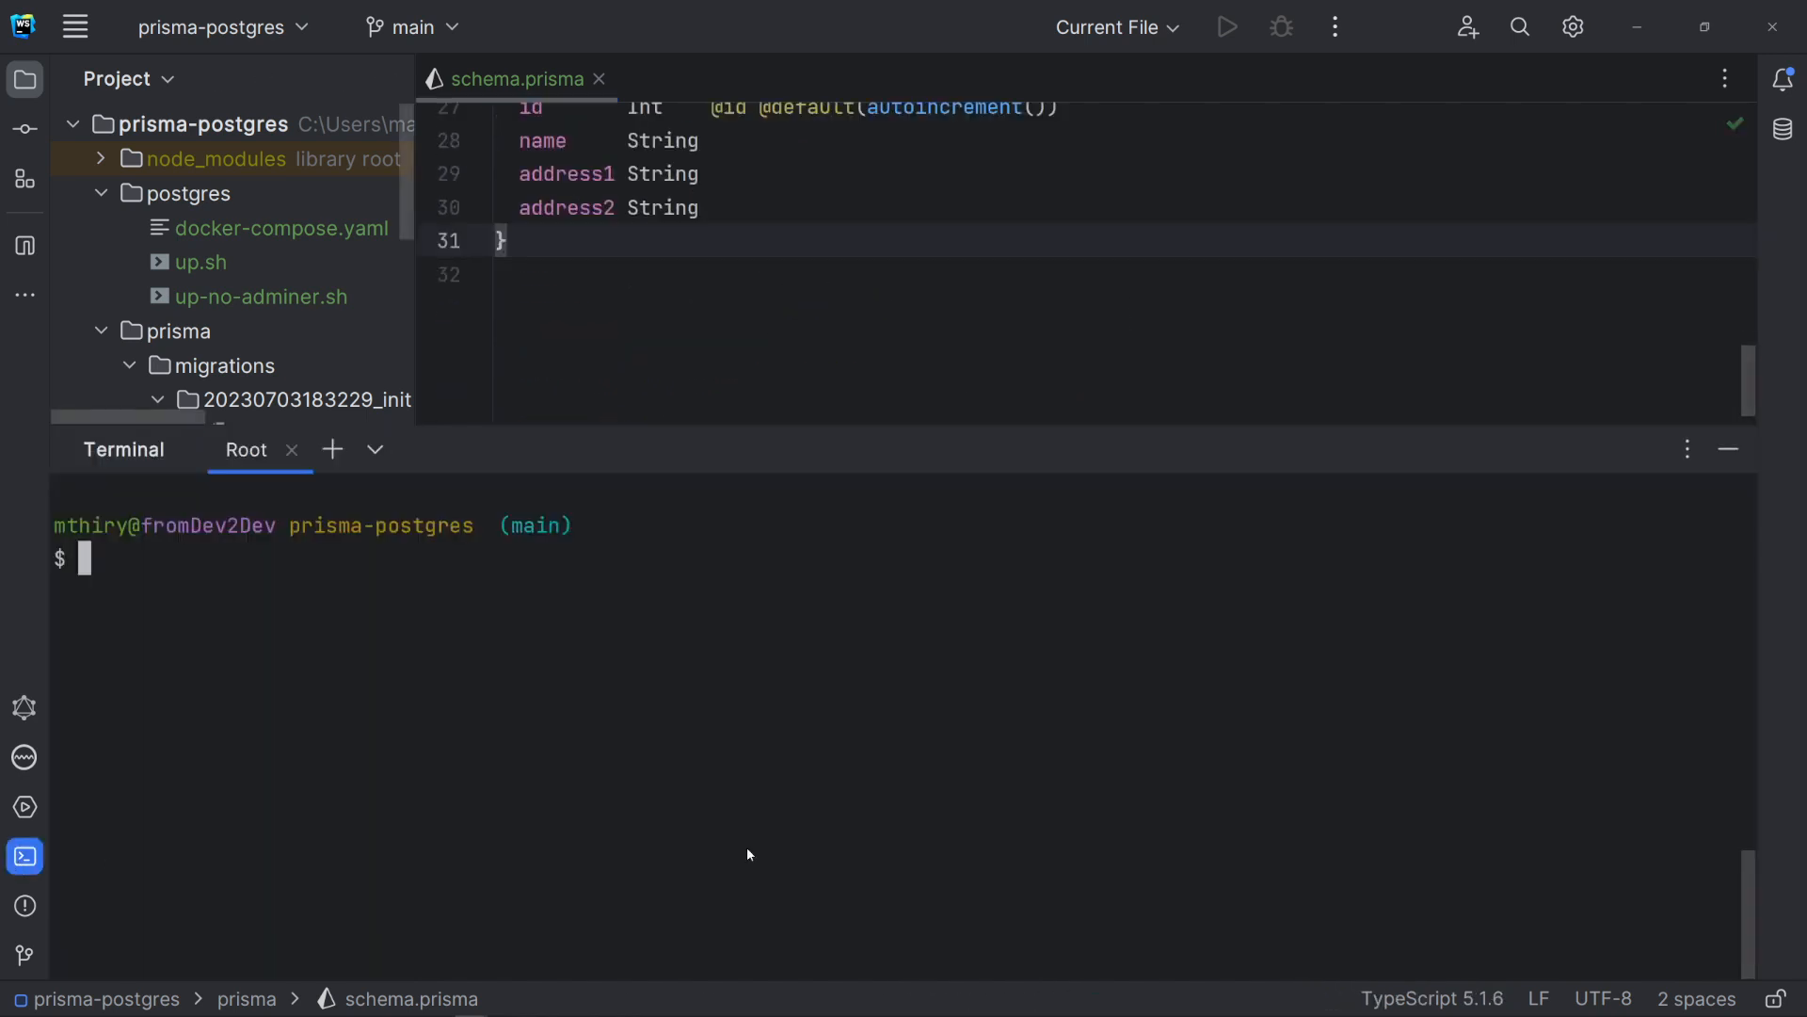
{"action": "type", "text": "npx prisma migrate dev --name adding_c"}
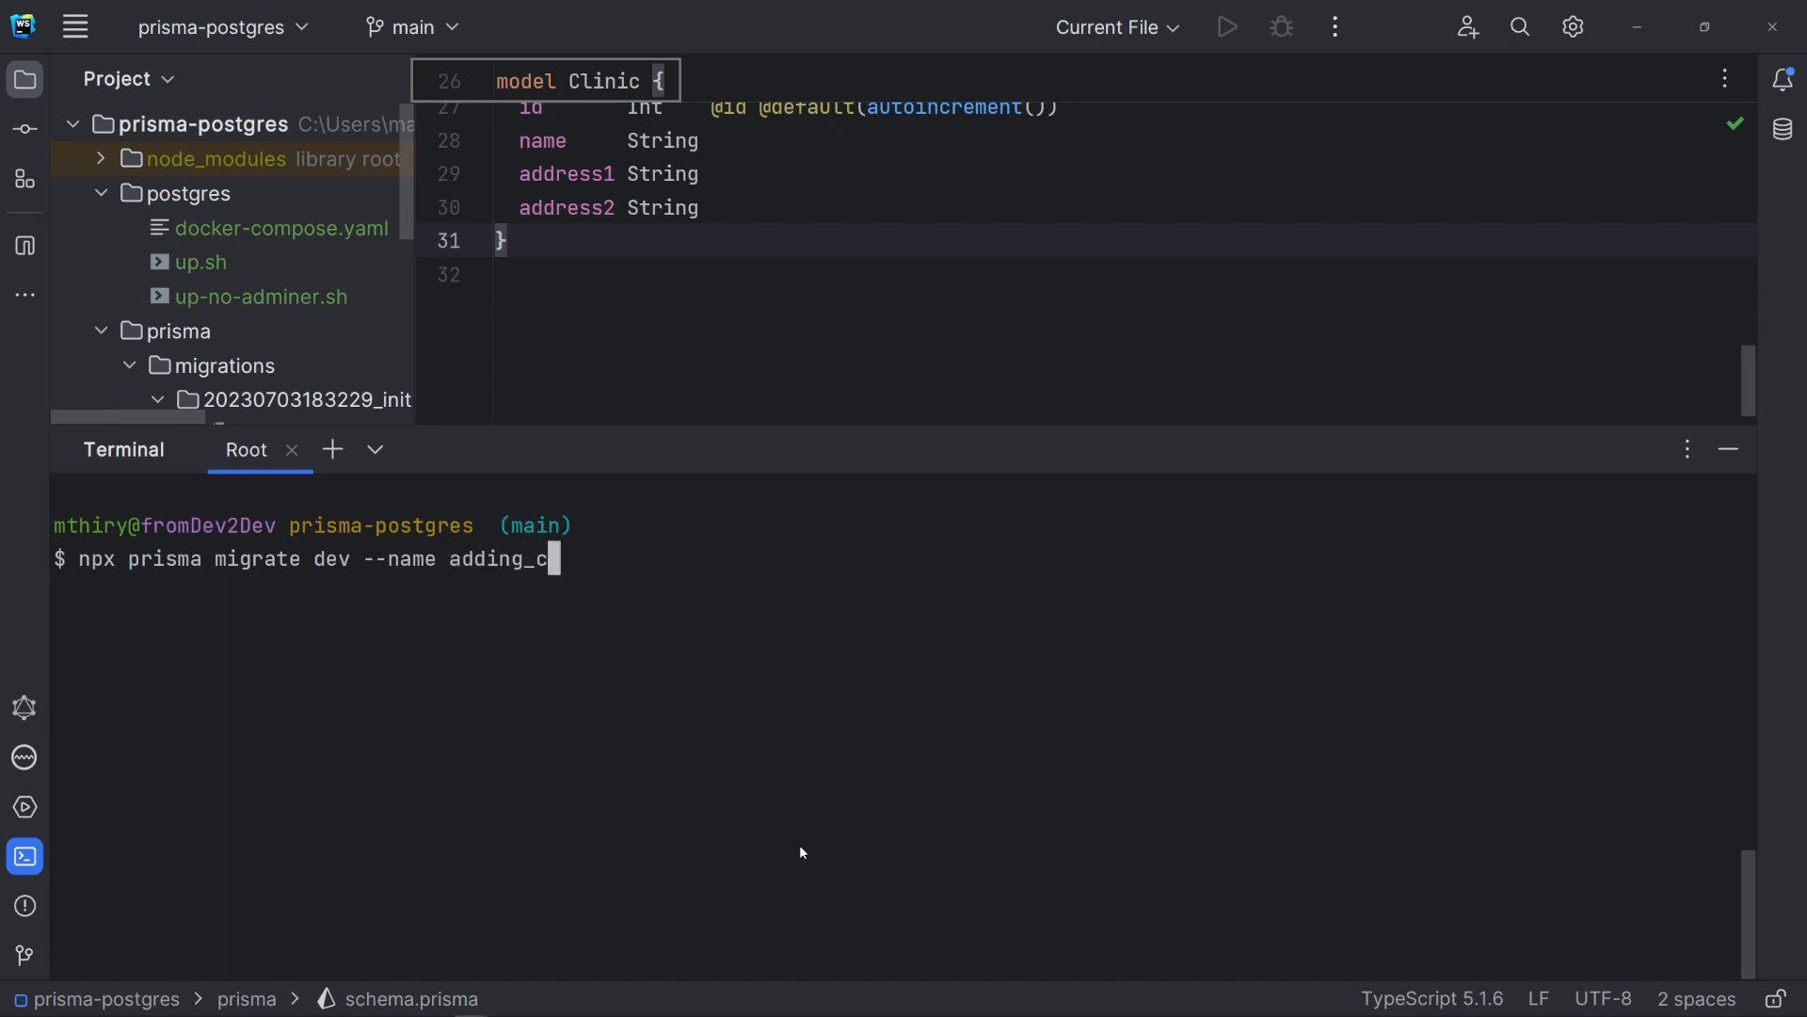
{"action": "type", "text": "linic"}
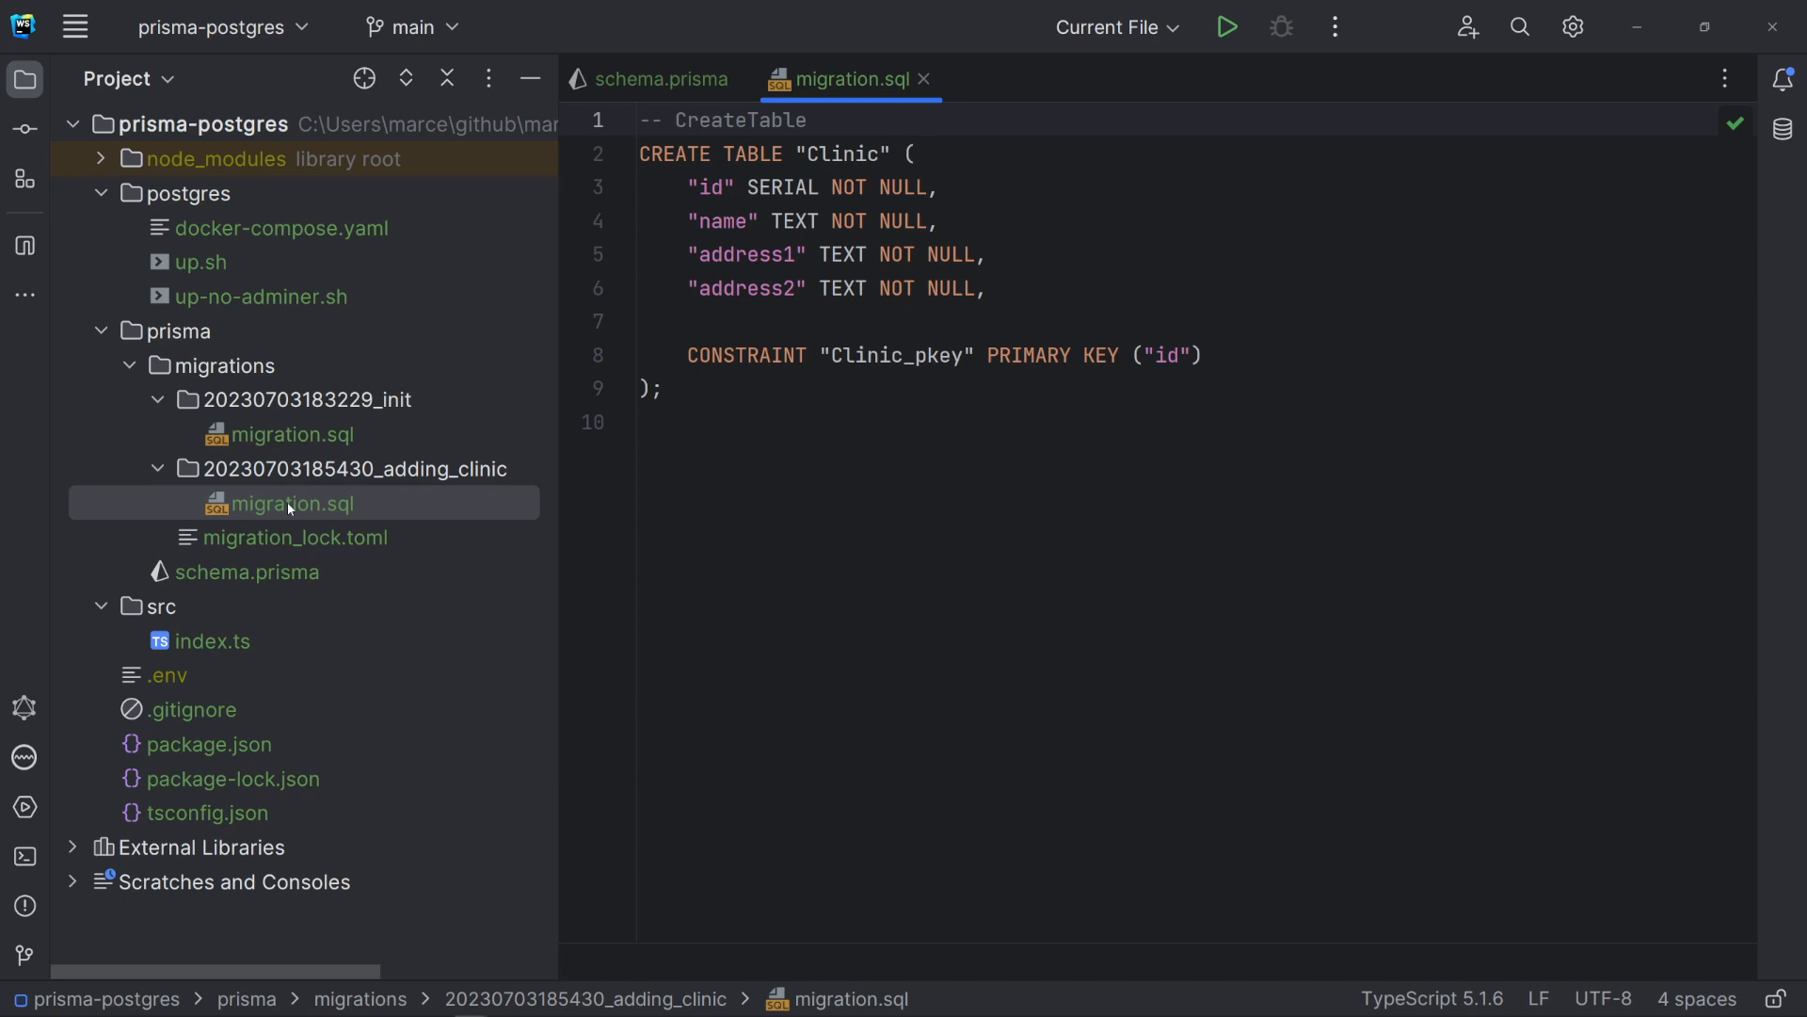
{"action": "left_click", "coordinate": [642, 119]}
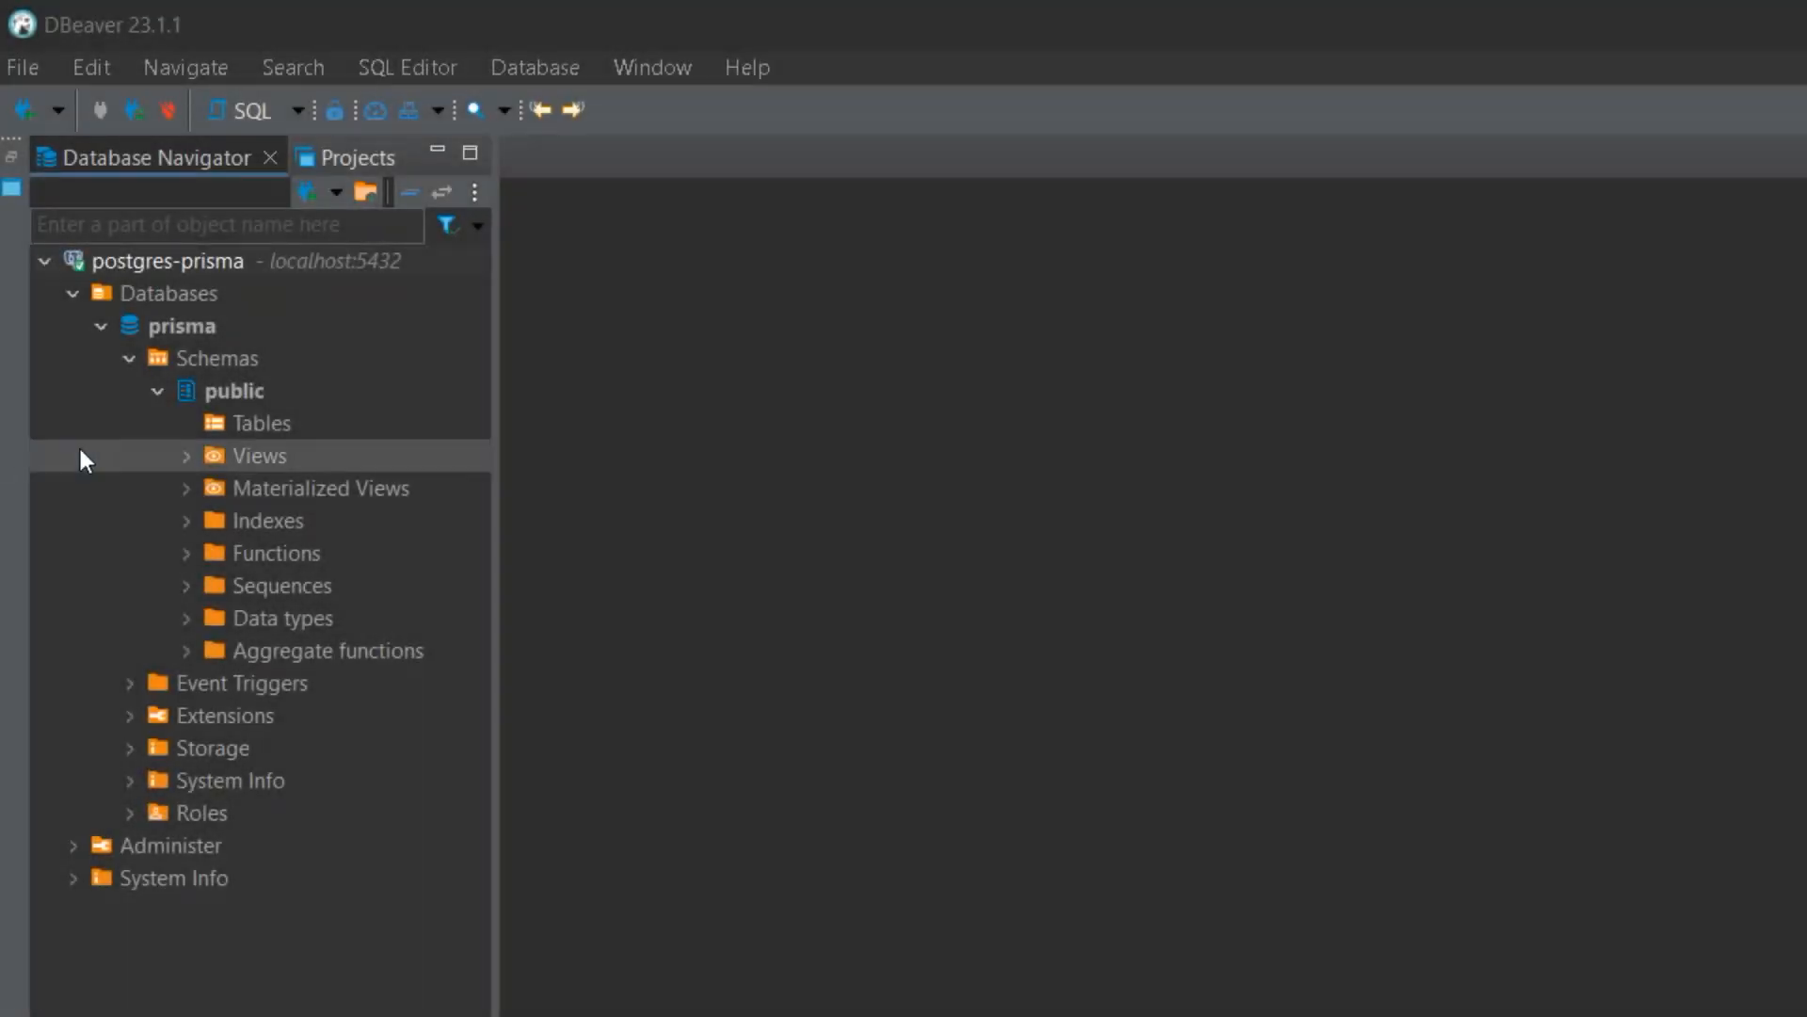
- Refresh the DBeaver tables and inspect the Clinic table's id, name, address1, address2 columns
{"action": "right_click", "coordinate": [233, 389]}
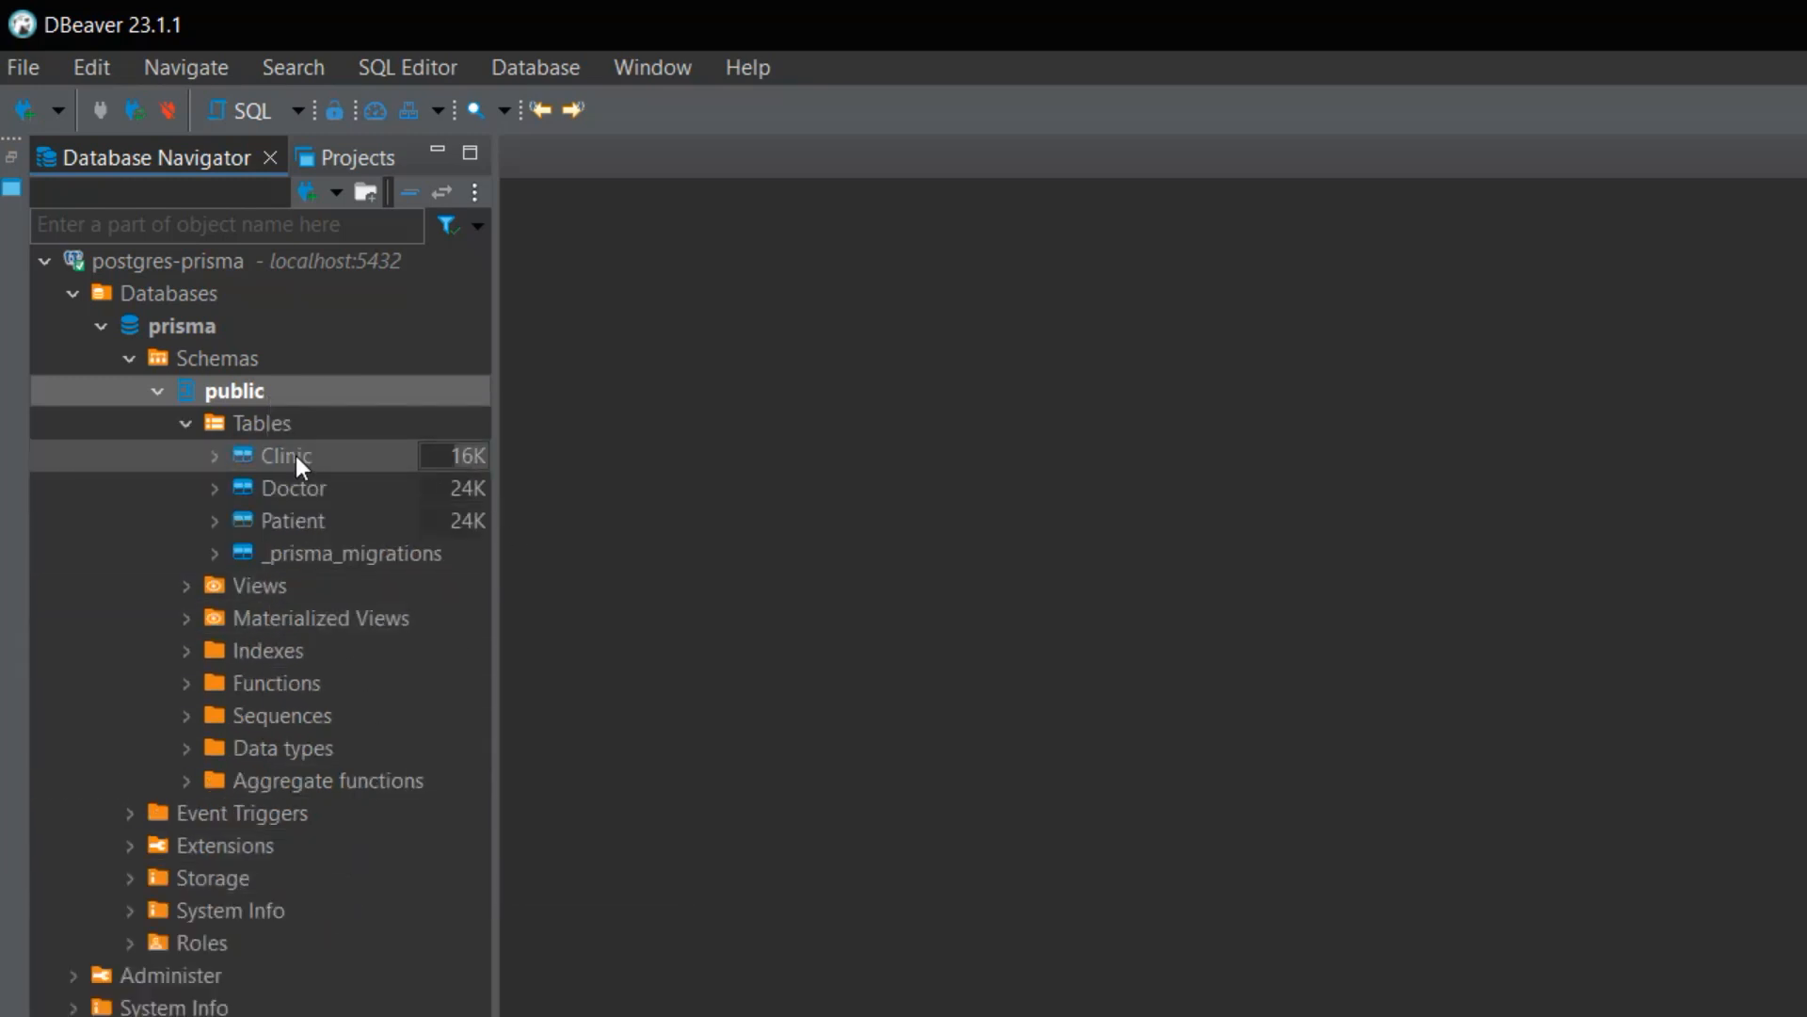
{"action": "left_click", "coordinate": [216, 455]}
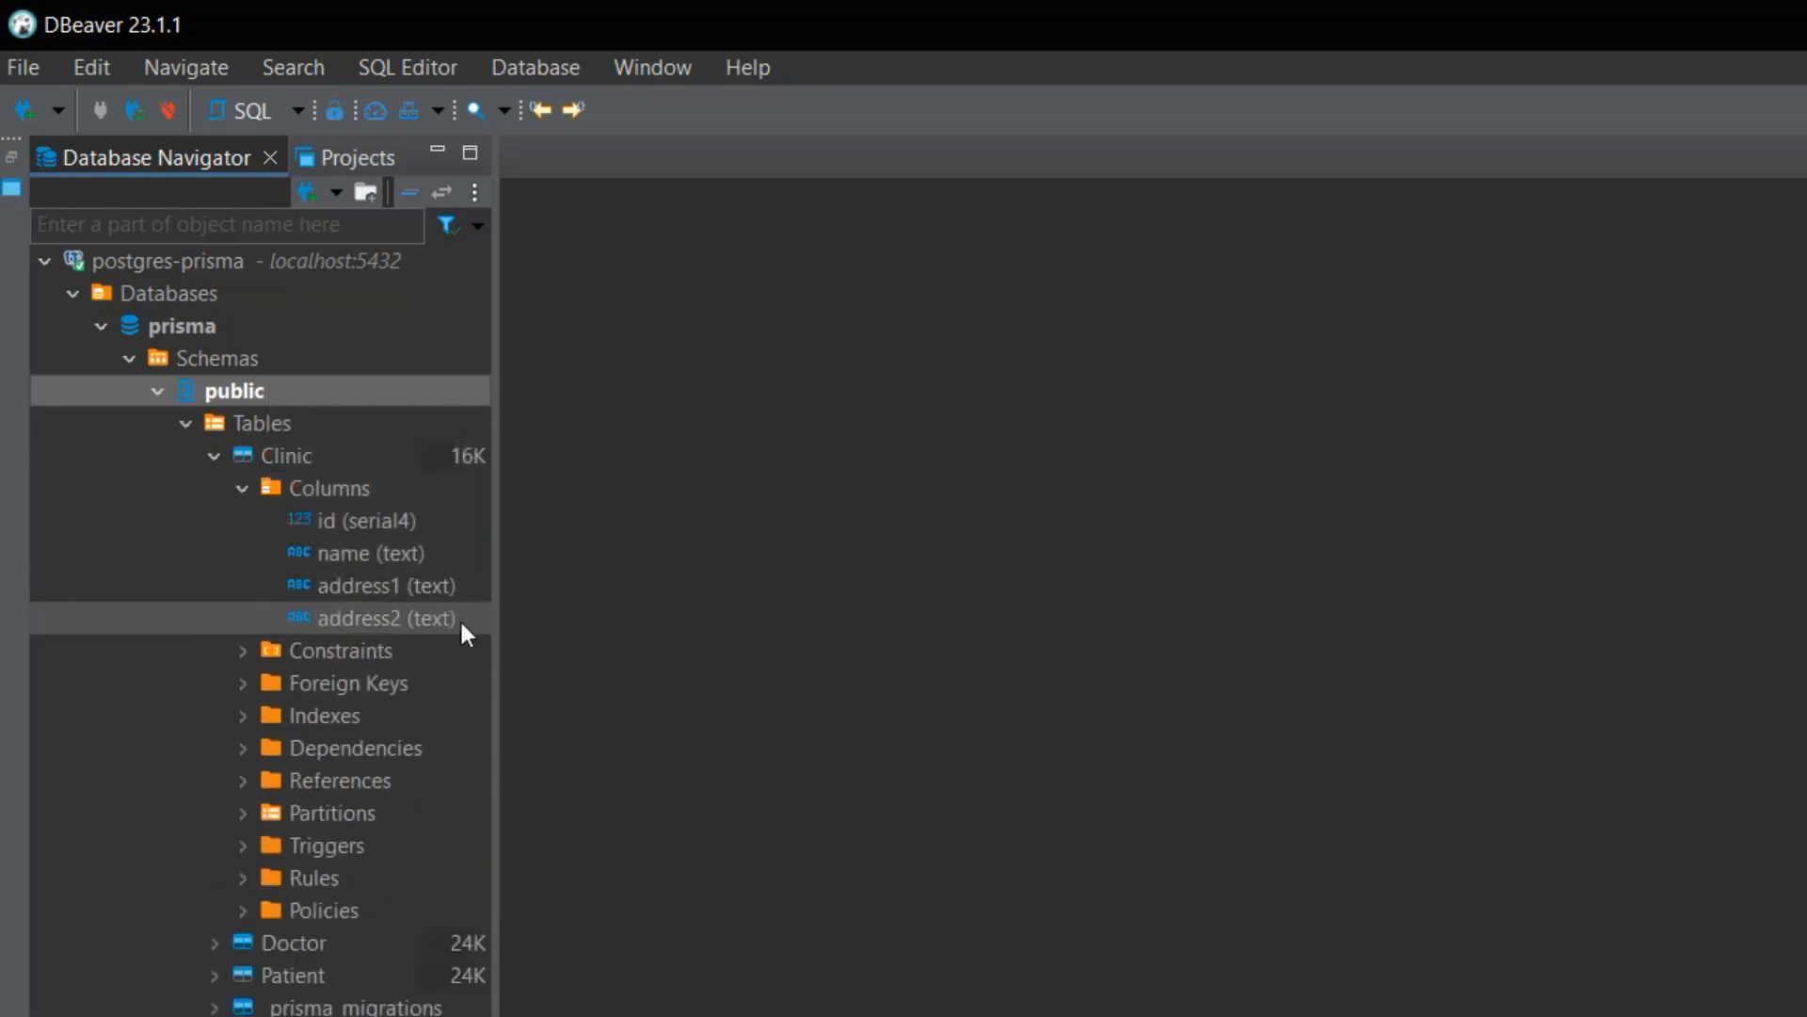
{"action": "mouse_move", "coordinate": [415, 849]}
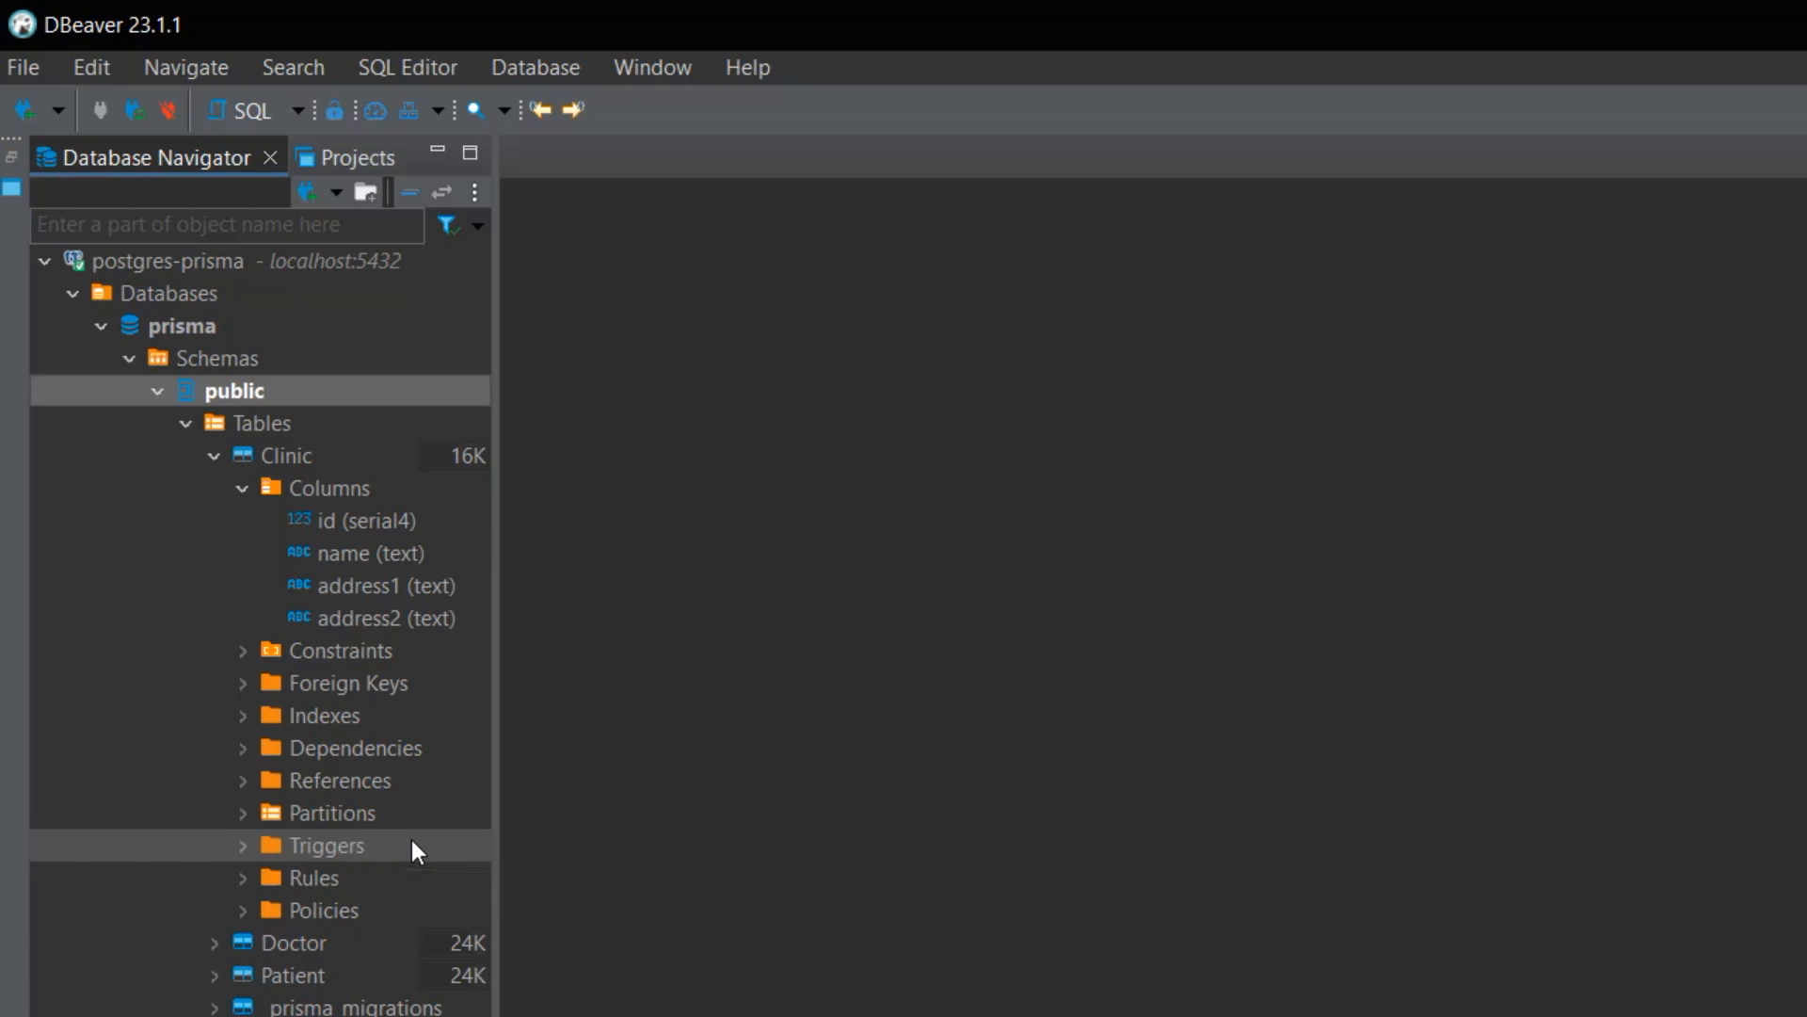
{"action": "left_click", "coordinate": [214, 456]}
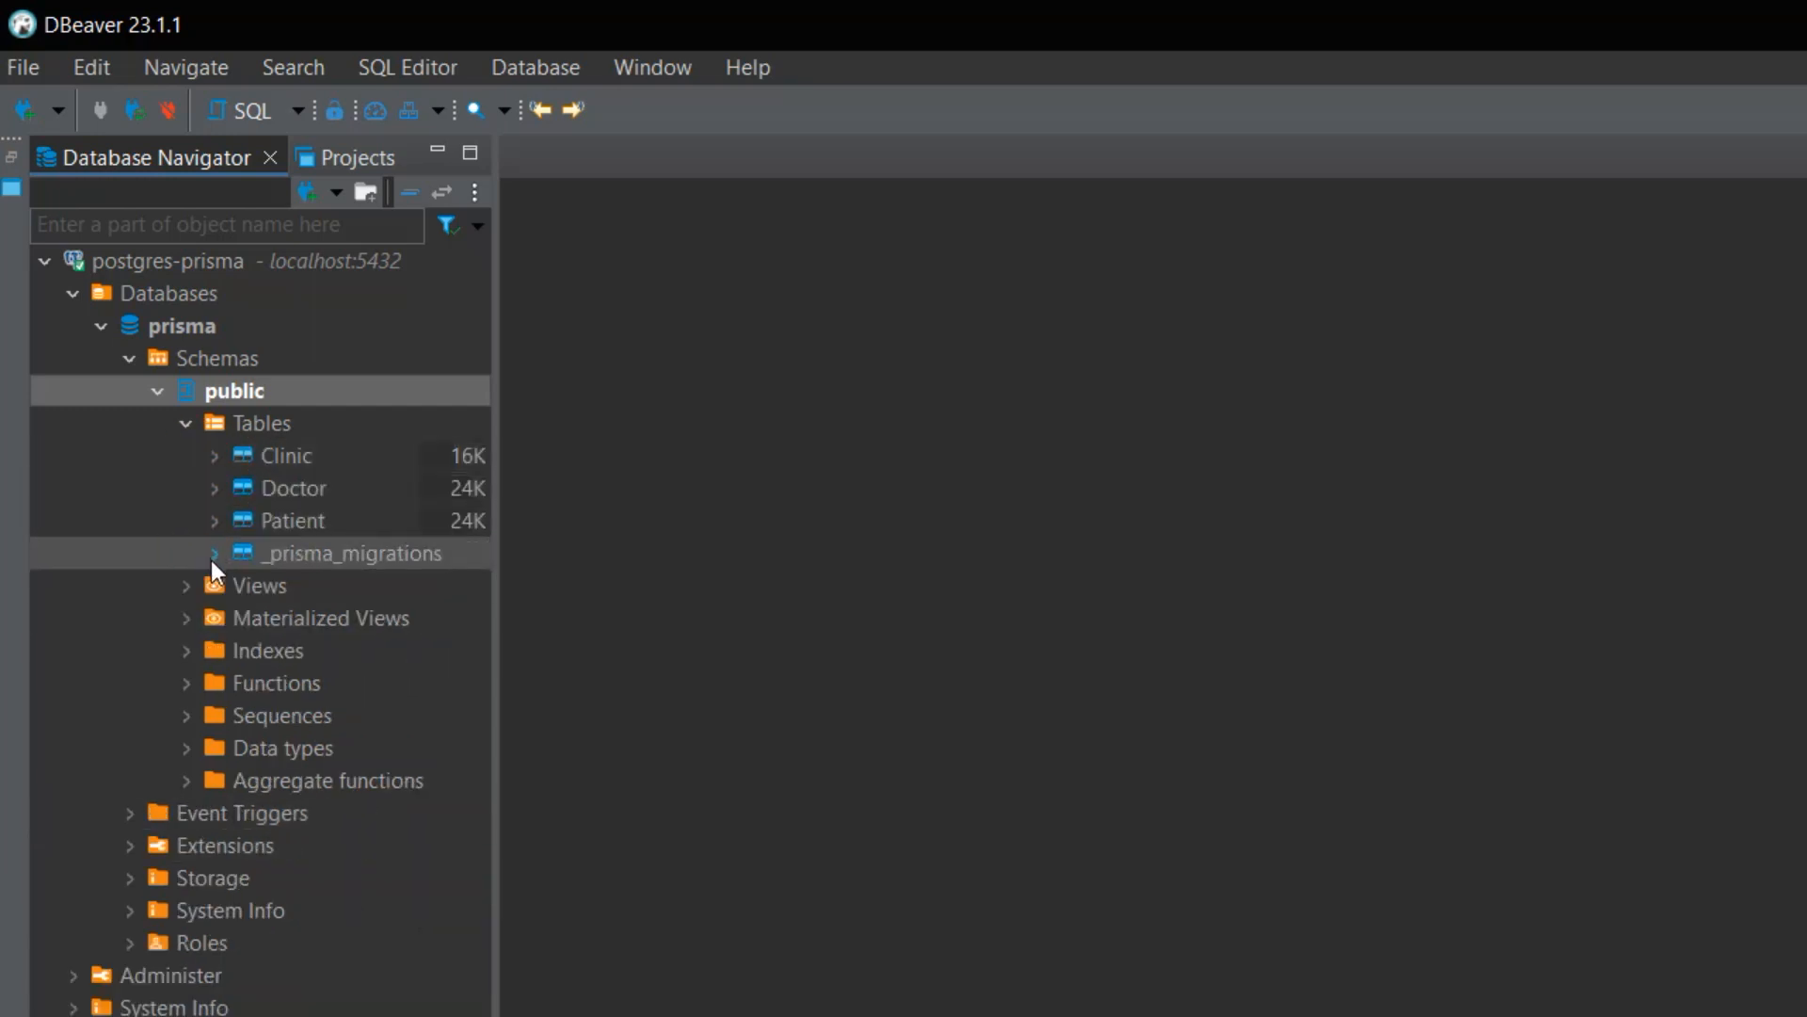
{"action": "left_click", "coordinate": [215, 553]}
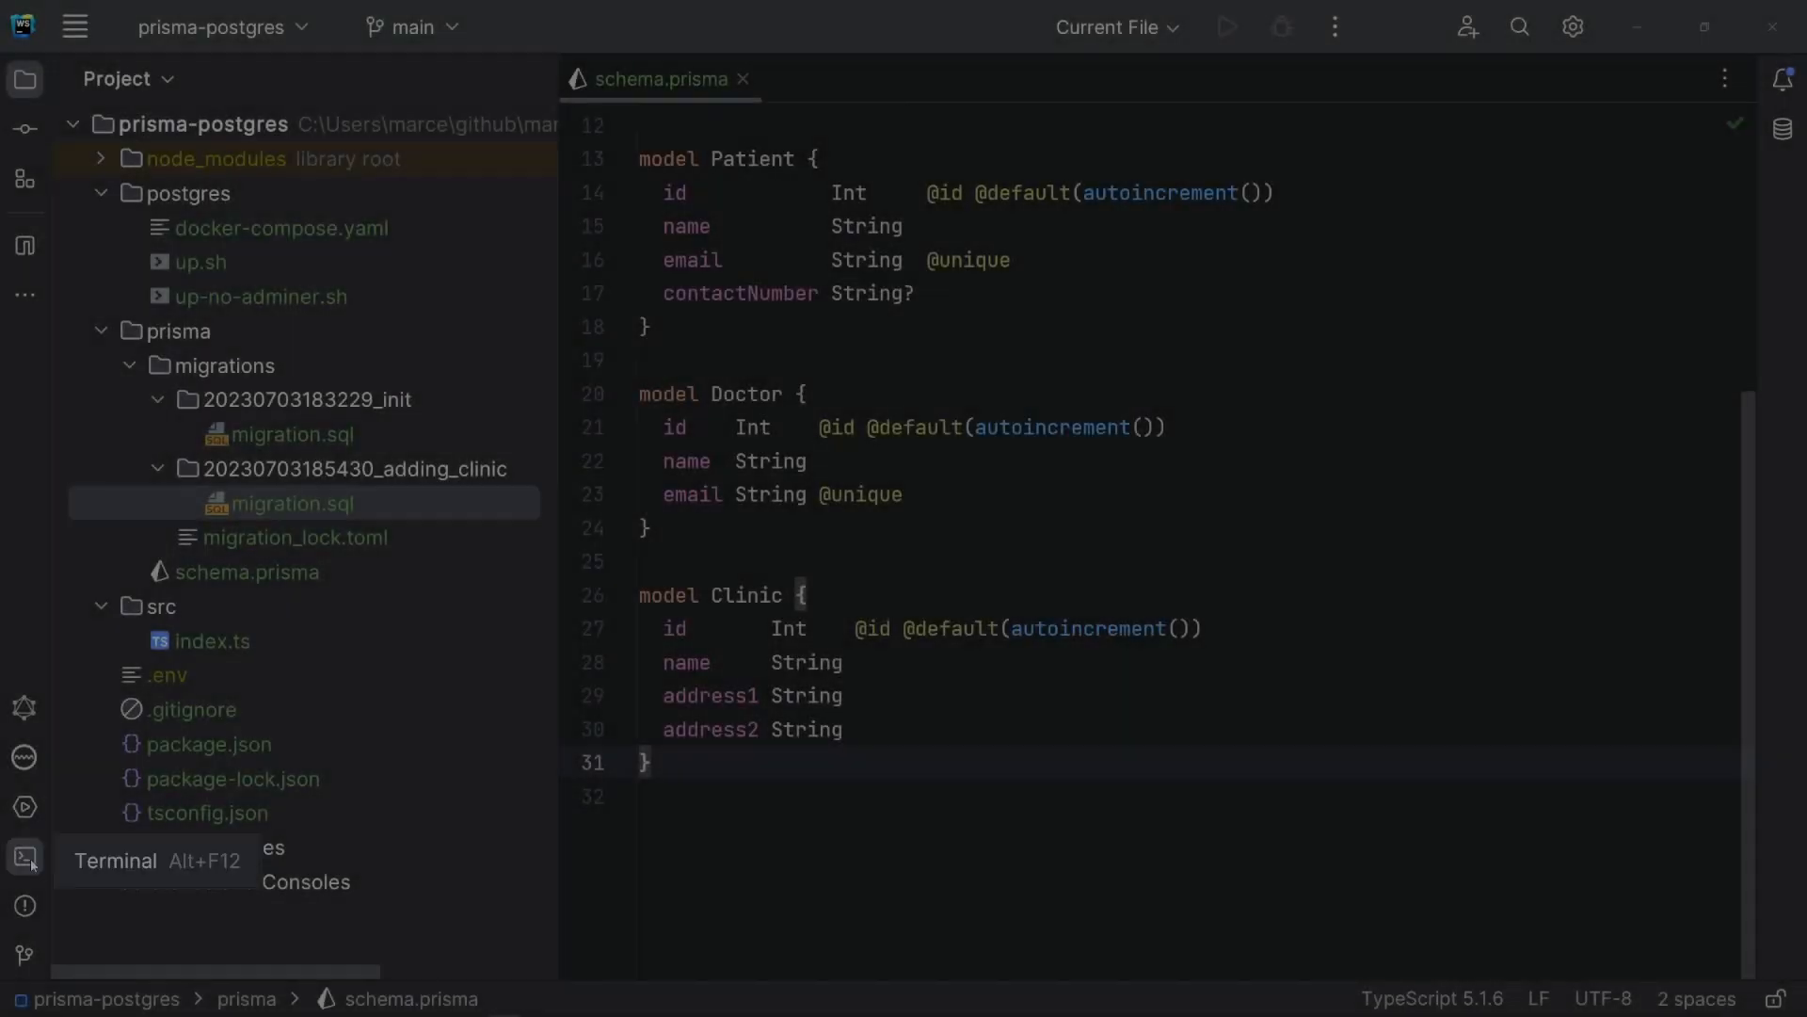
- Open Prisma Studio at localhost:5555 from the terminal link to view the models
{"action": "left_click", "coordinate": [25, 855]}
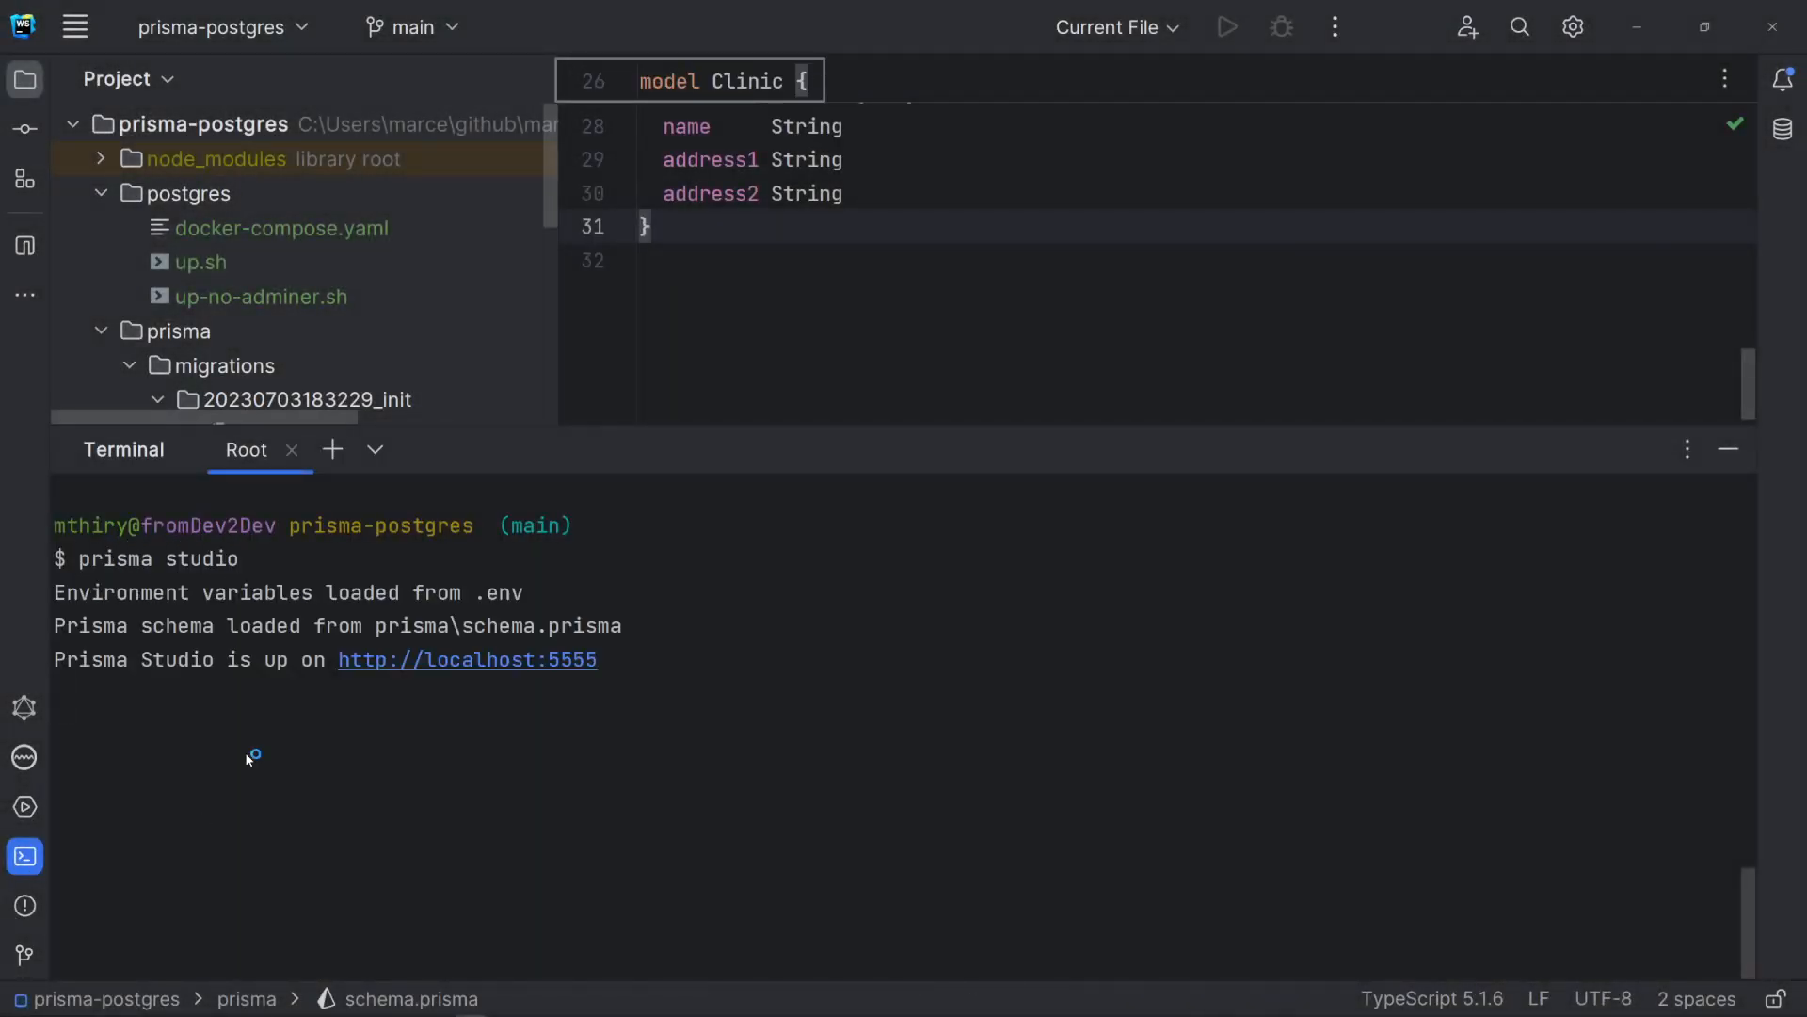
{"action": "left_click", "coordinate": [466, 659]}
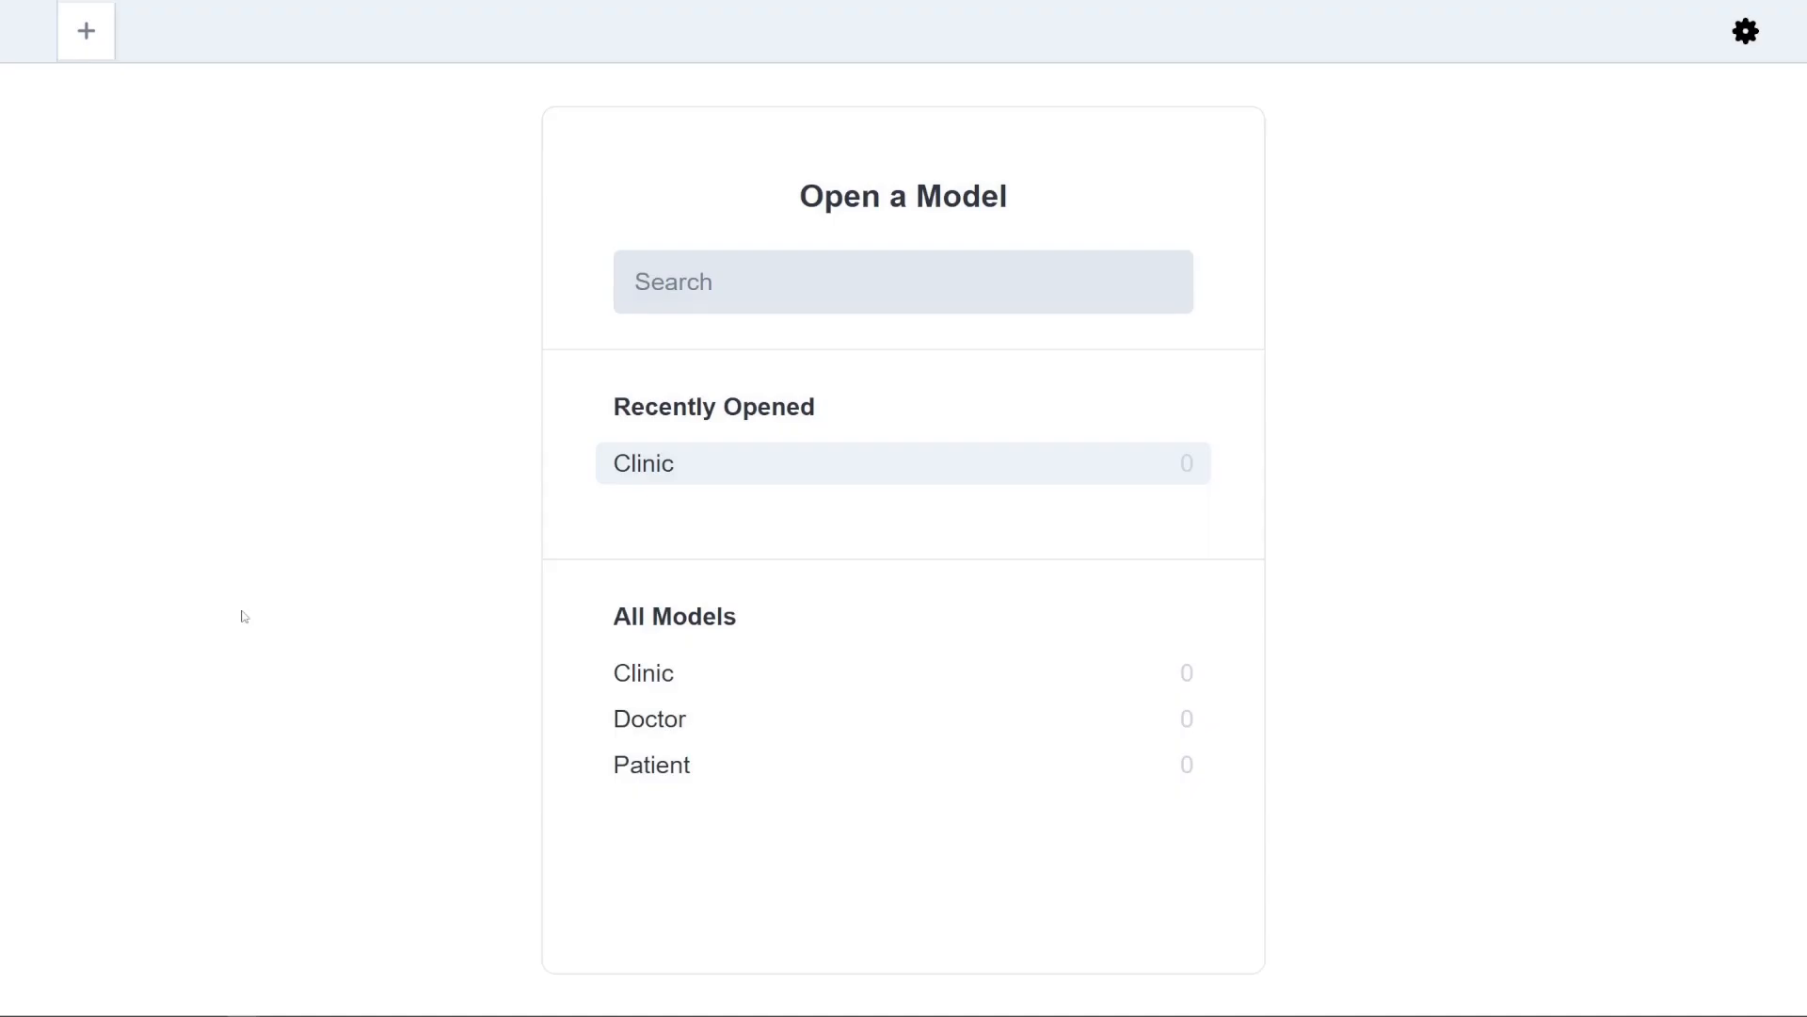
{"action": "mouse_move", "coordinate": [519, 673]}
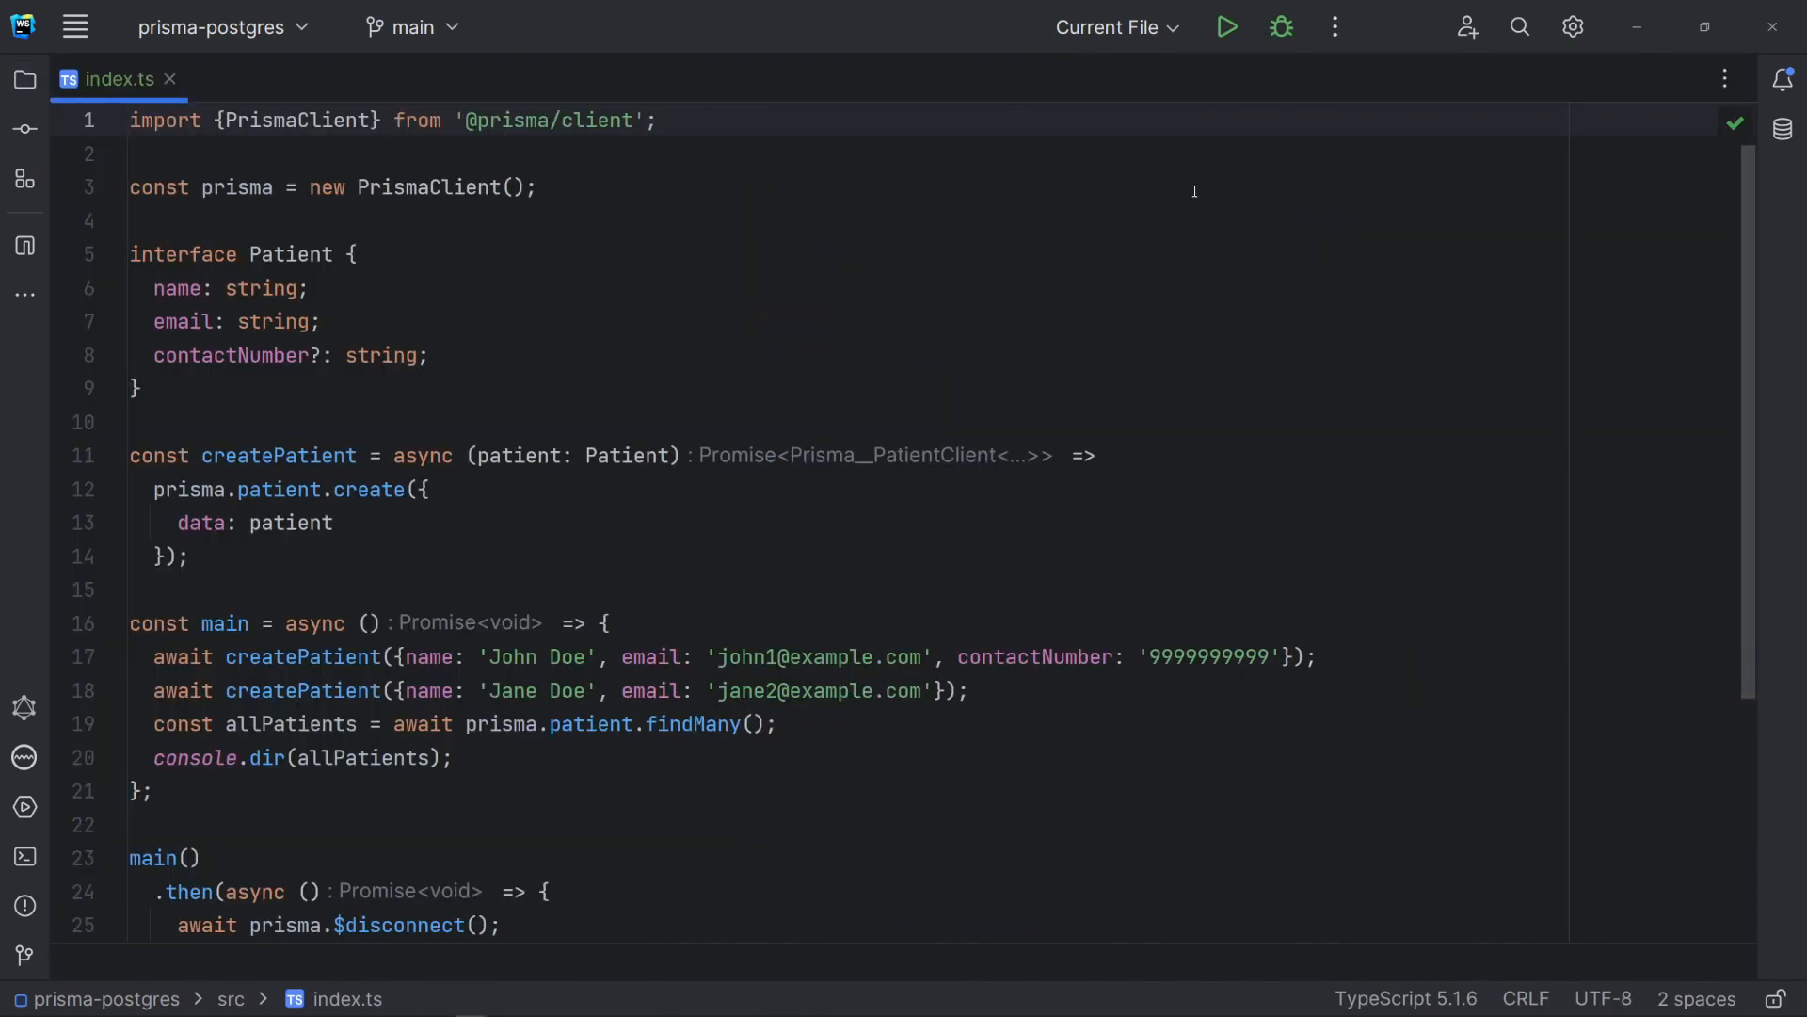
{"action": "mouse_move", "coordinate": [1746, 299]}
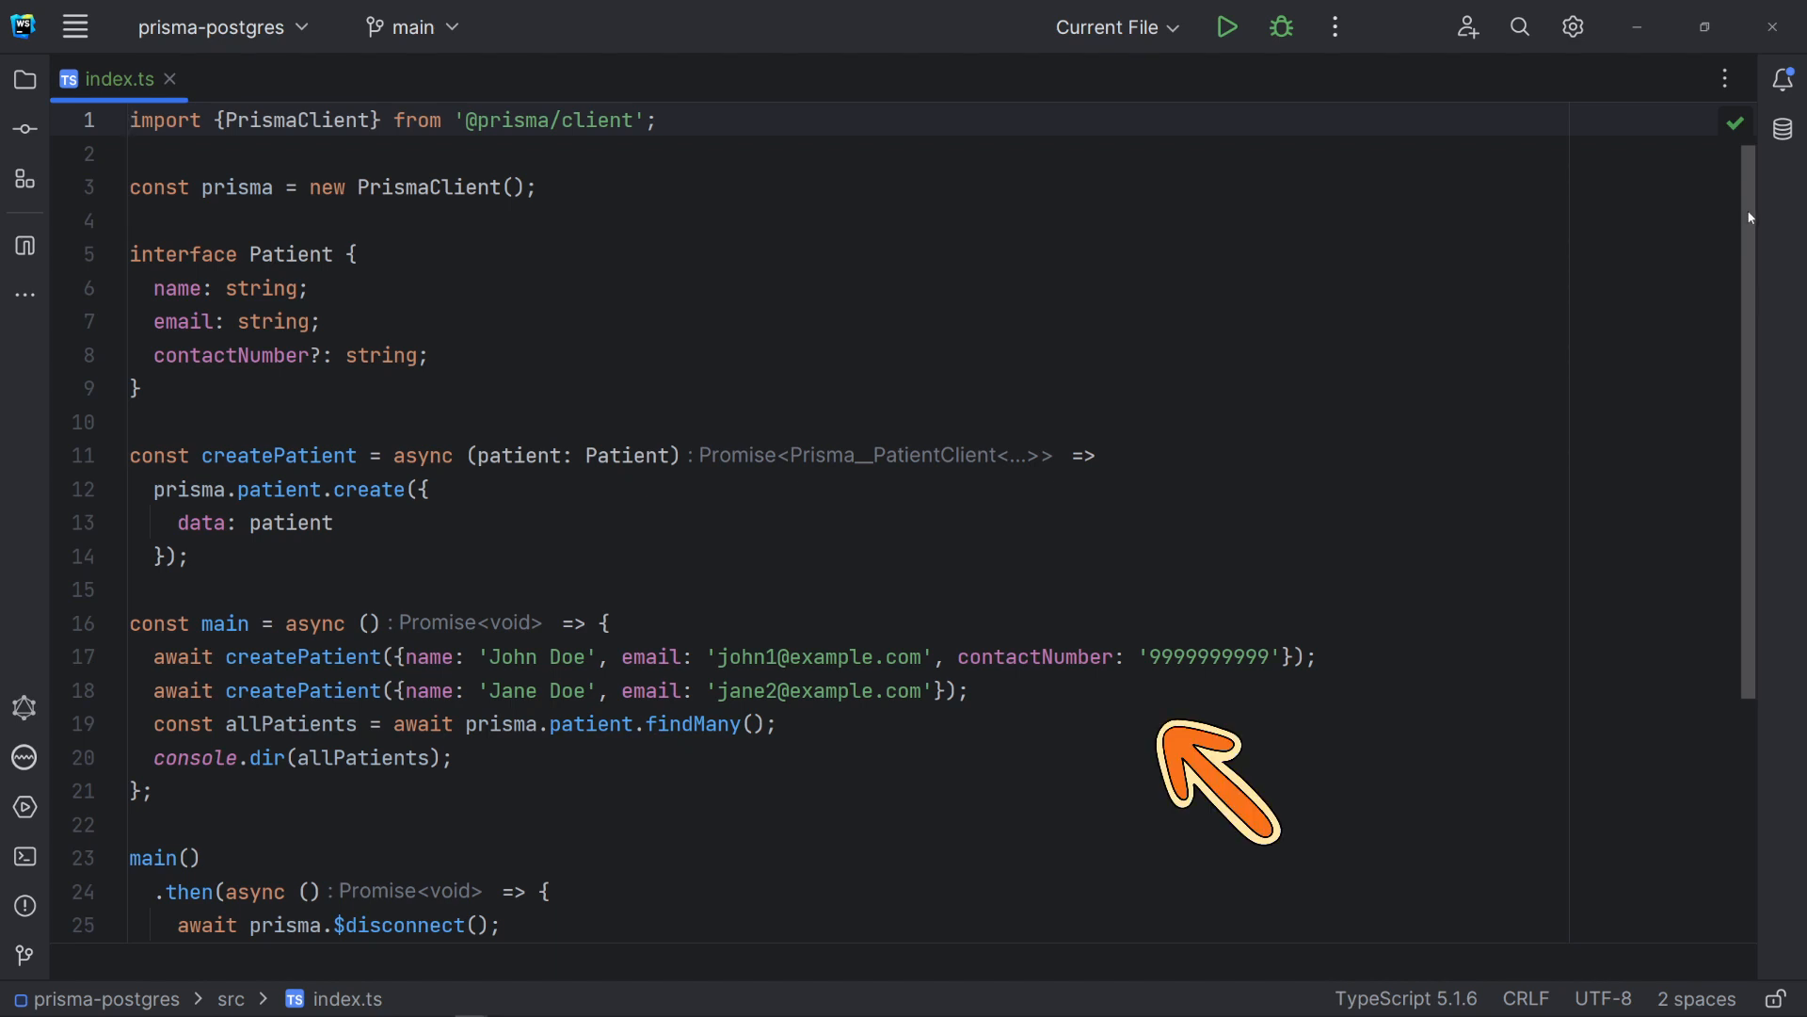
{"action": "scroll", "scroll_direction": "down", "scroll_amount": 3}
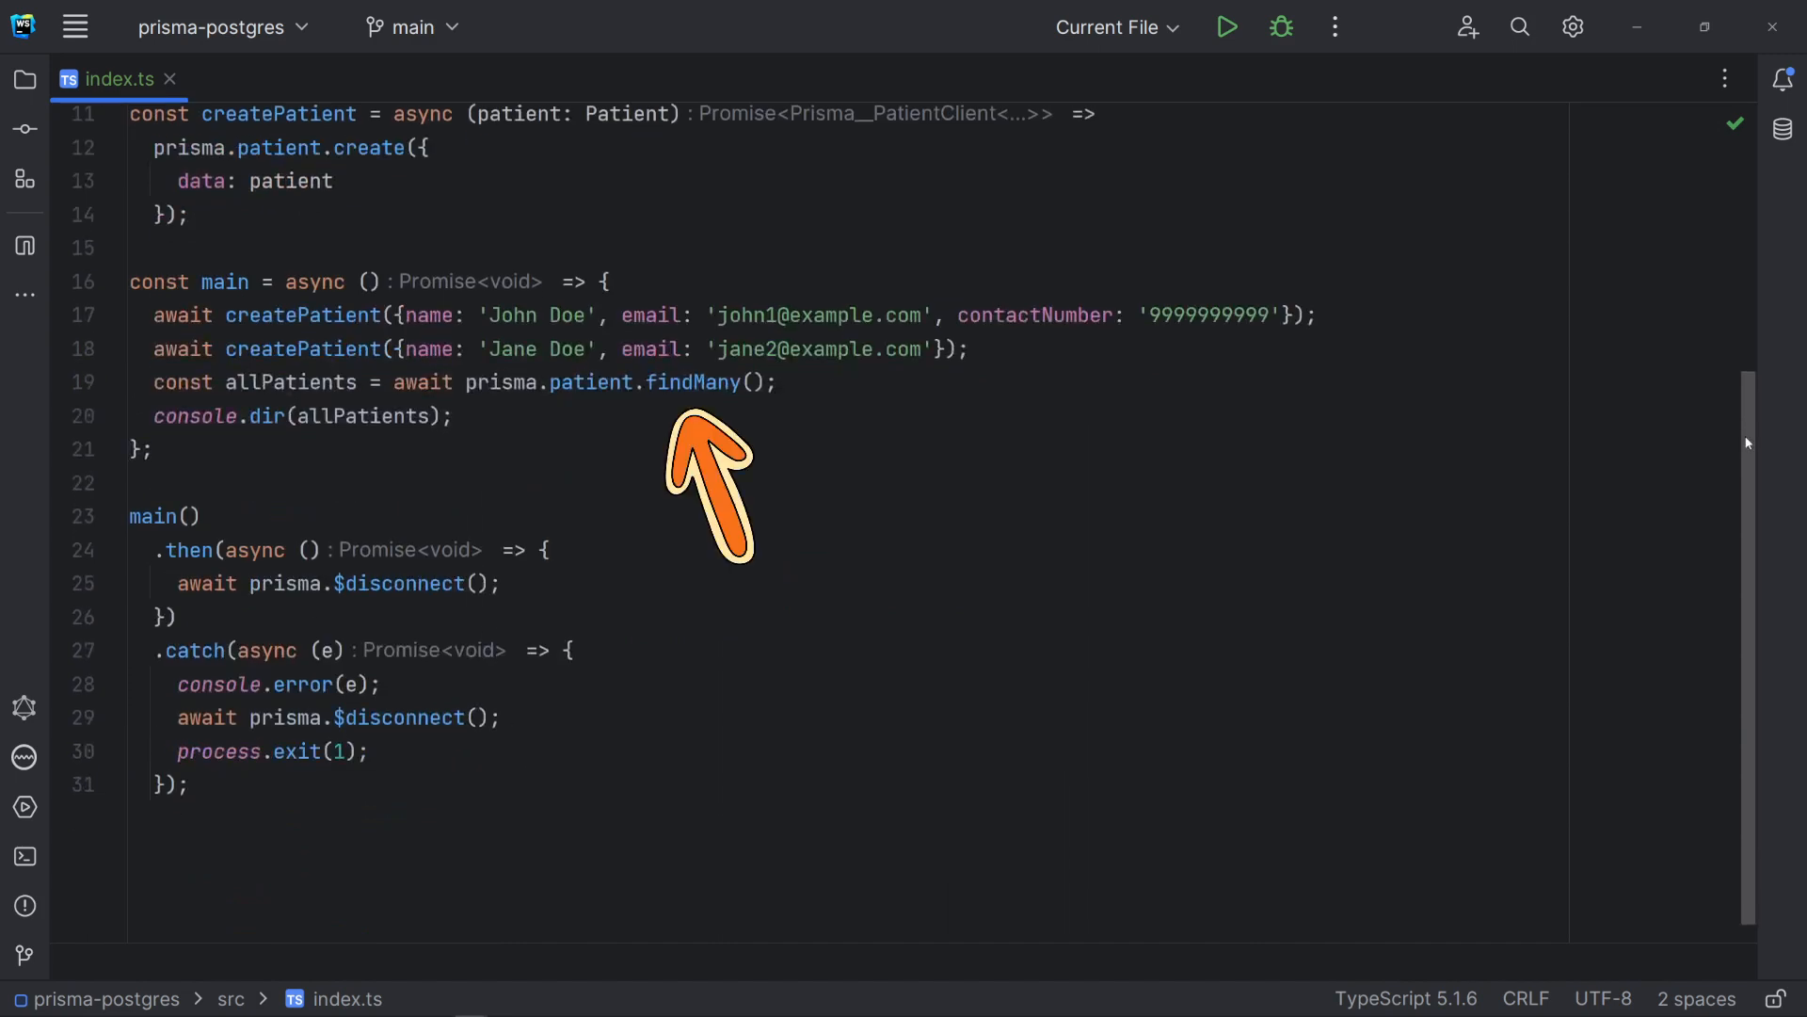
{"action": "mouse_move", "coordinate": [1583, 452]}
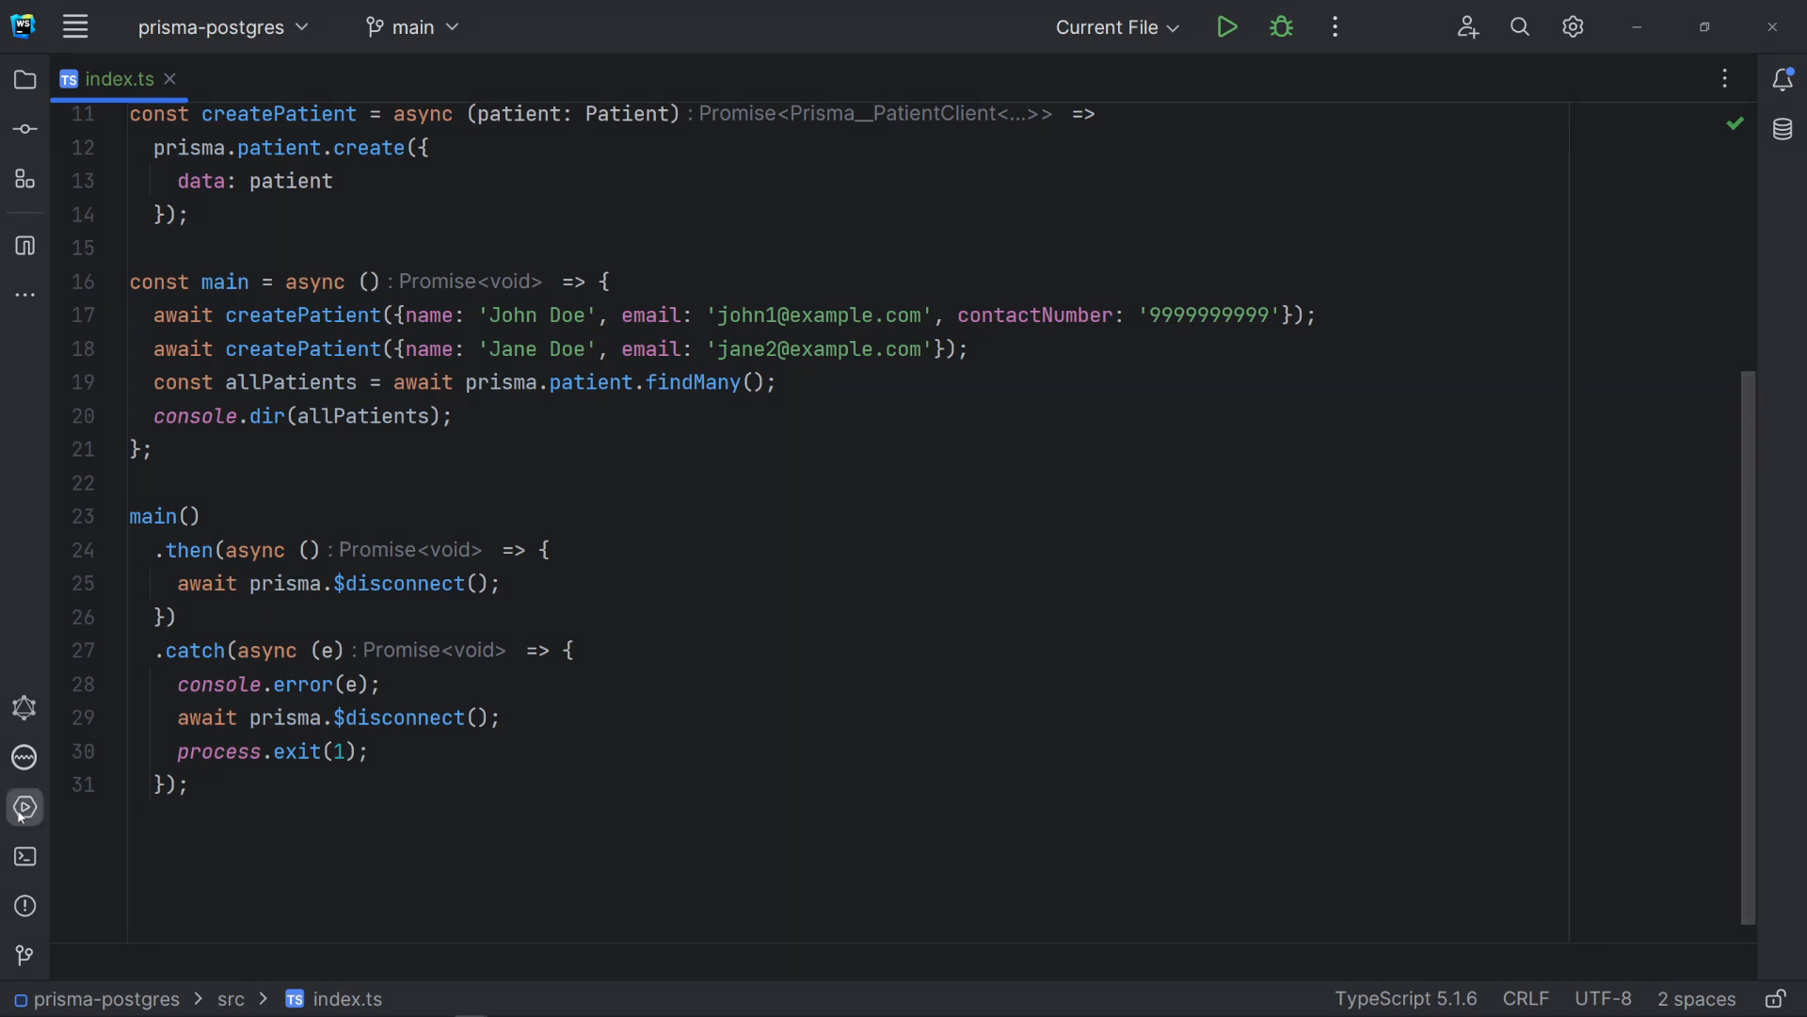
{"action": "left_click", "coordinate": [25, 855]}
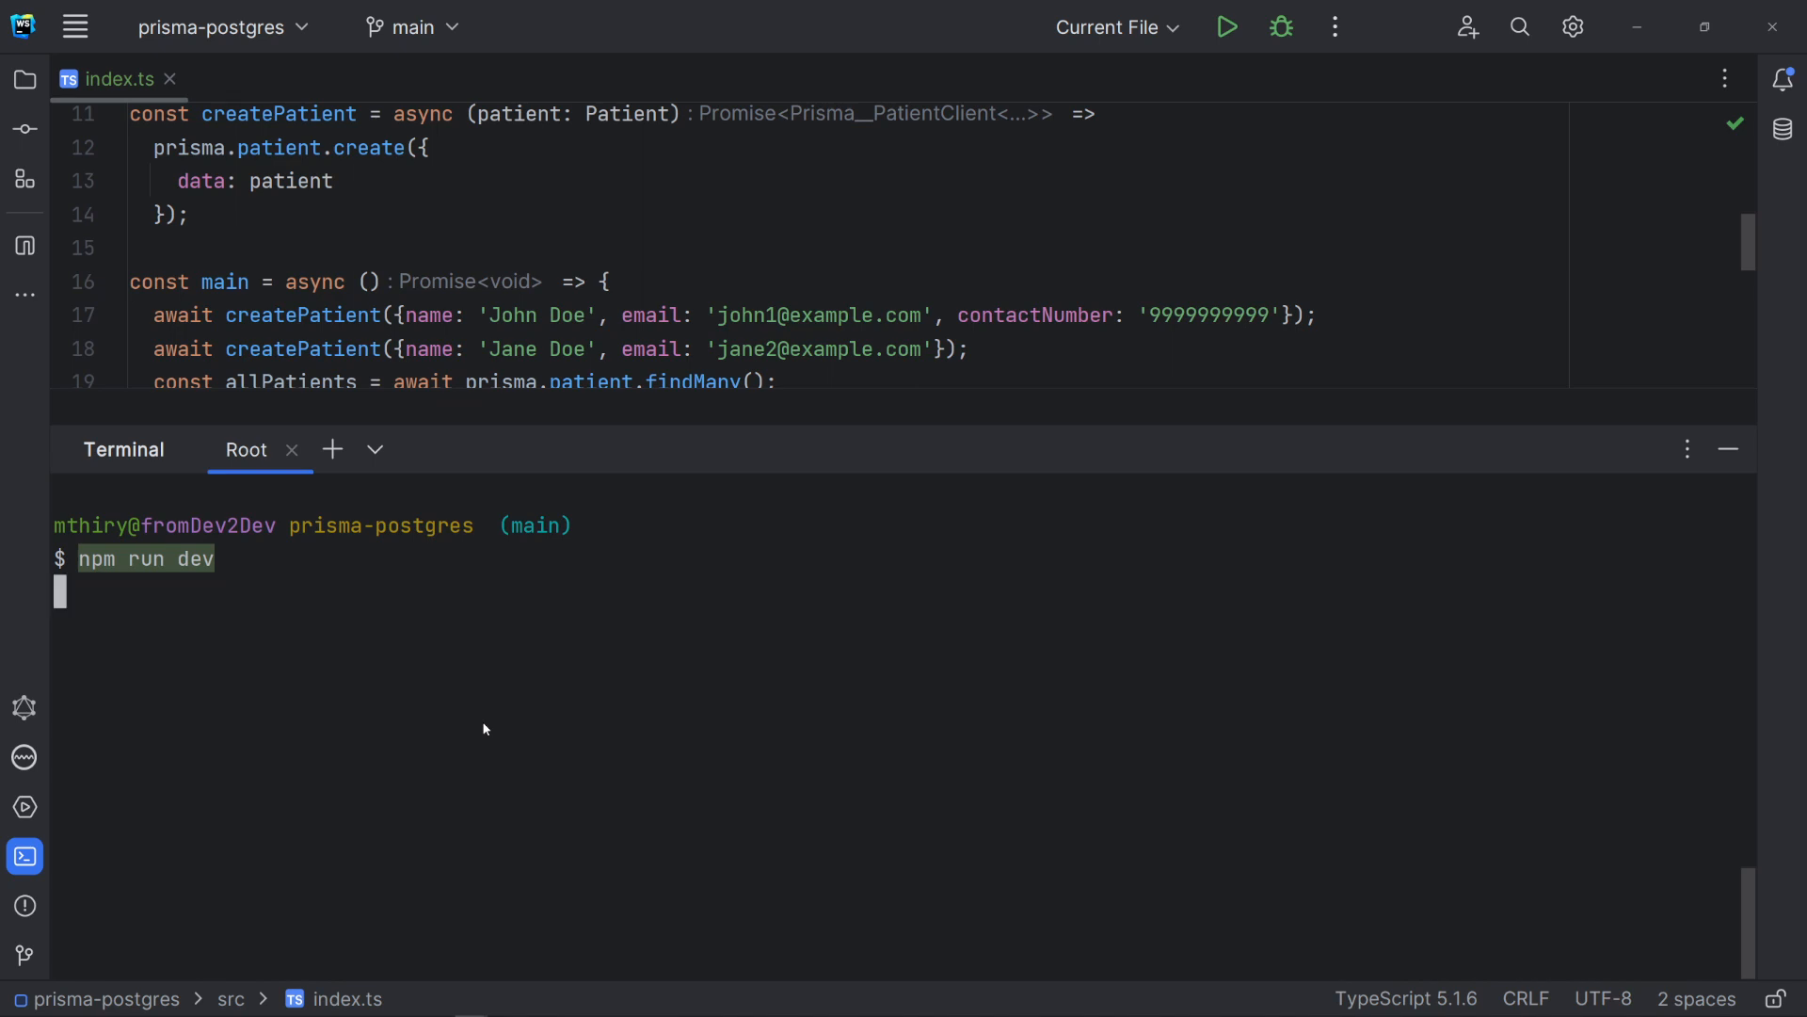
- Run npm run dev to create and list patients John and Jane Doe, then clear the terminal
{"action": "key", "text": "Return"}
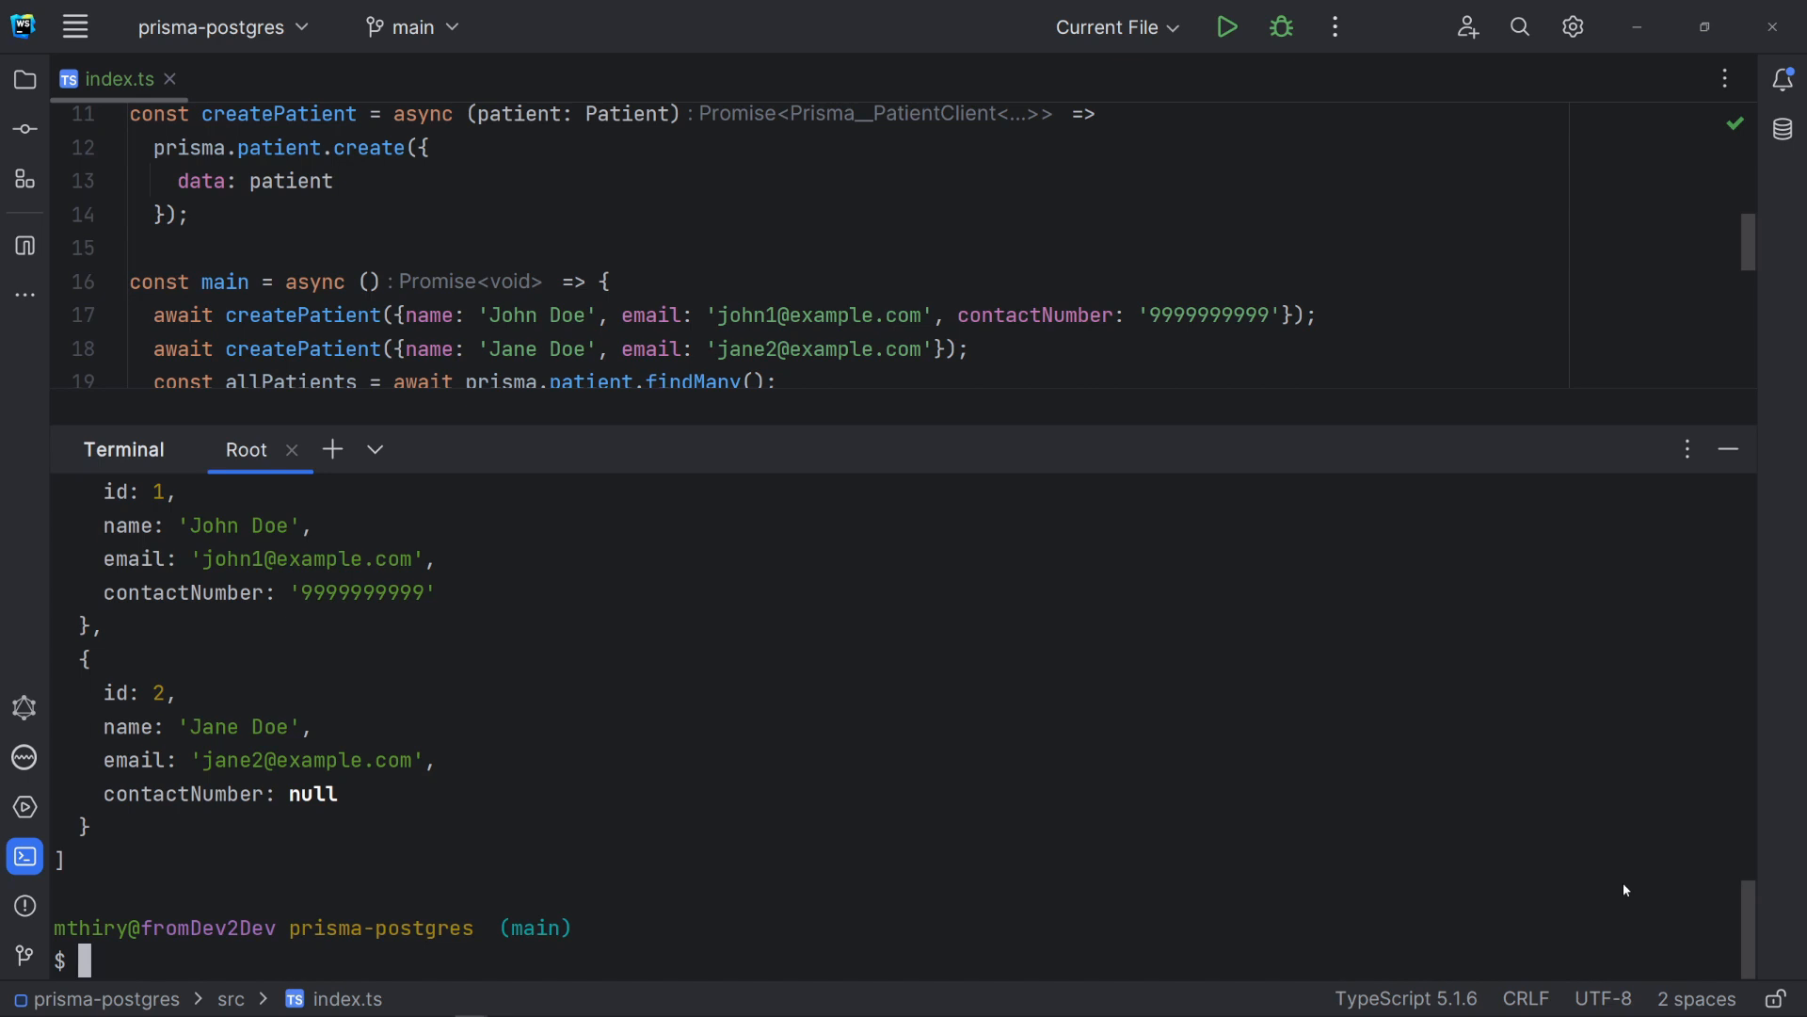
{"action": "type", "text": "clear"}
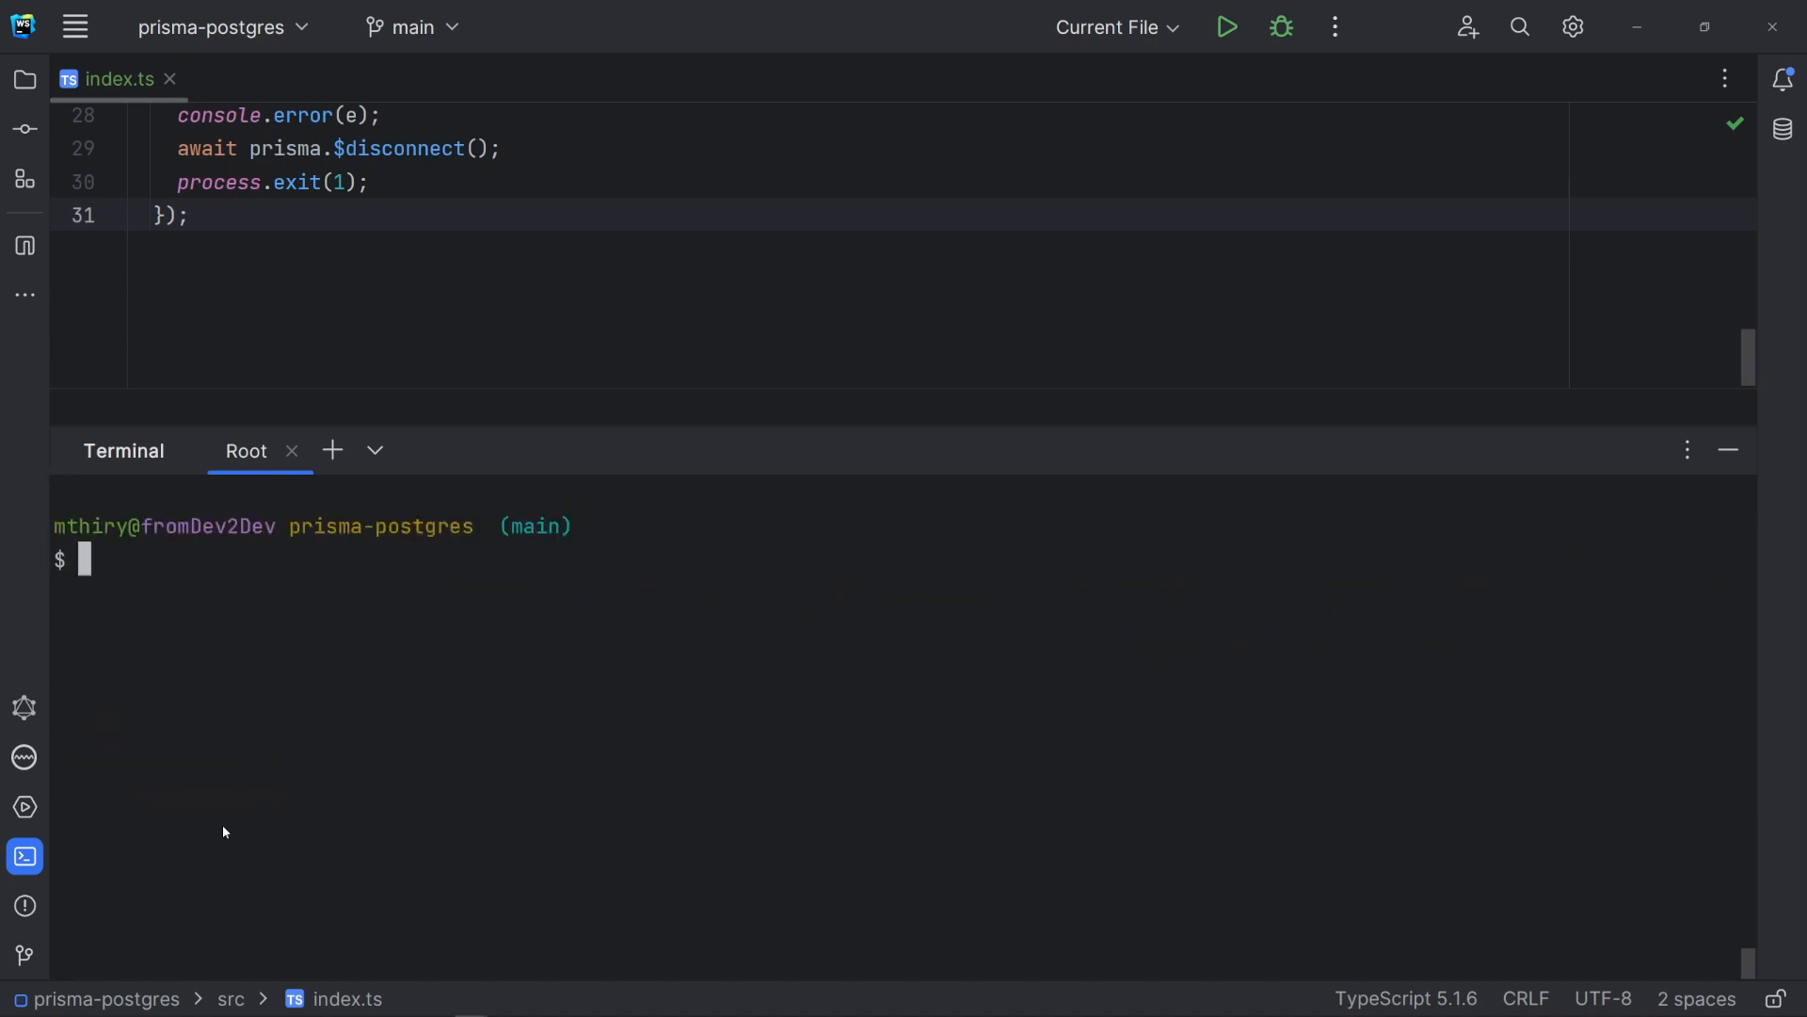
- Launch Prisma Studio on localhost:5555, confirm Patient shows 2 records, then stop the server
{"action": "type", "text": "prisma studio"}
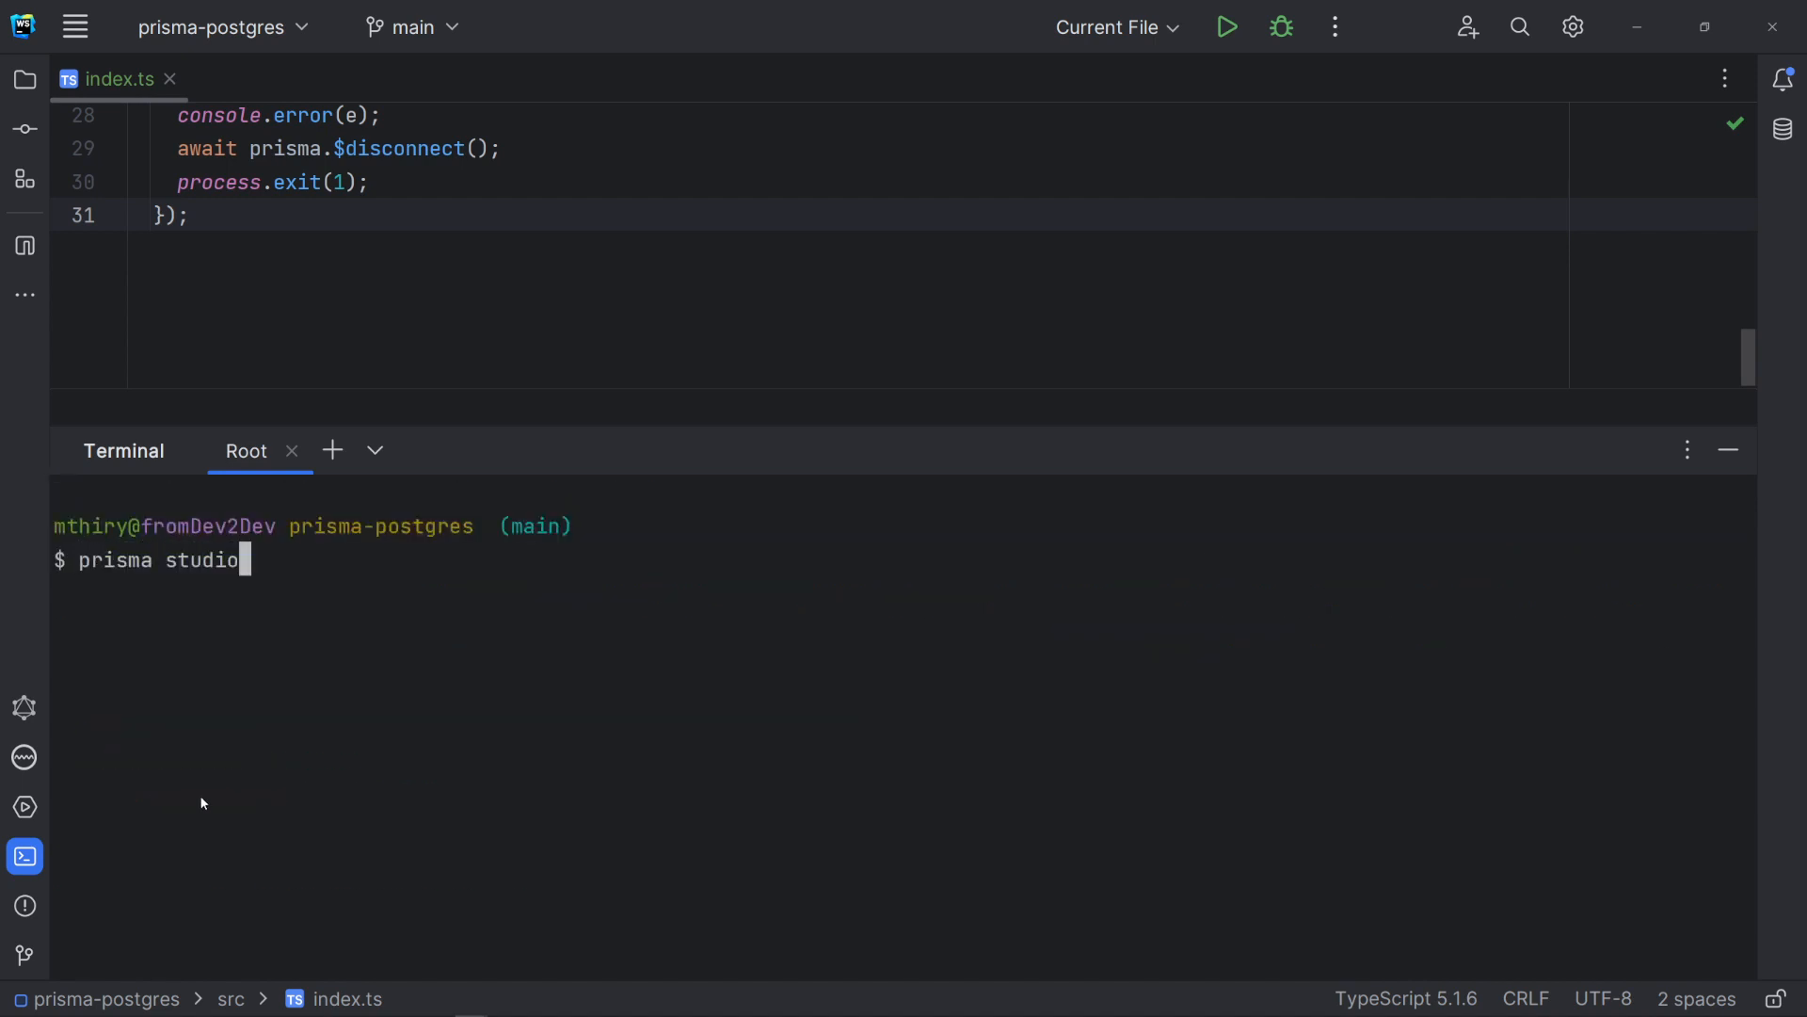
{"action": "key", "text": "Return"}
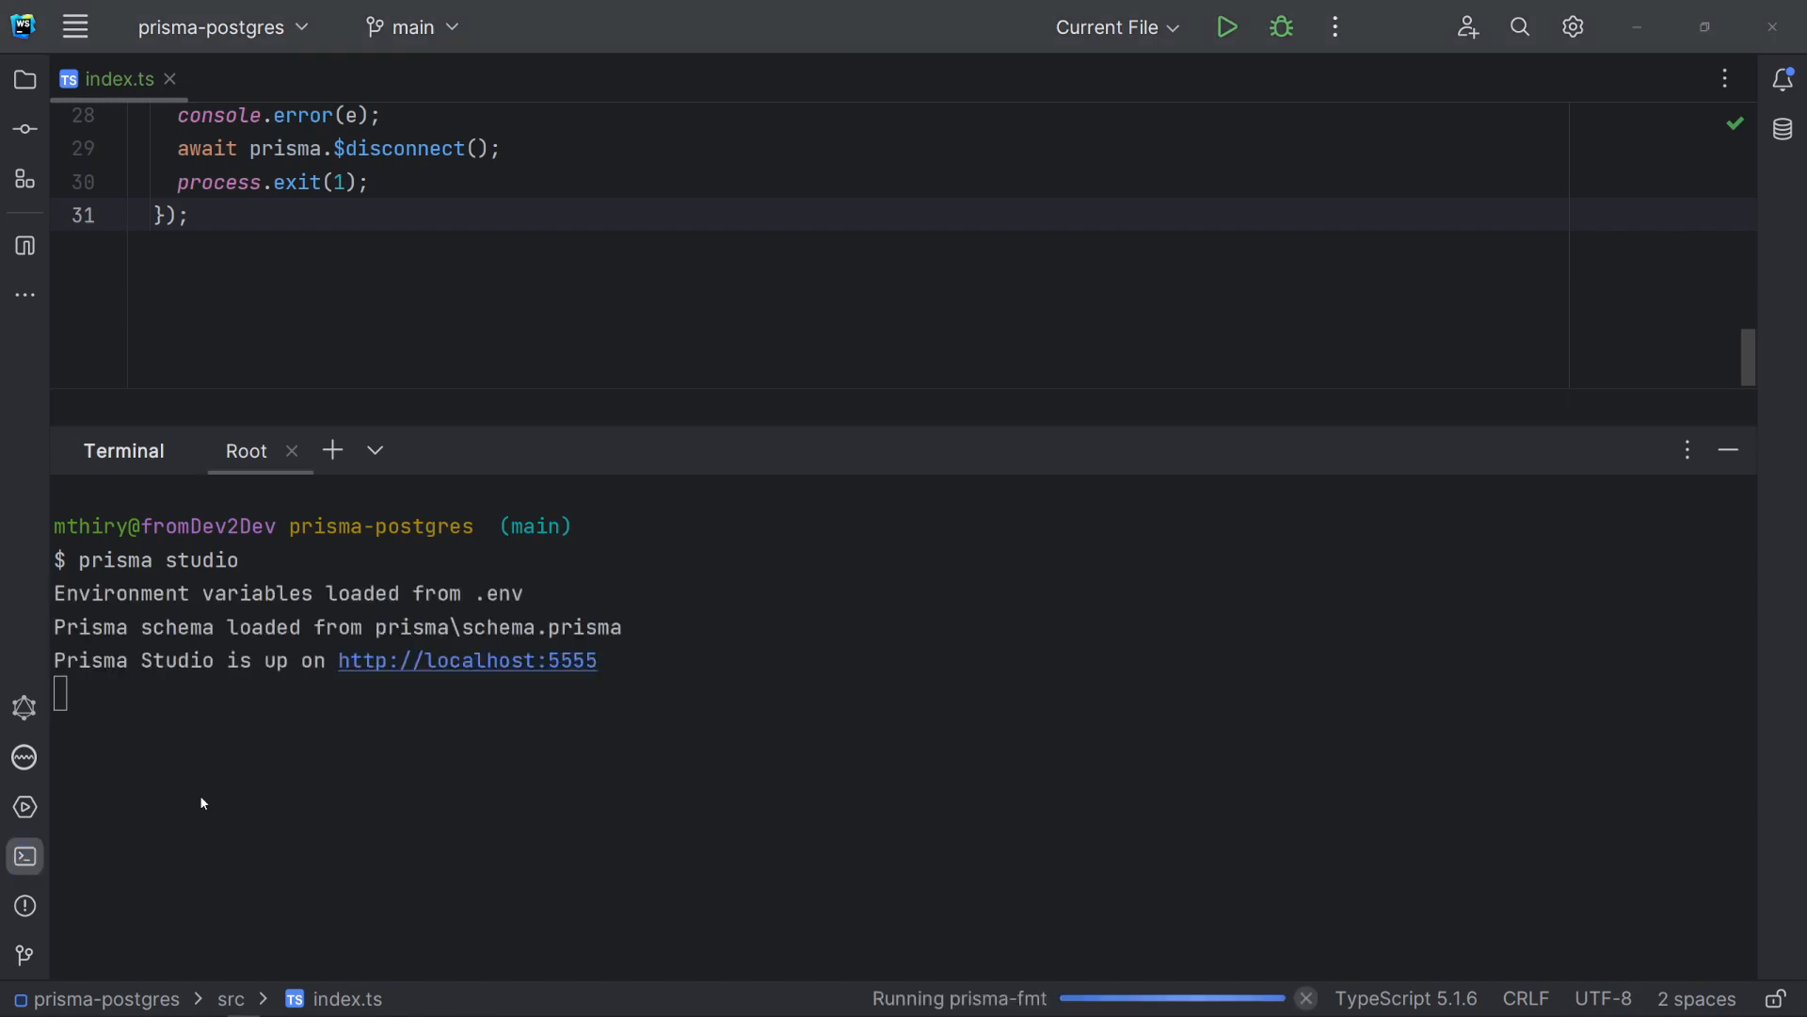
{"action": "left_click", "coordinate": [467, 659]}
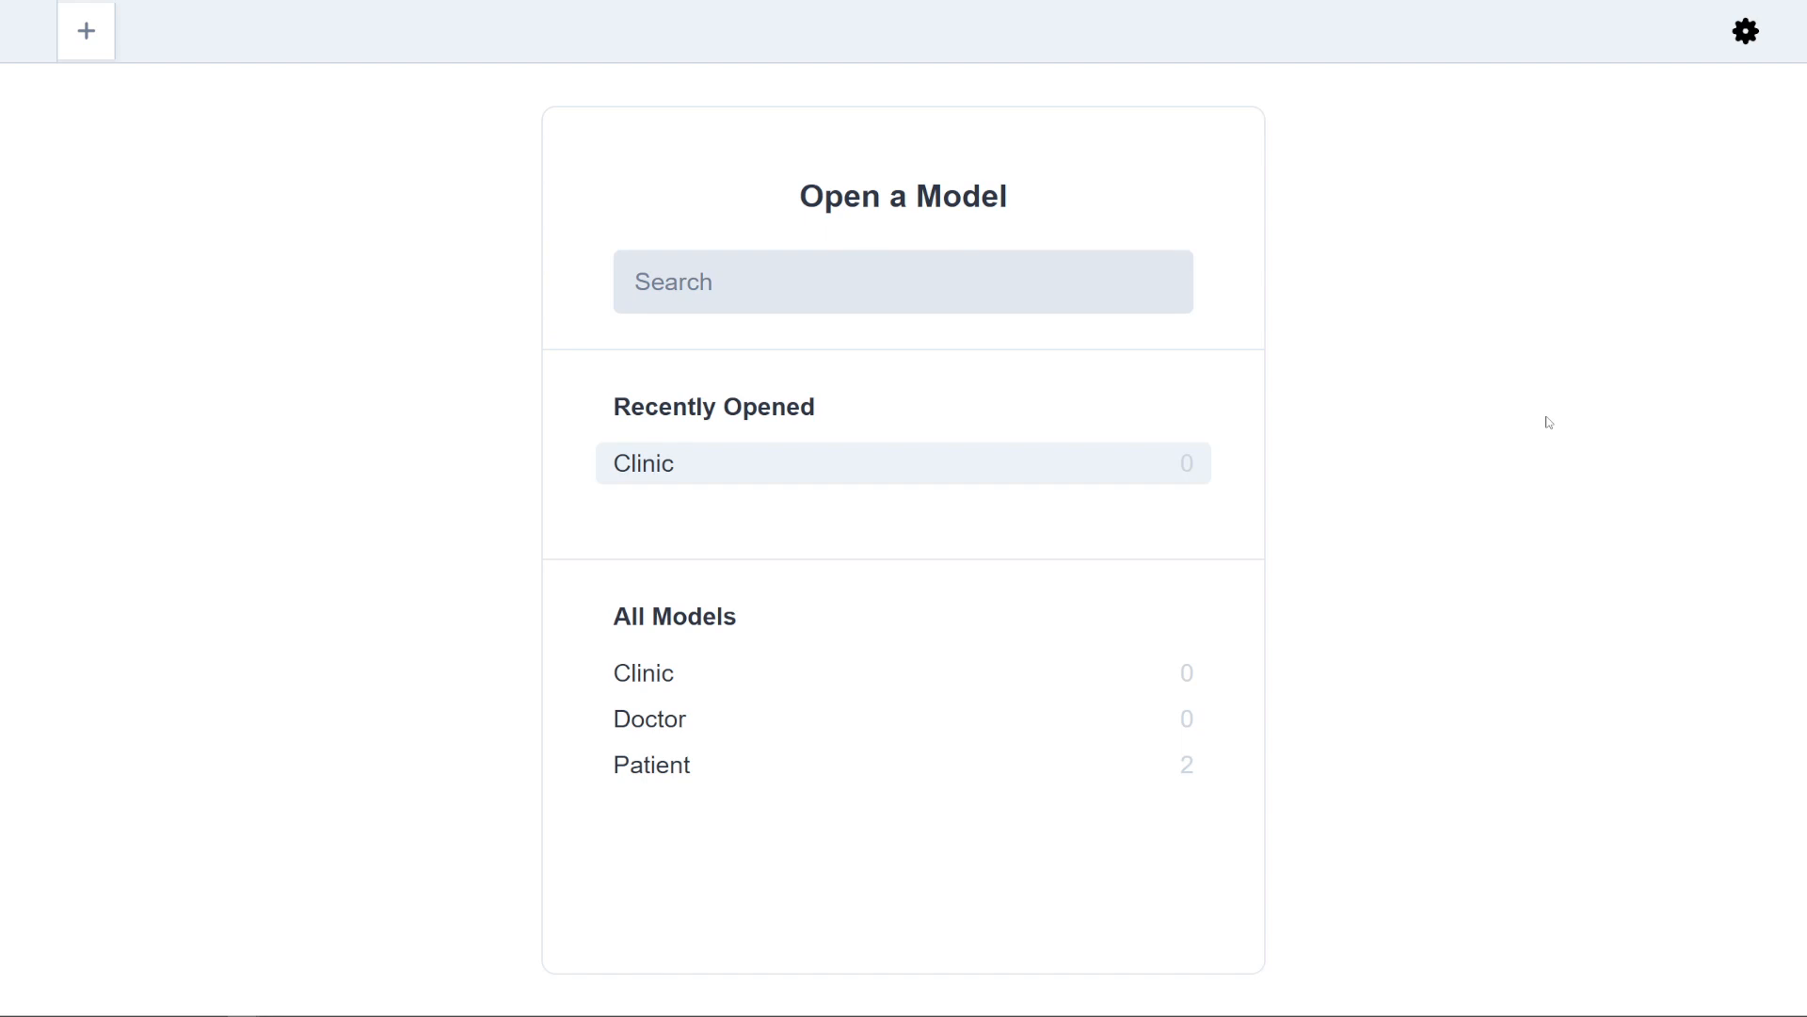
{"action": "left_click", "coordinate": [652, 764]}
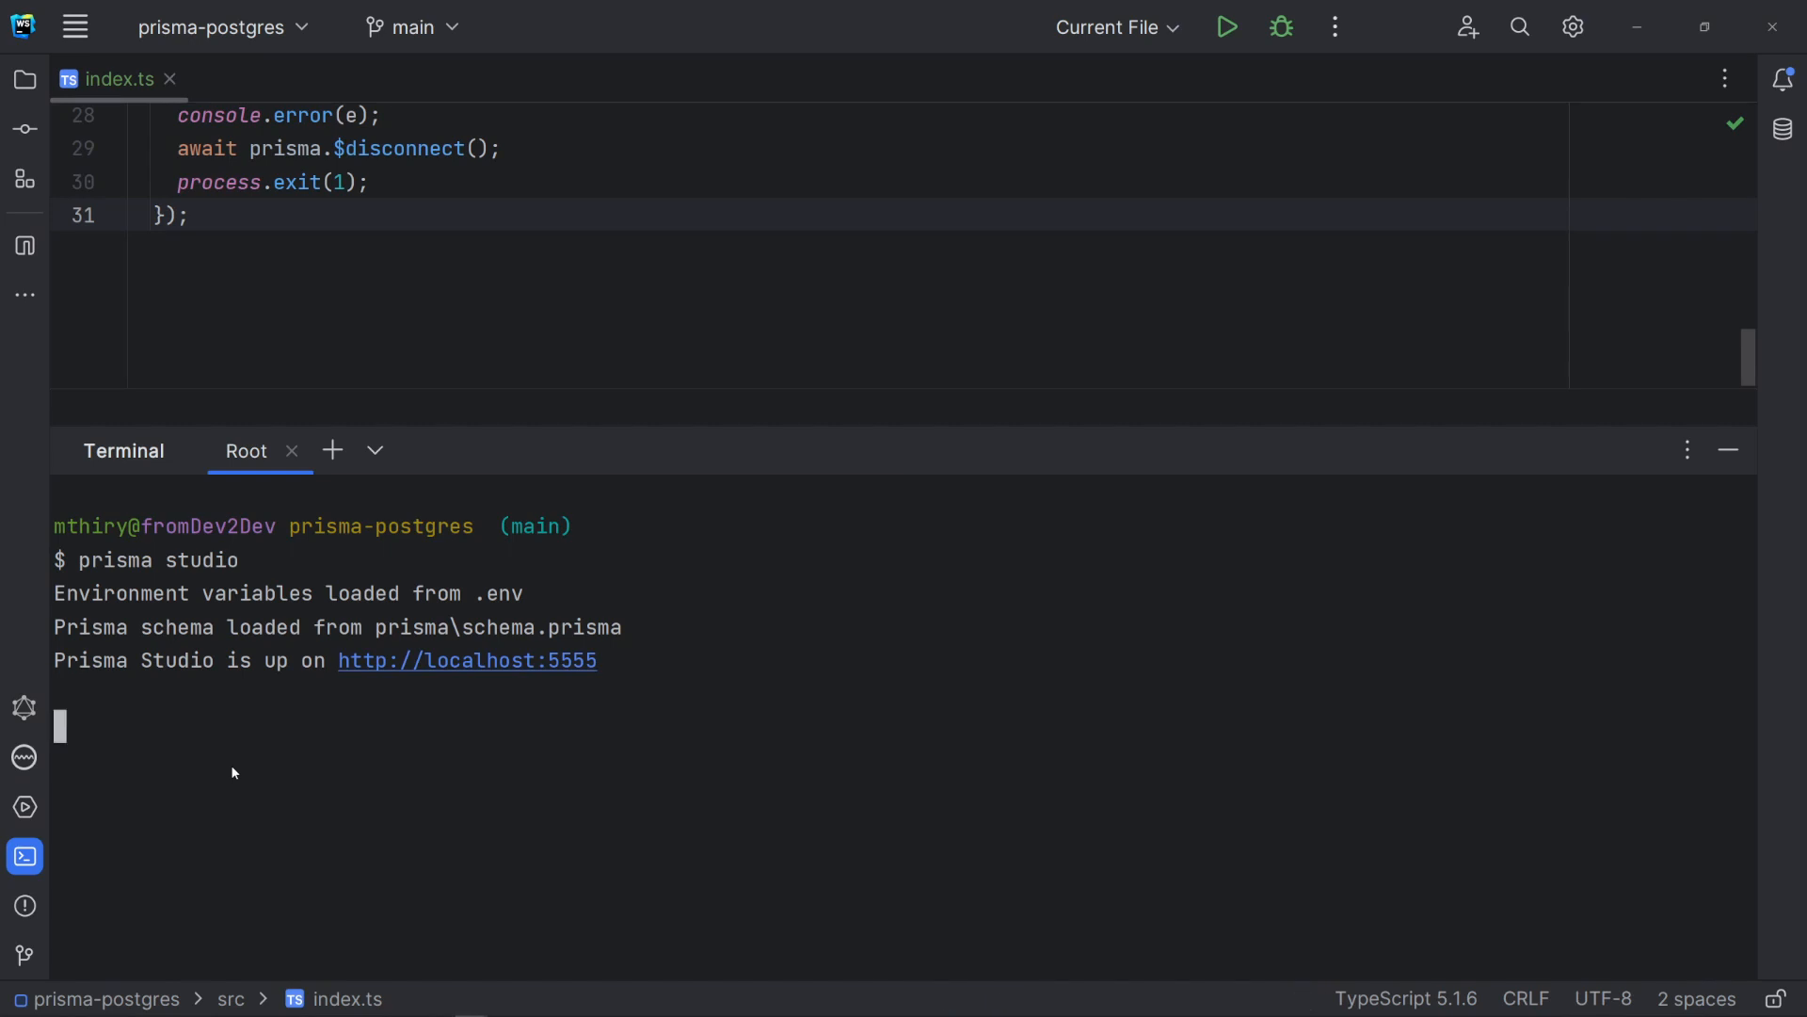
{"action": "key", "text": "ctrl+c"}
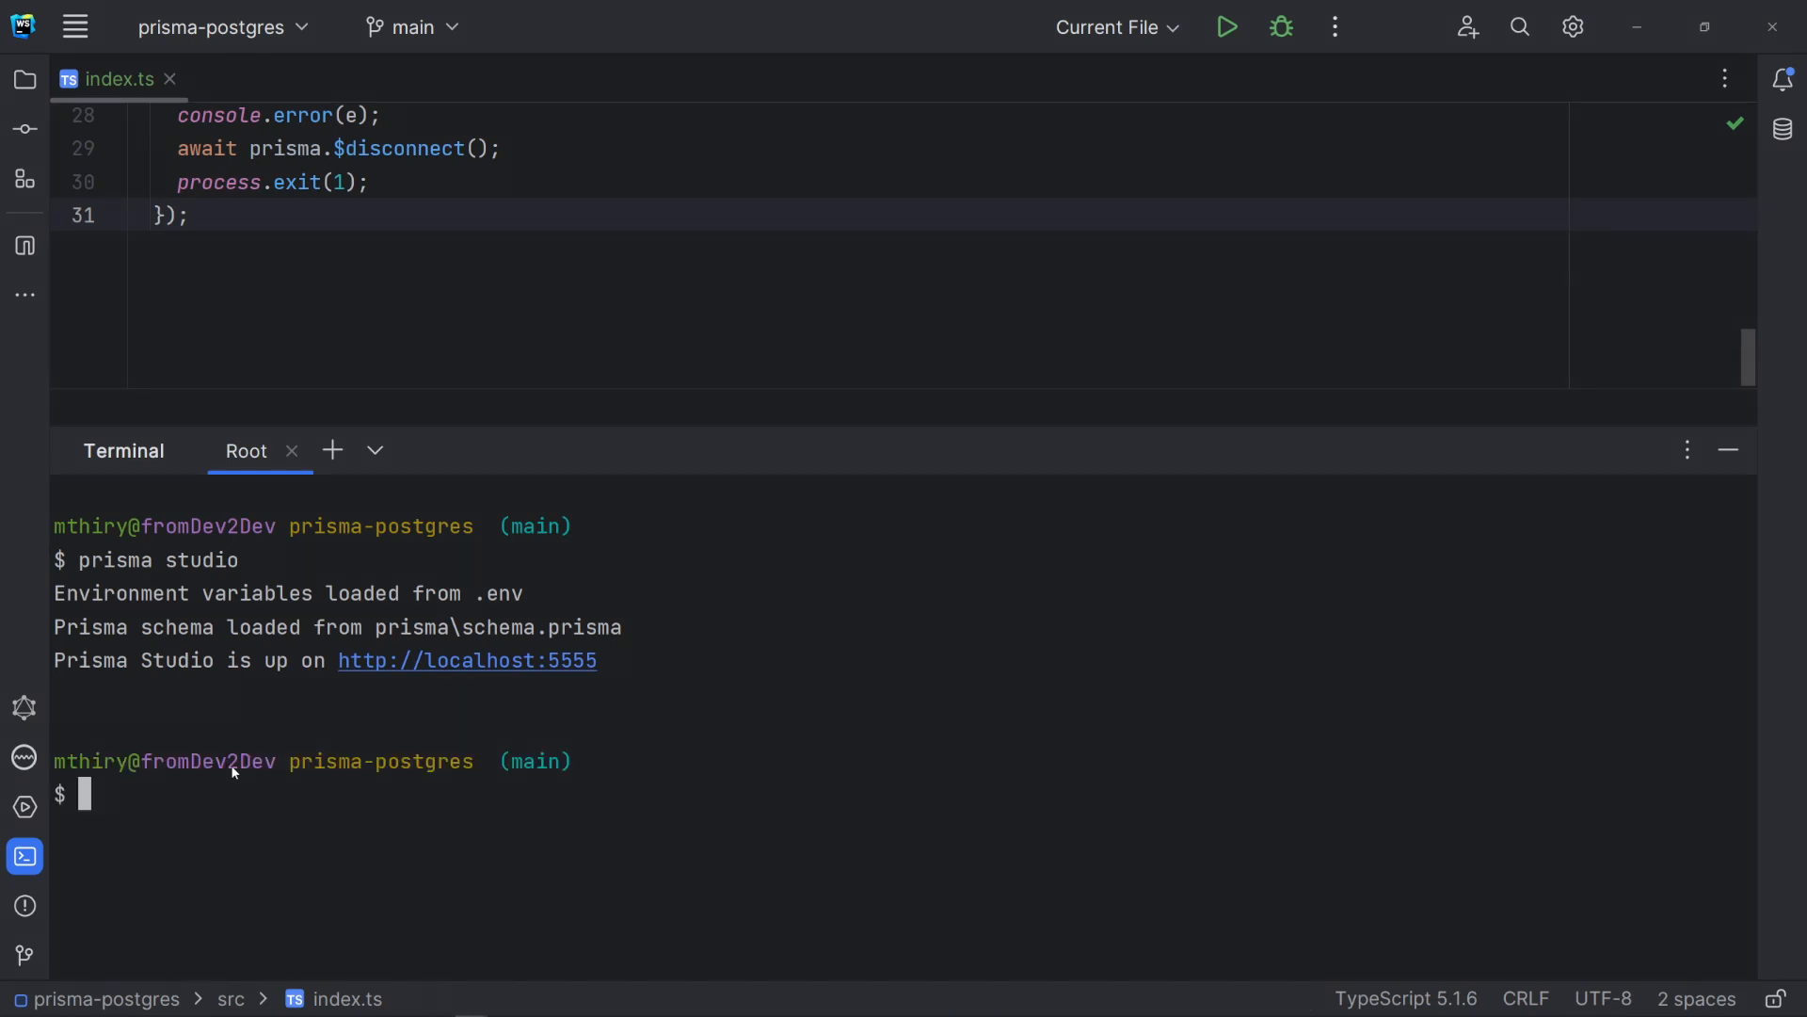